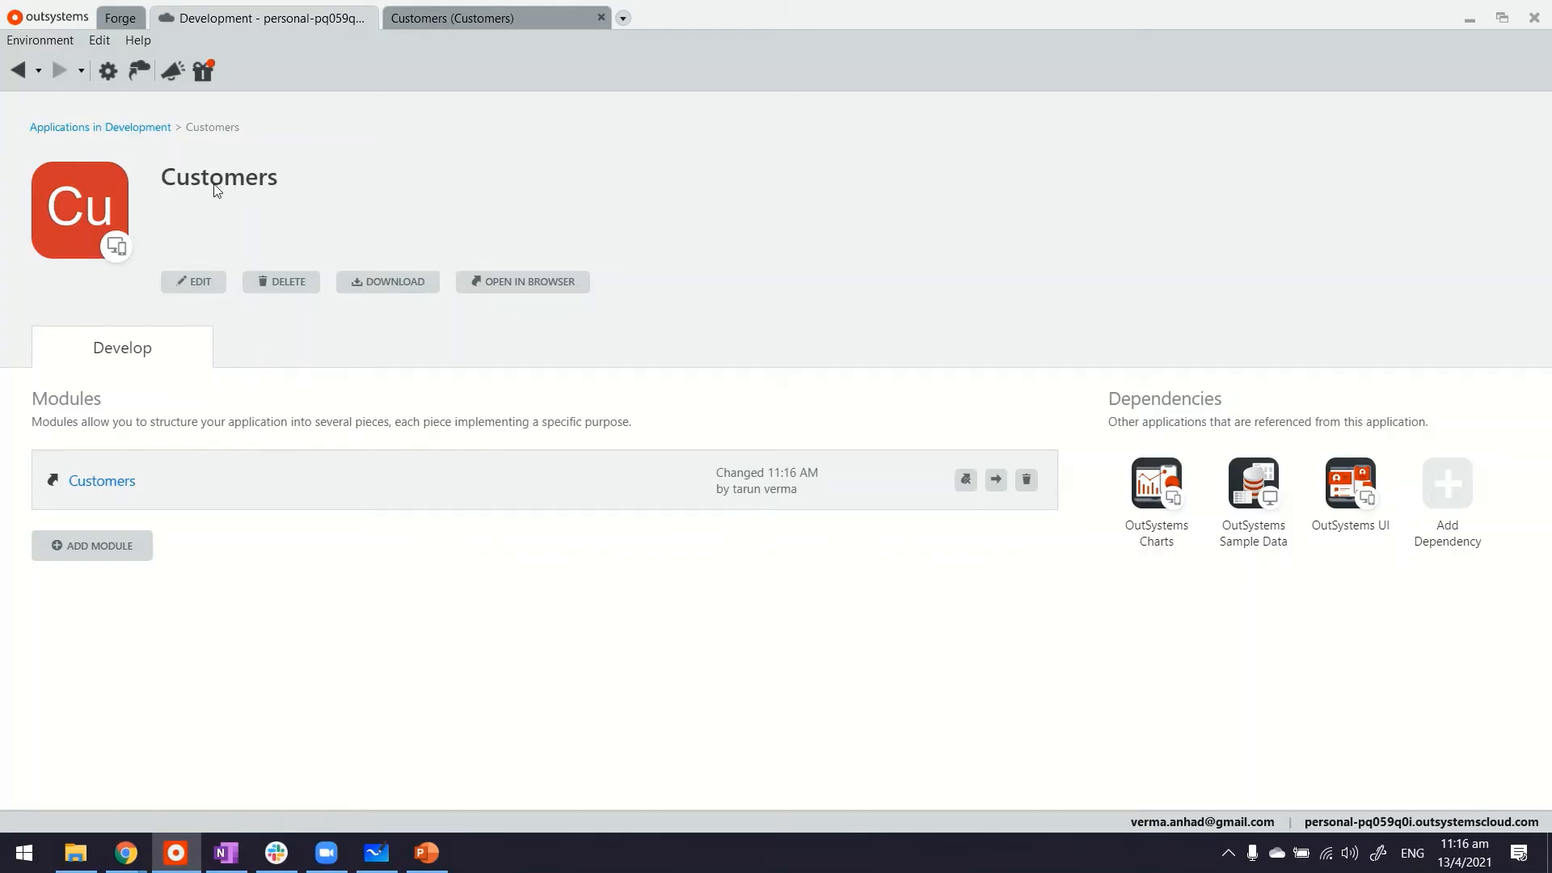
mouse_move(486, 61)
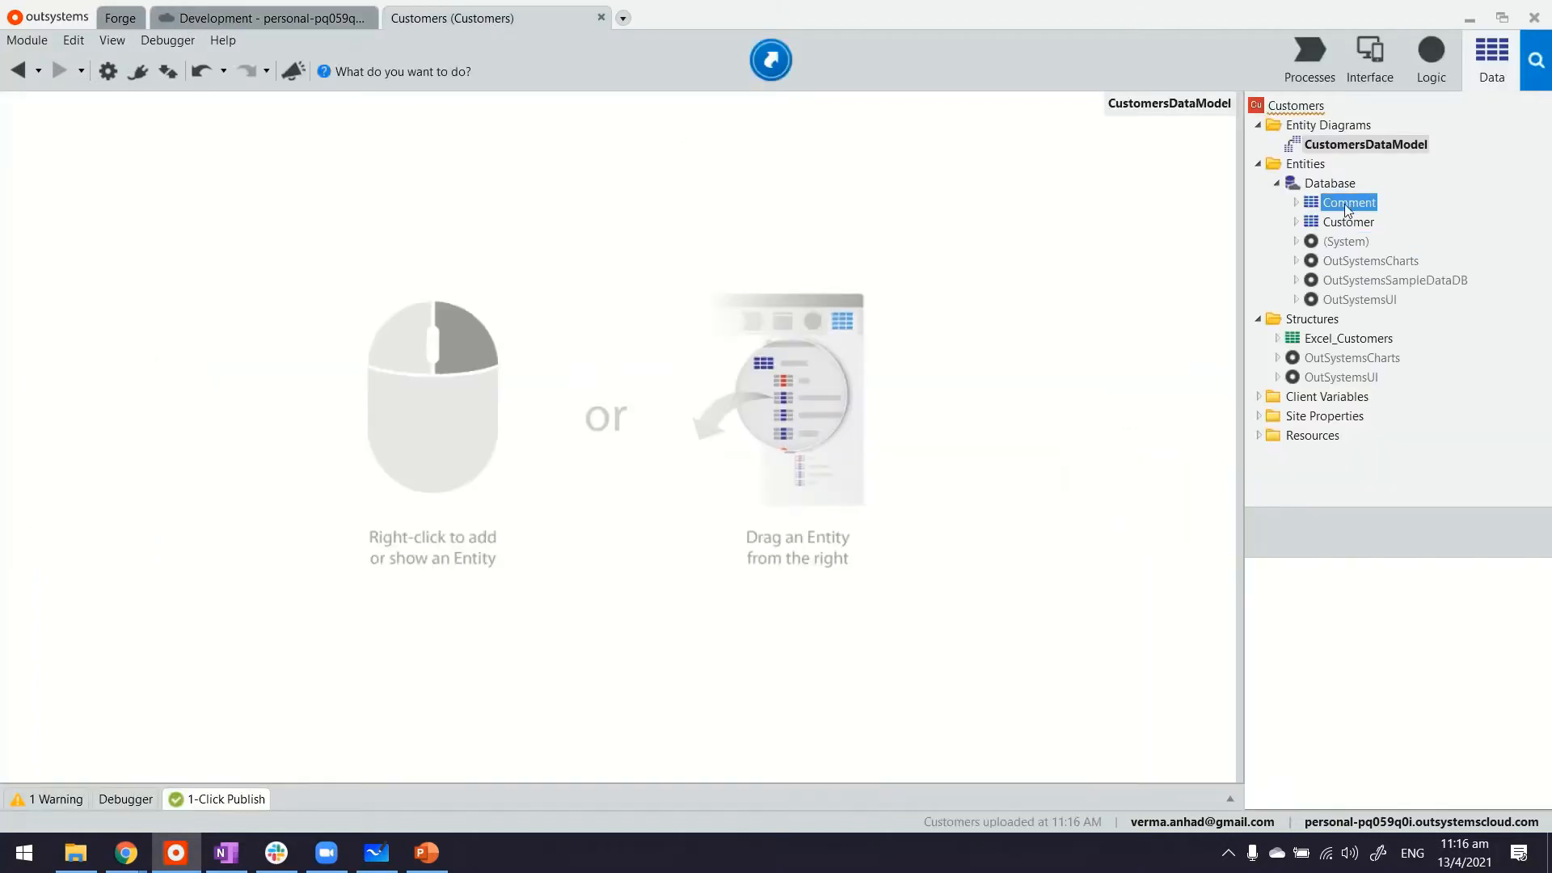
Step: Add Customer and Comment to CustomersDataModel and give Comment a CustomerId reference attribute
left_click(1349, 221)
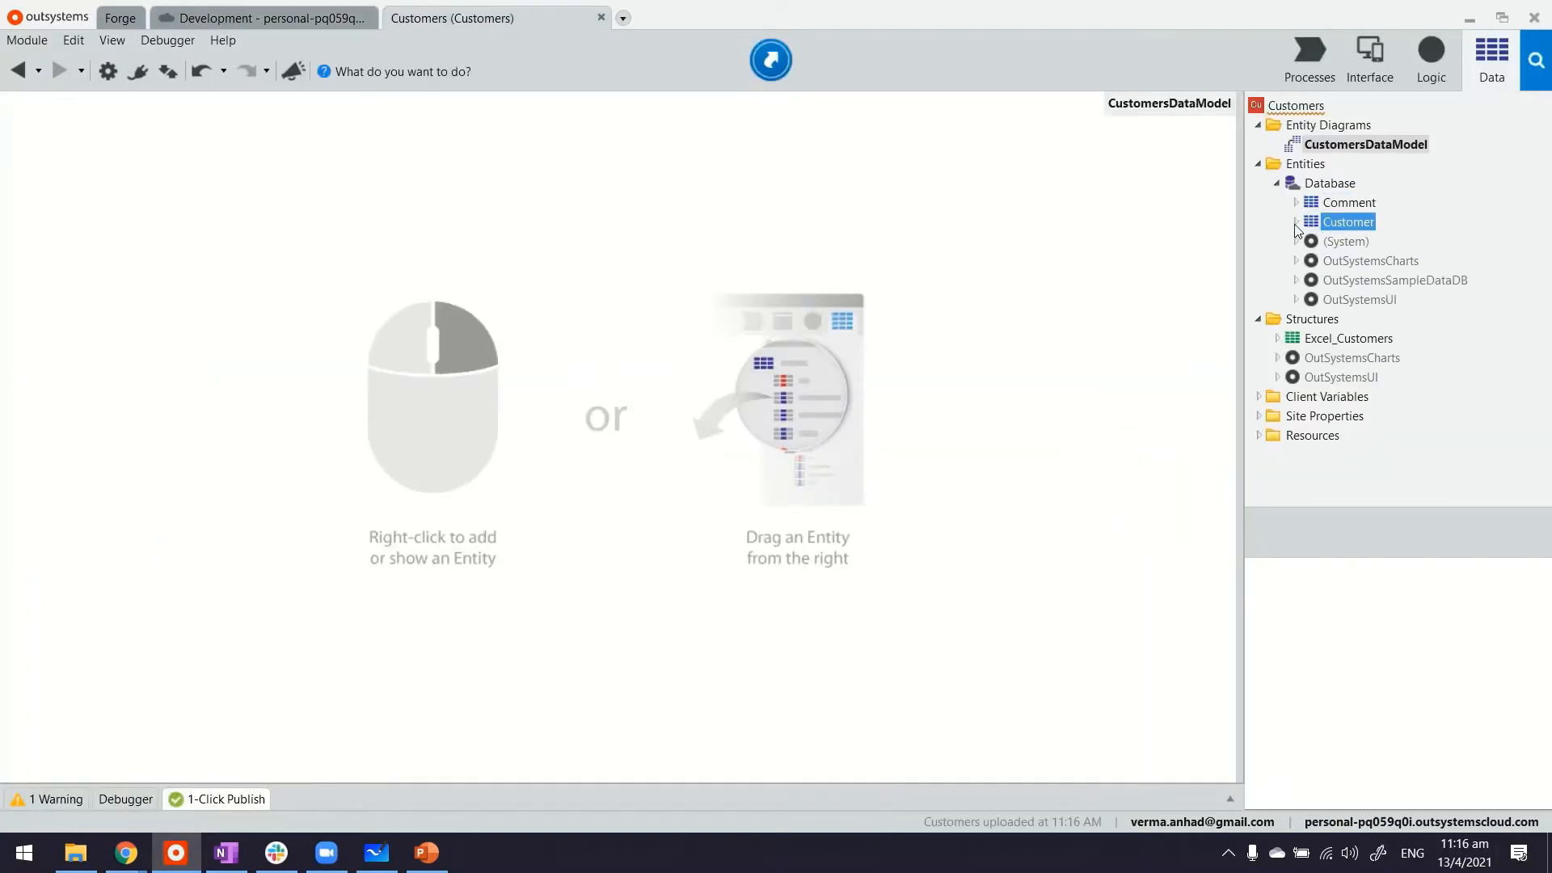
left_click(1296, 221)
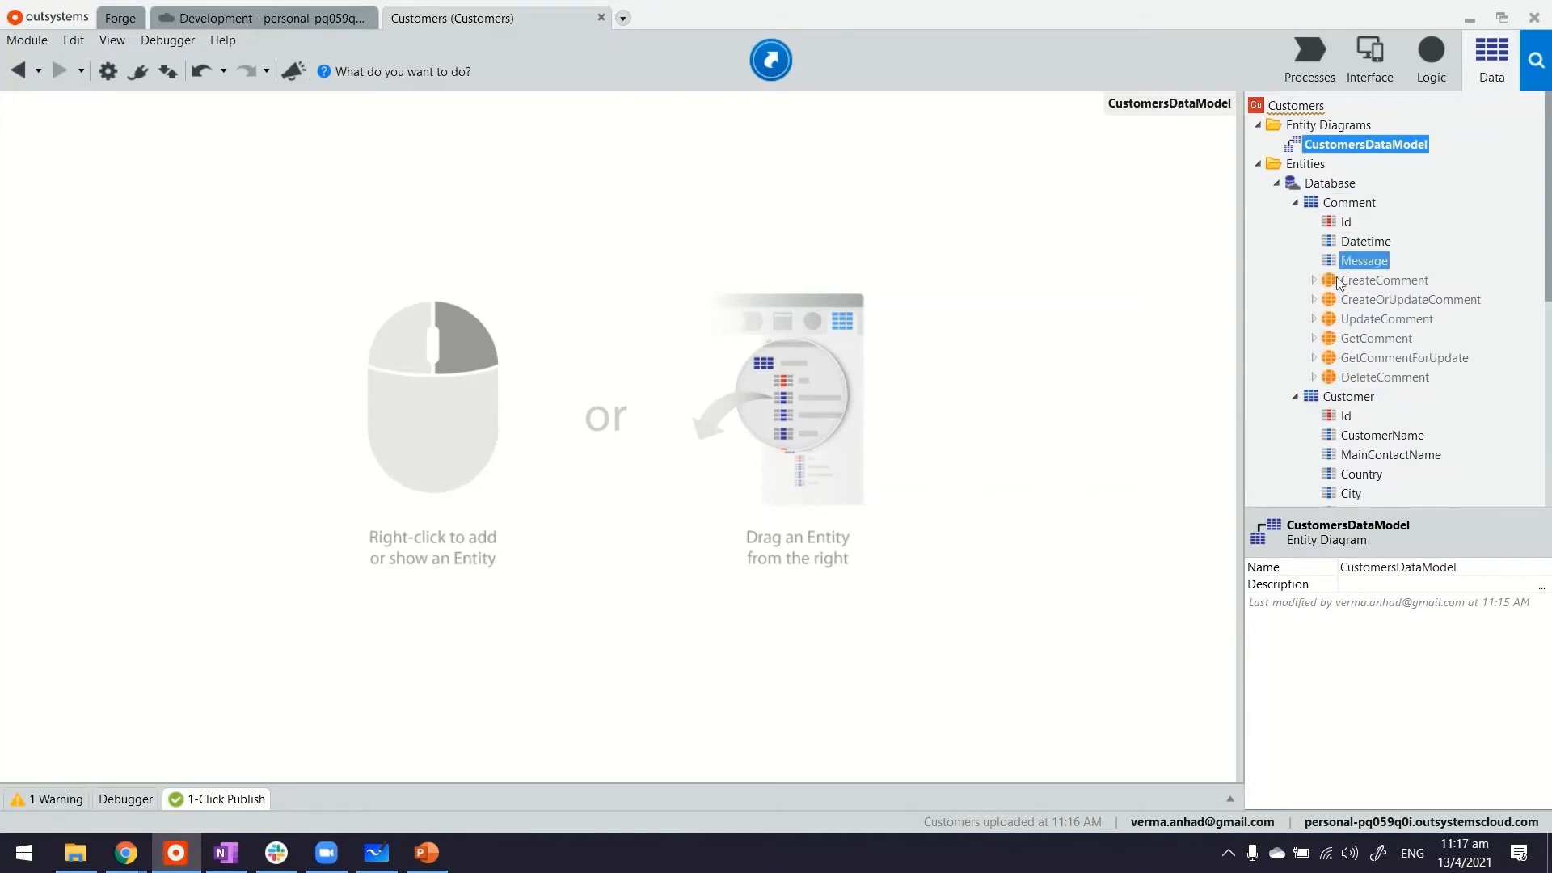
left_click(1409, 300)
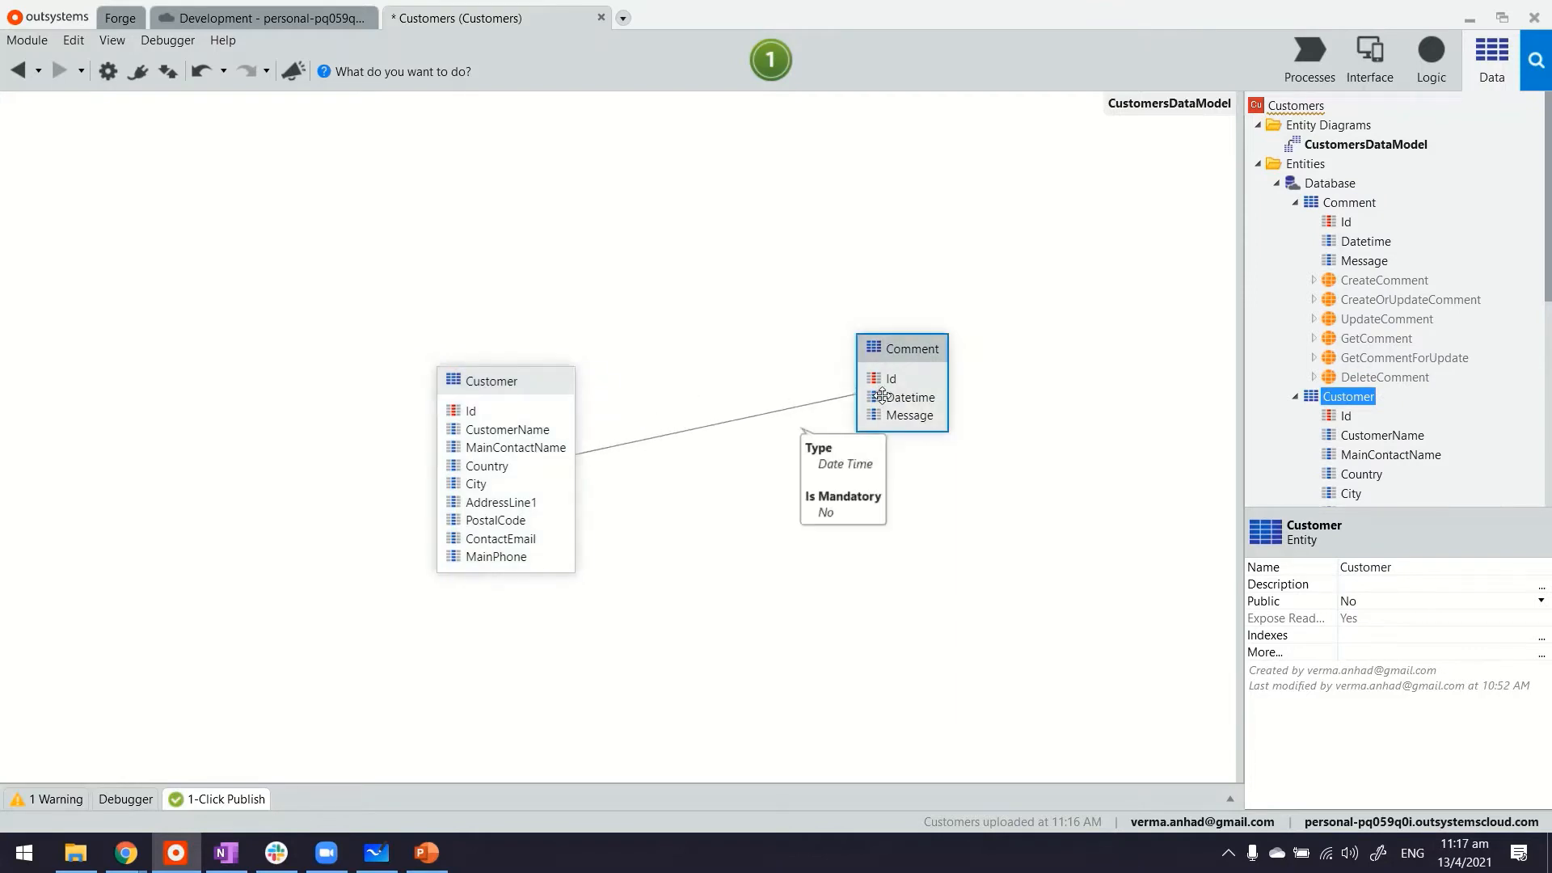
left_click(1369, 59)
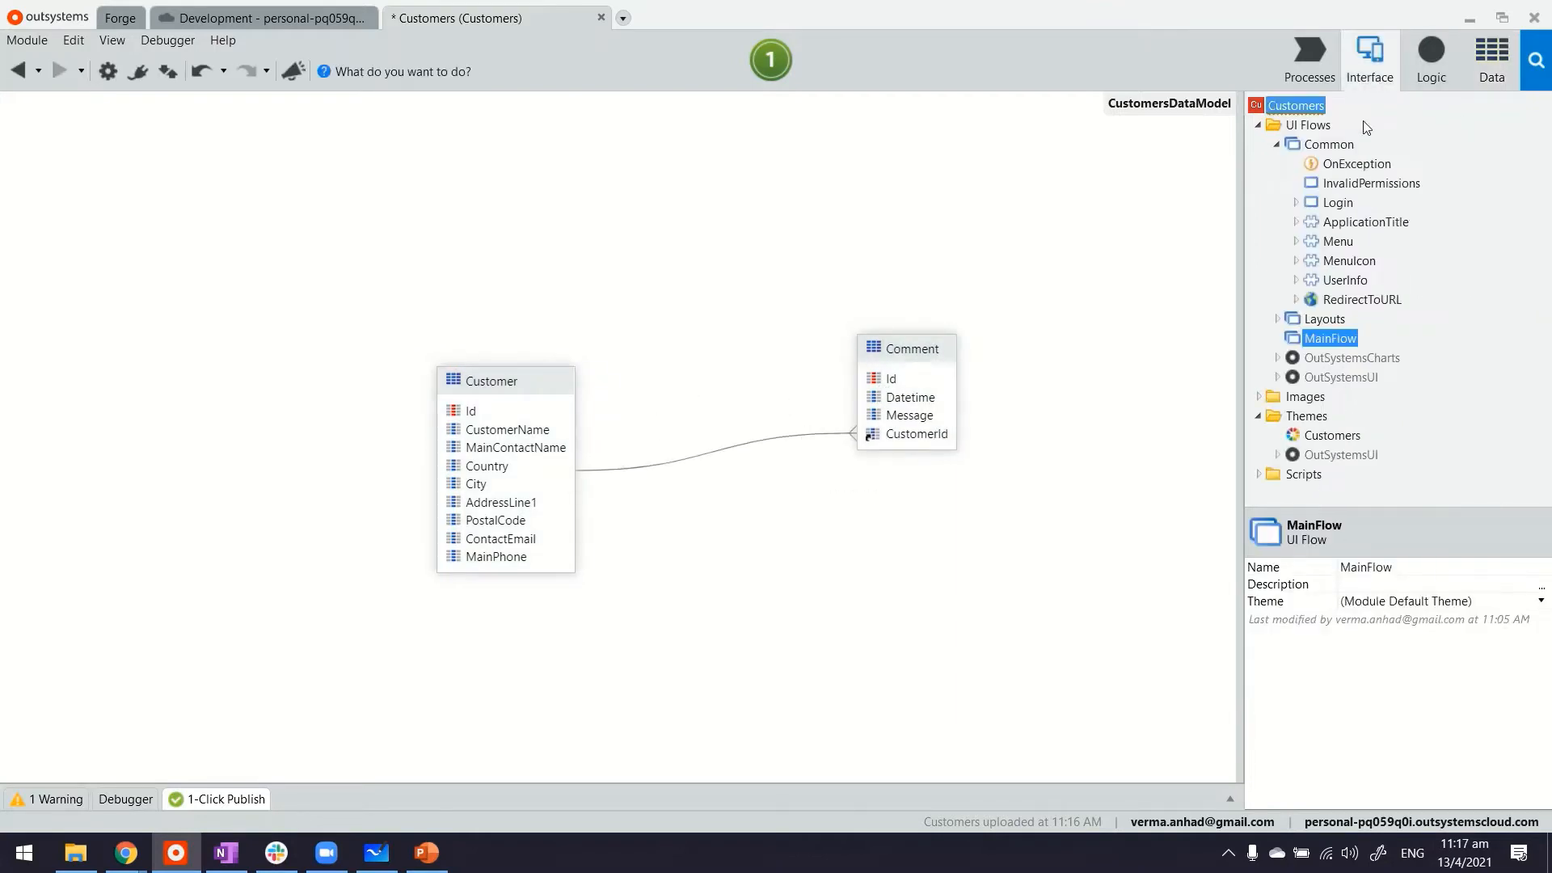
Step: Drop the Customer entity into MainFlow to generate Customers and CustomerDetail, then open CustomerDetail
double_click(1332, 338)
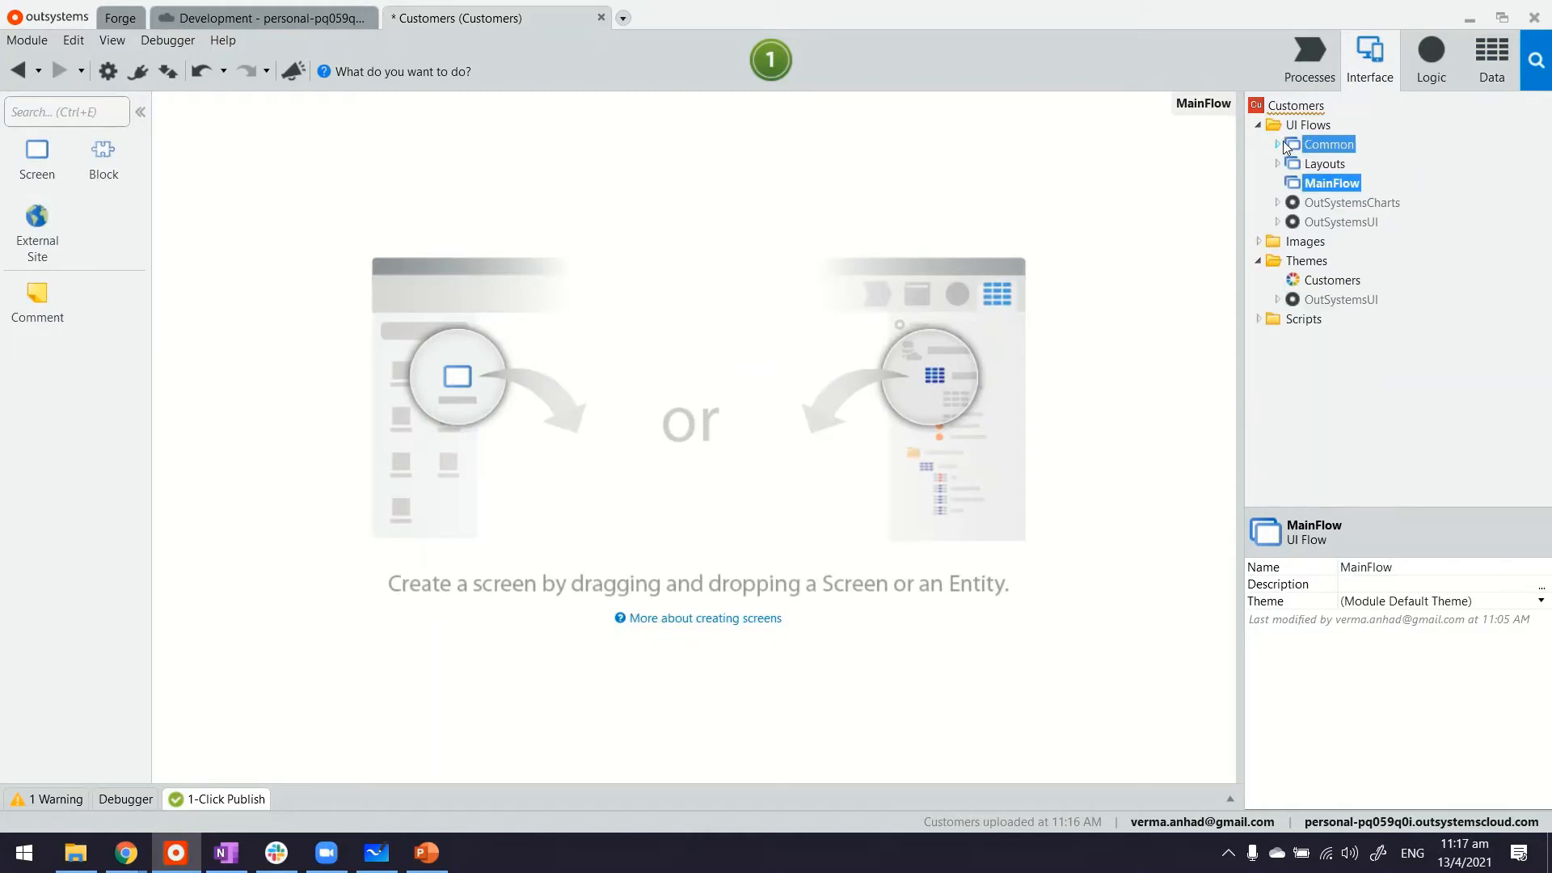
left_click(1490, 57)
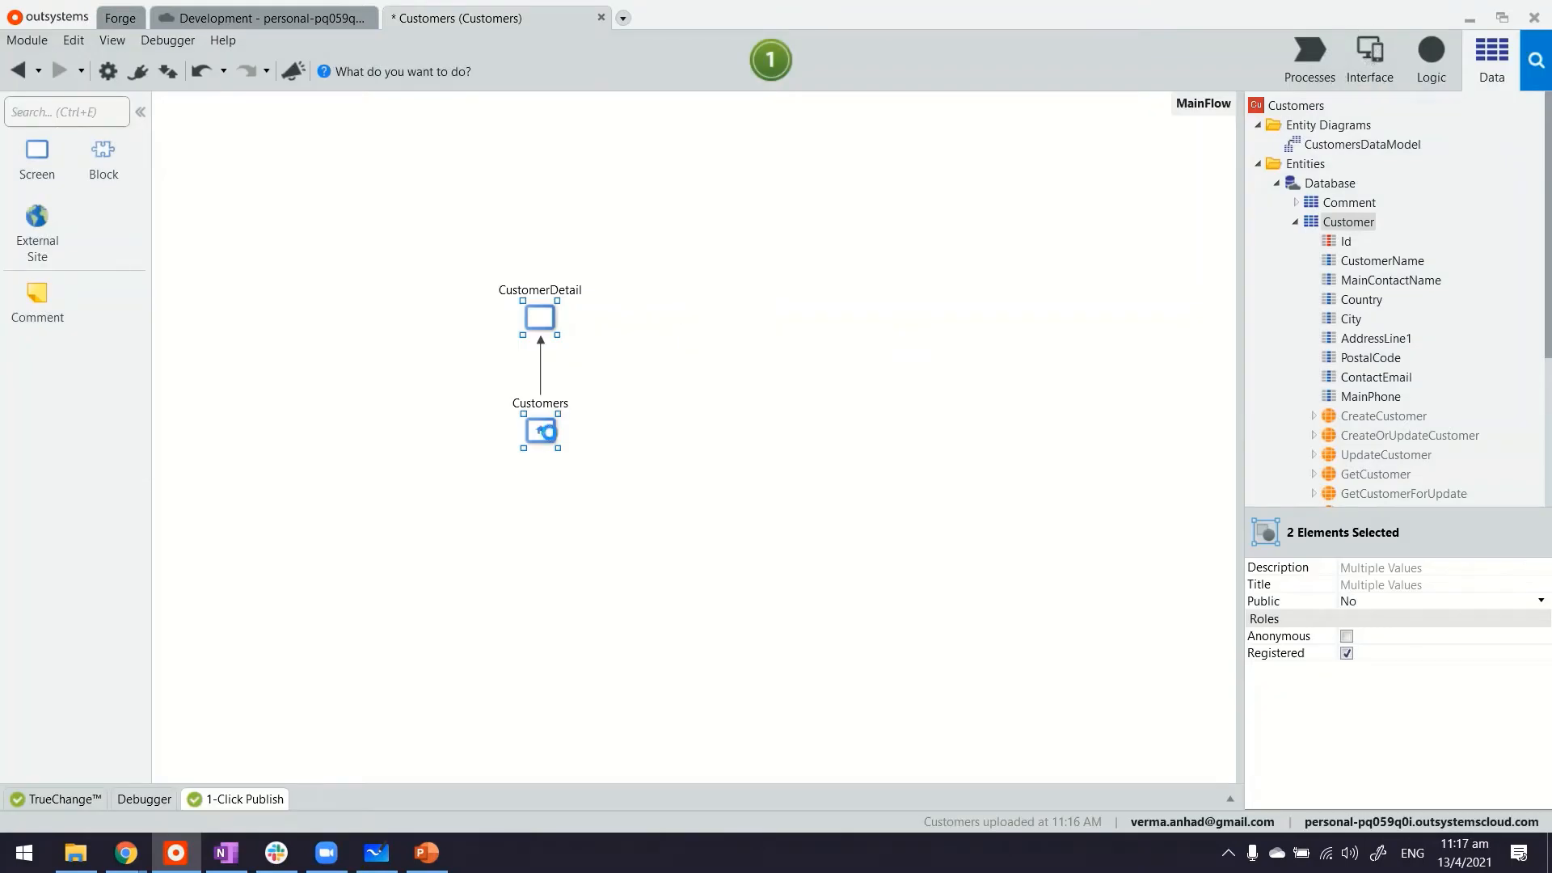
double_click(539, 429)
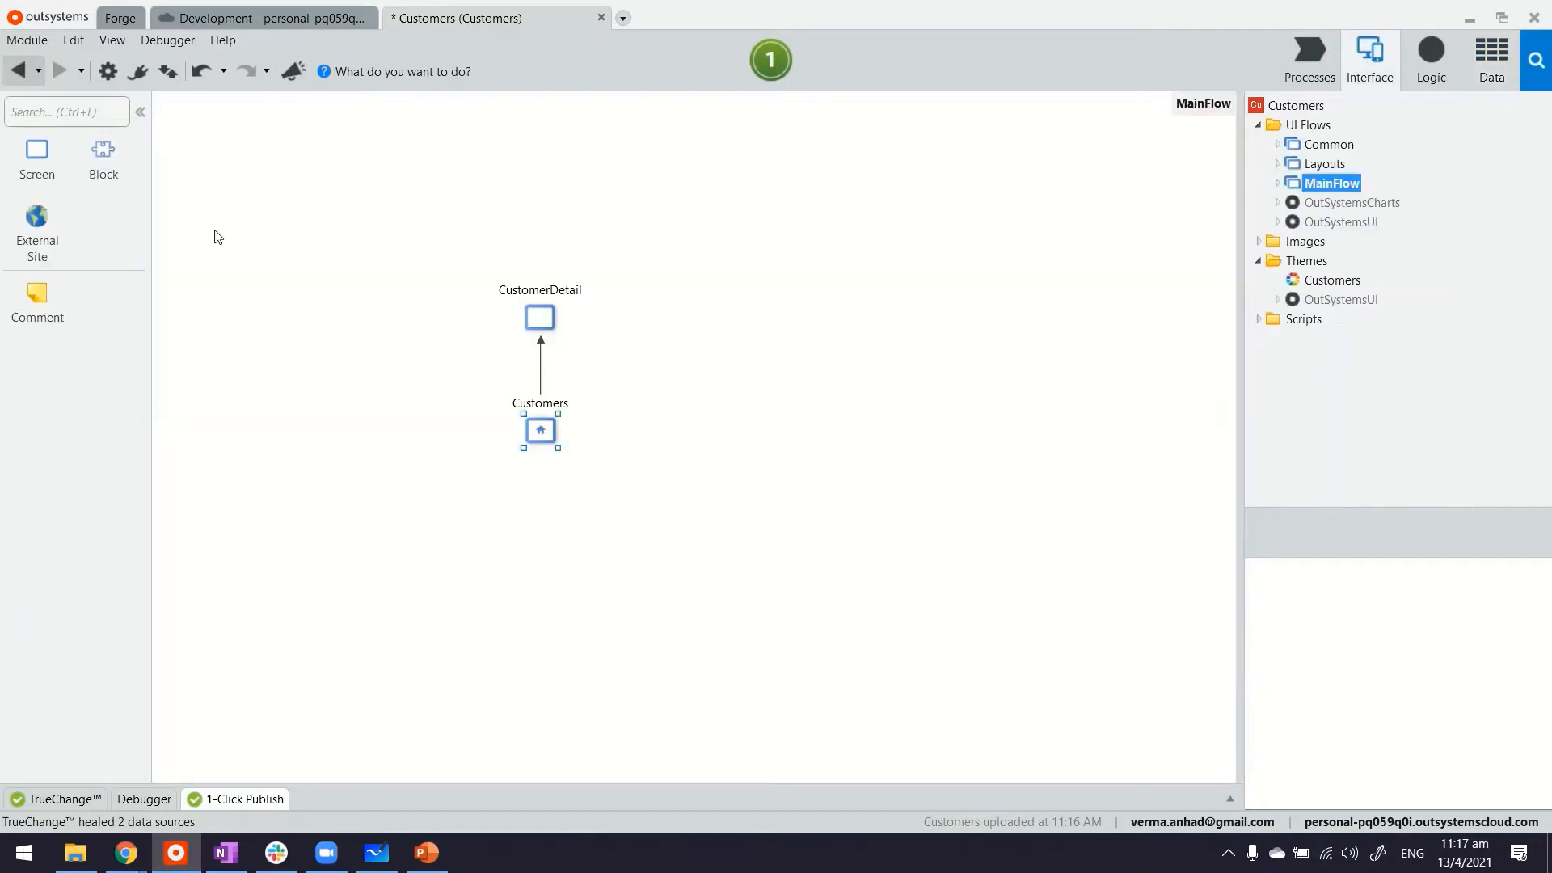
double_click(540, 316)
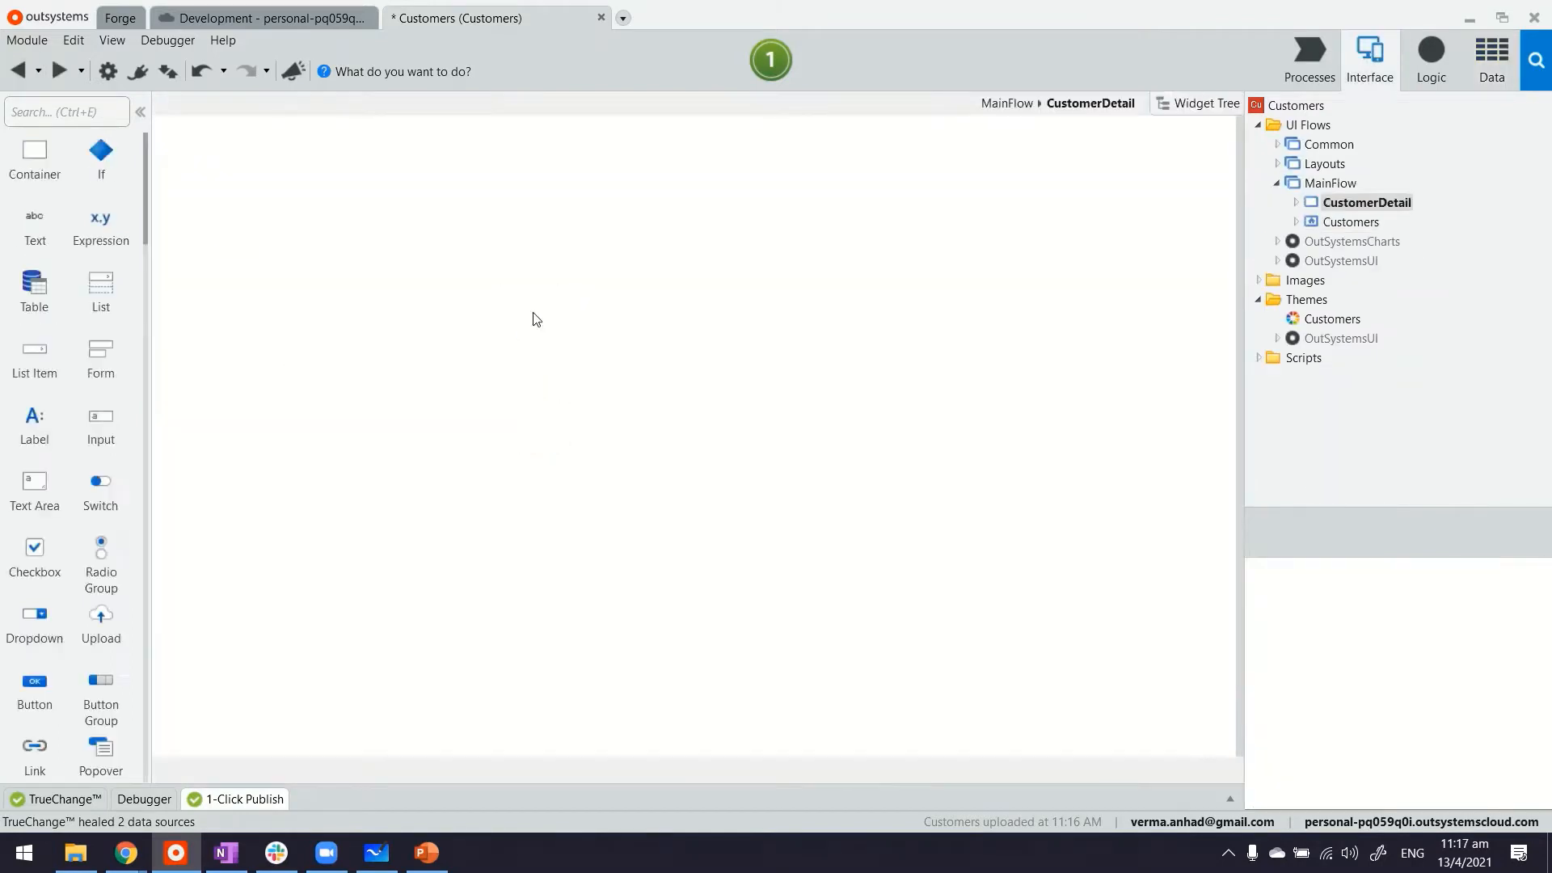
Step: Drop the Comment entity into the right-hand column to create a comments table
left_click(1366, 202)
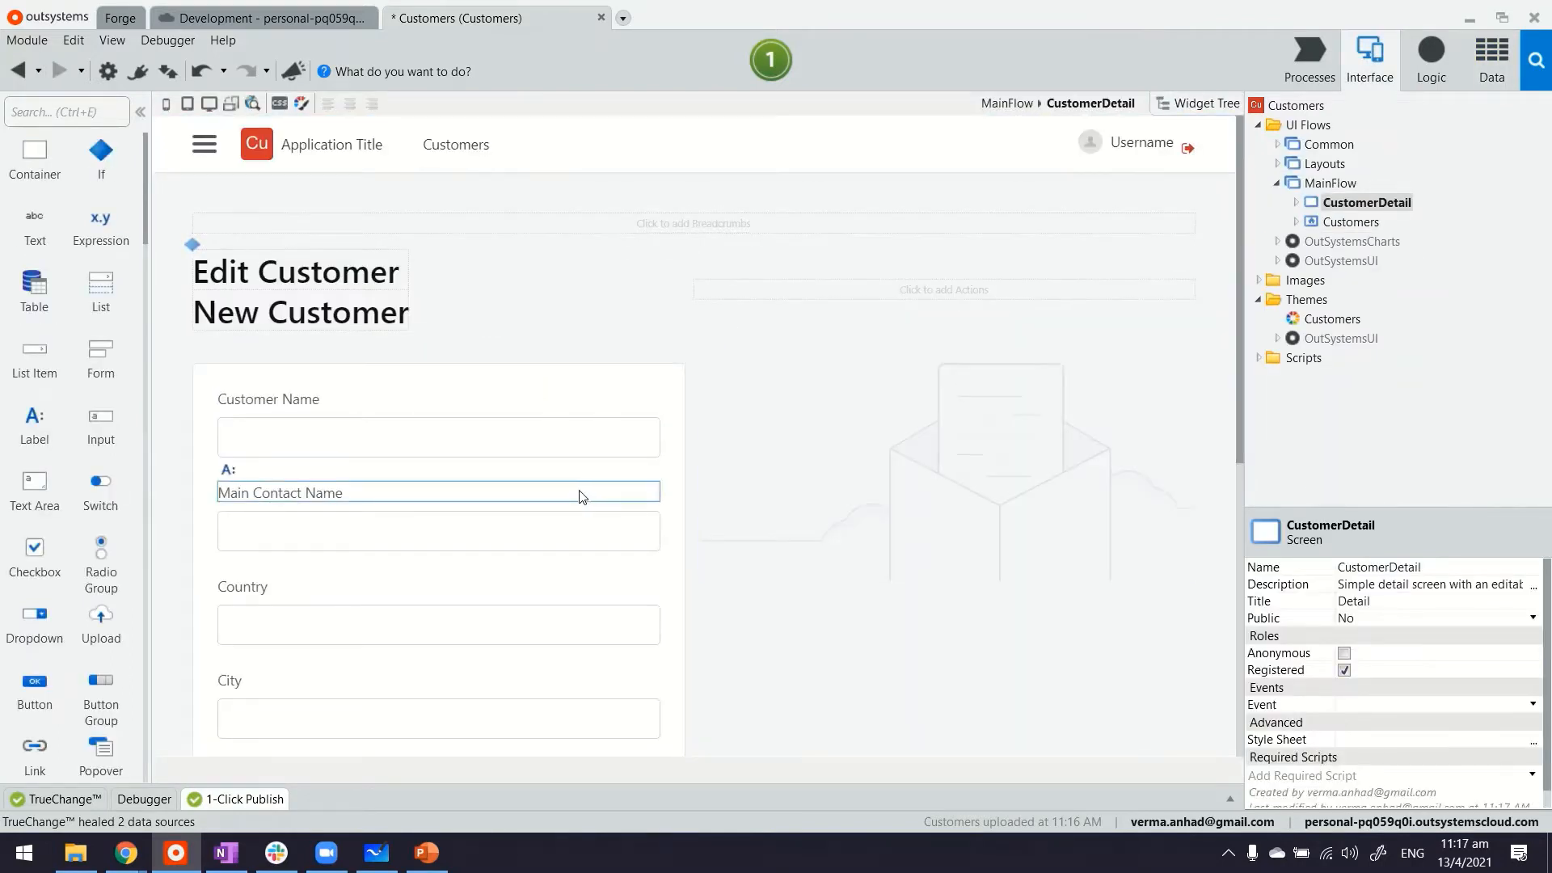
left_click(945, 469)
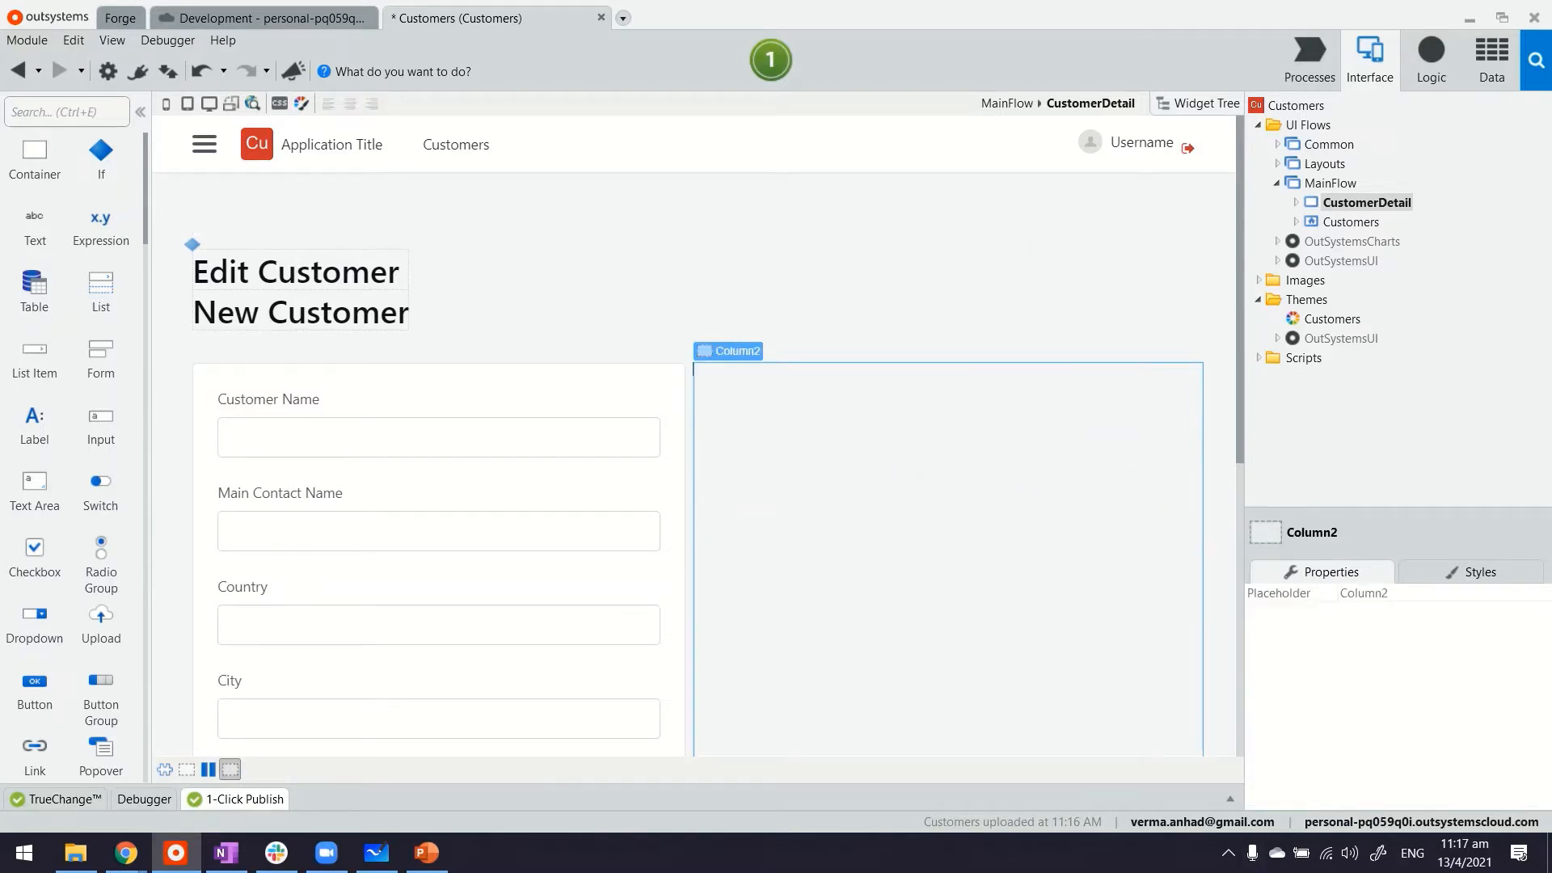
left_click(1490, 59)
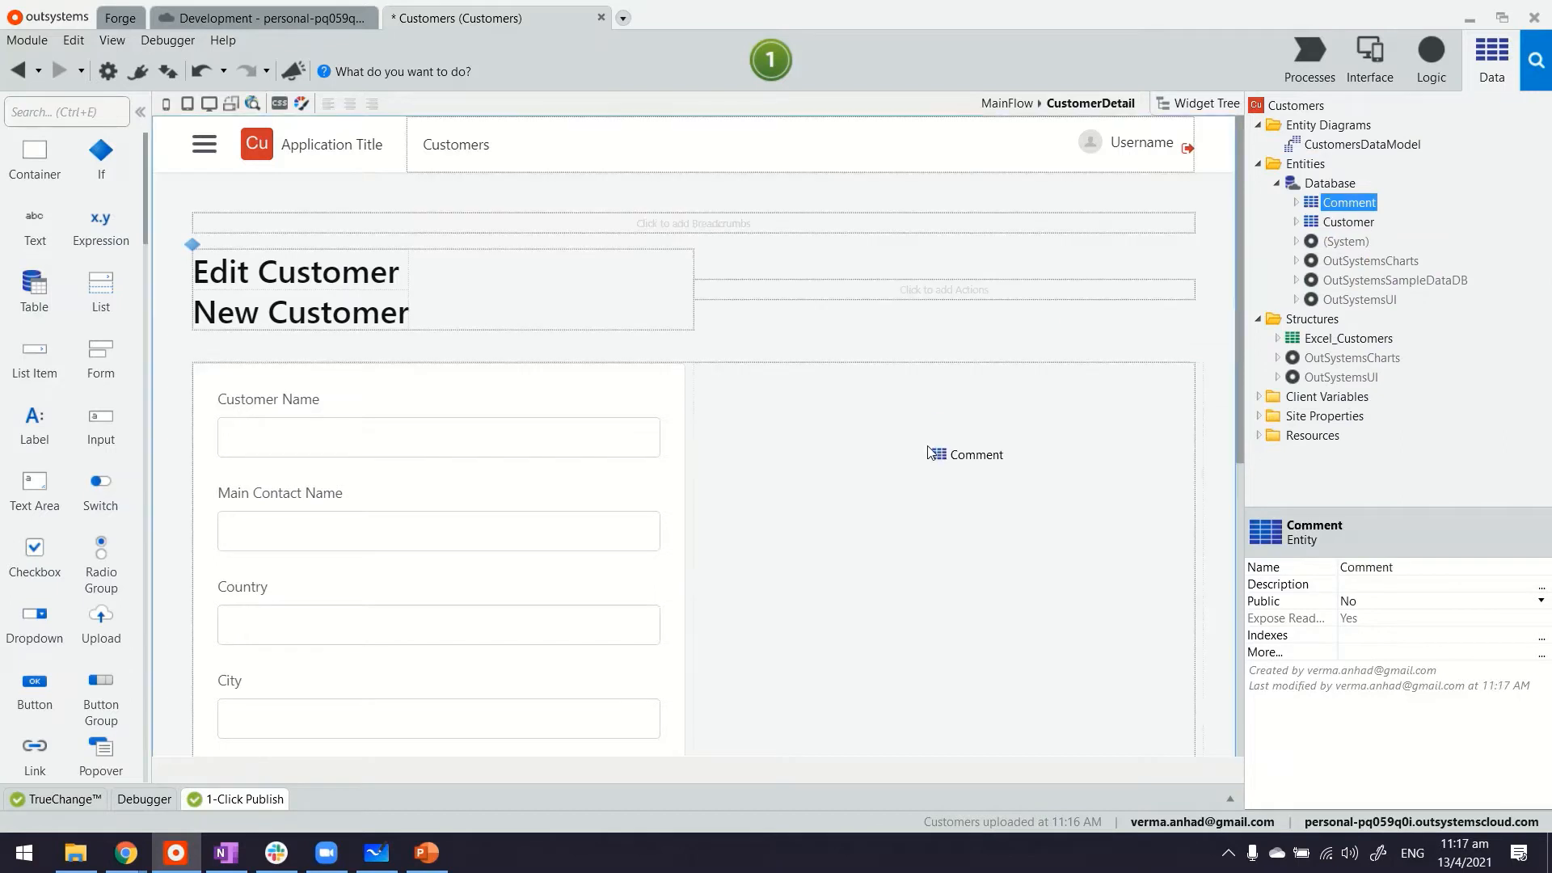
left_click(1369, 57)
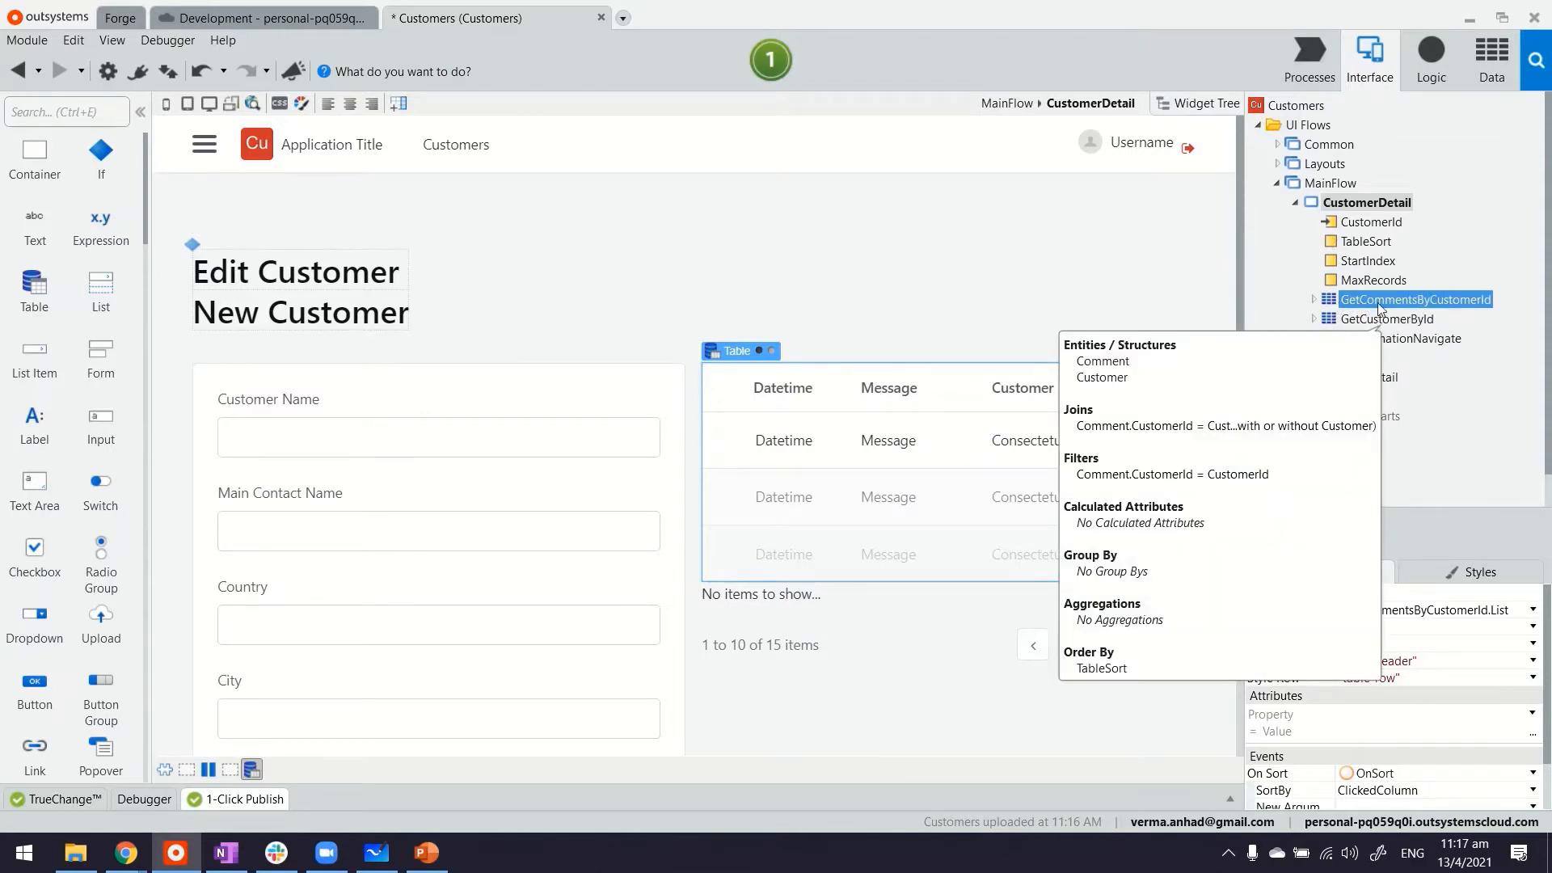
Step: Remove the Customer column via GetCommentsByCustomerId, keeping only Datetime and Message
double_click(1416, 299)
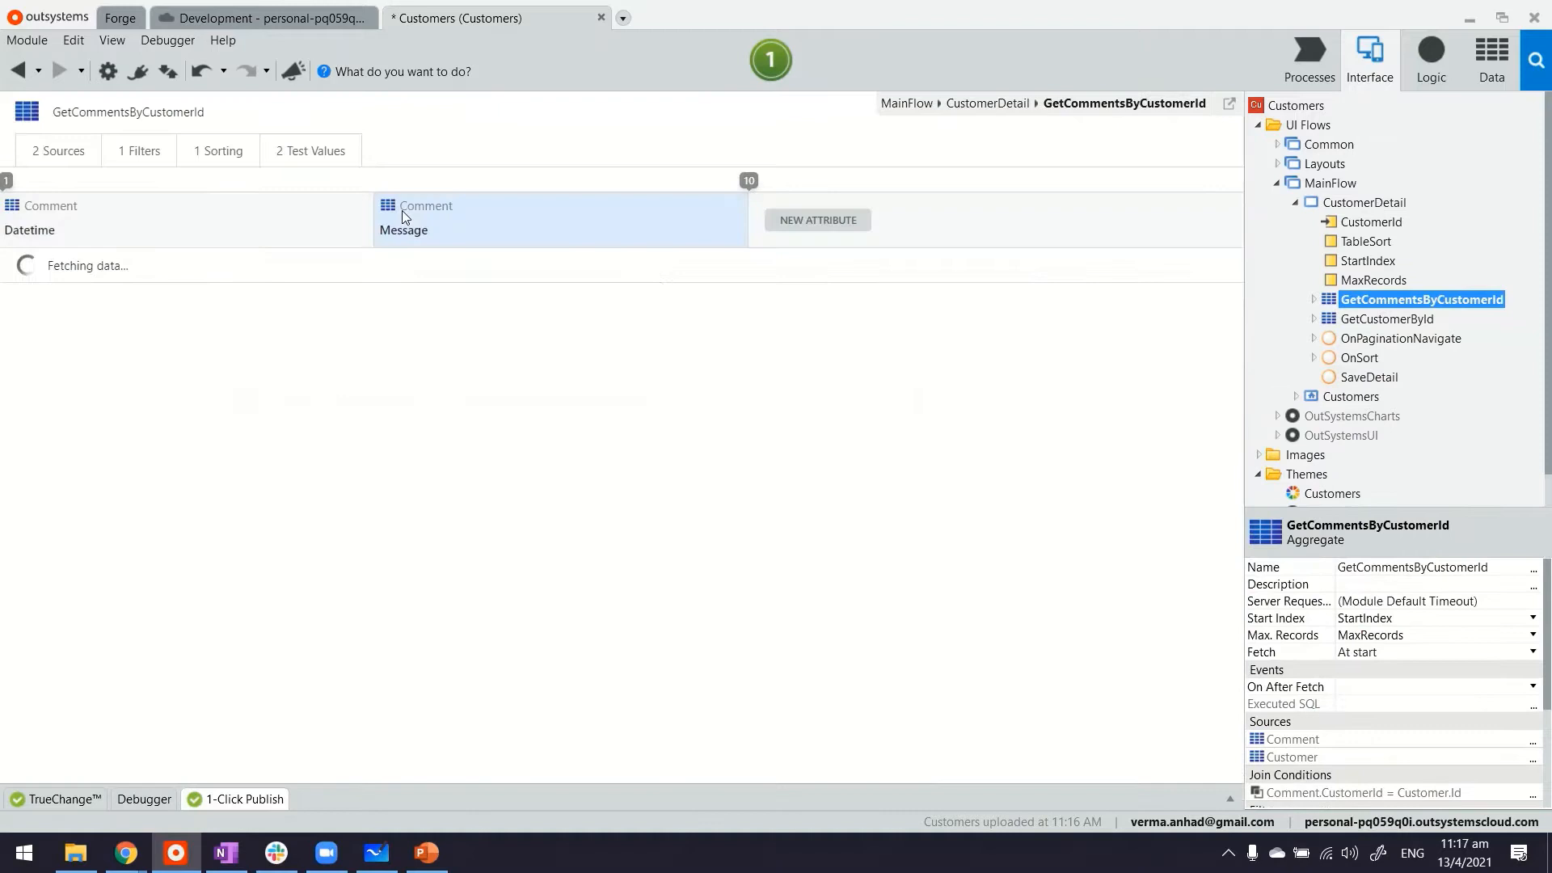
left_click(140, 151)
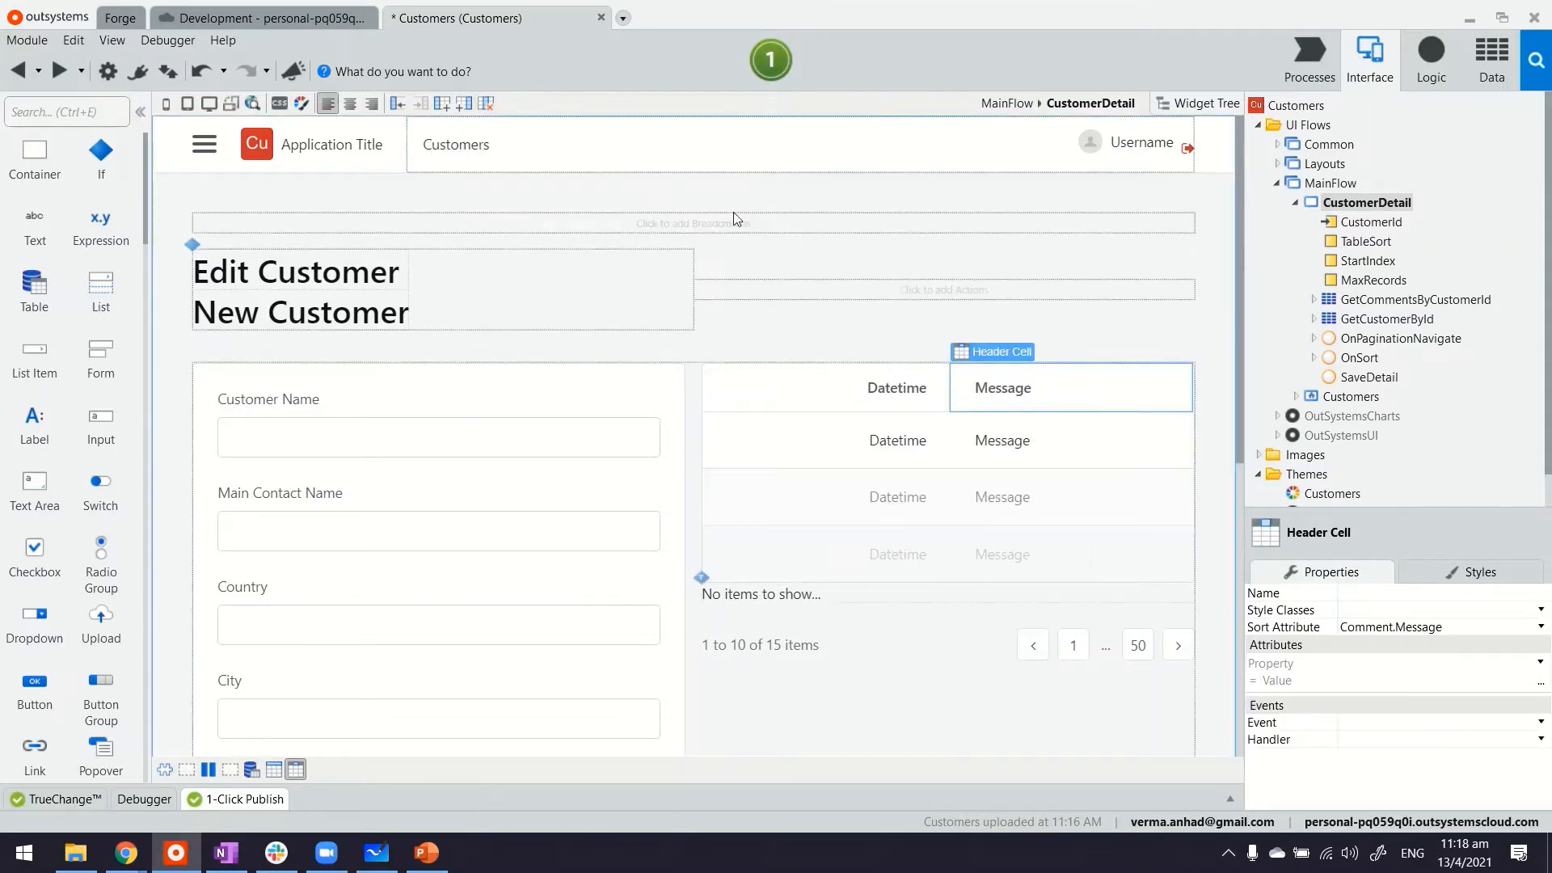
scroll("down", 3)
type("IsPop")
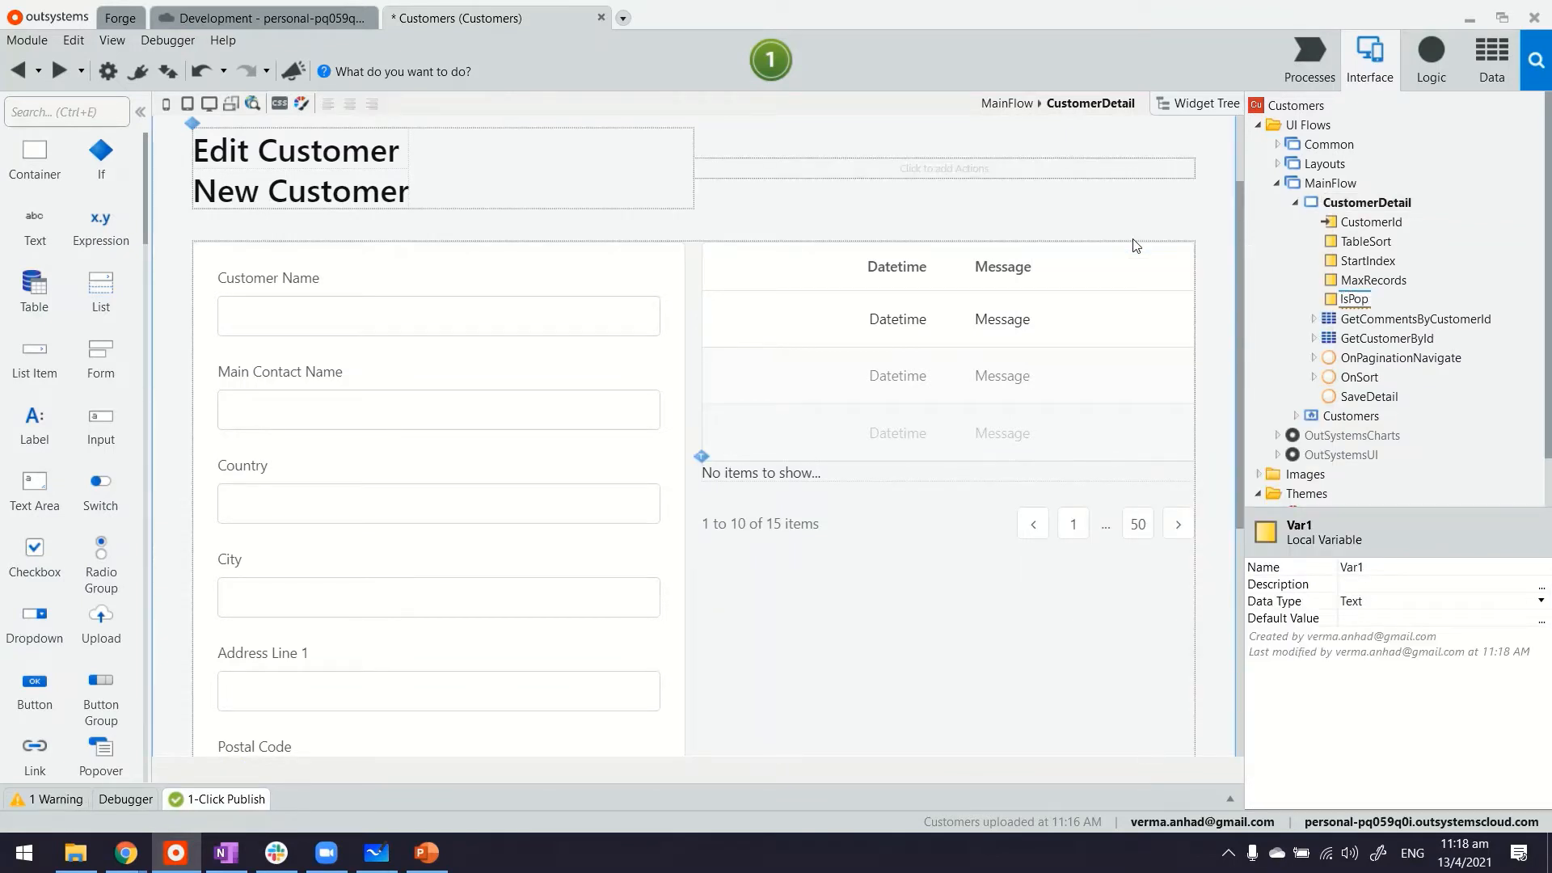
Step: Create local variable IsPop of type Boolean with default value False
left_click(1353, 298)
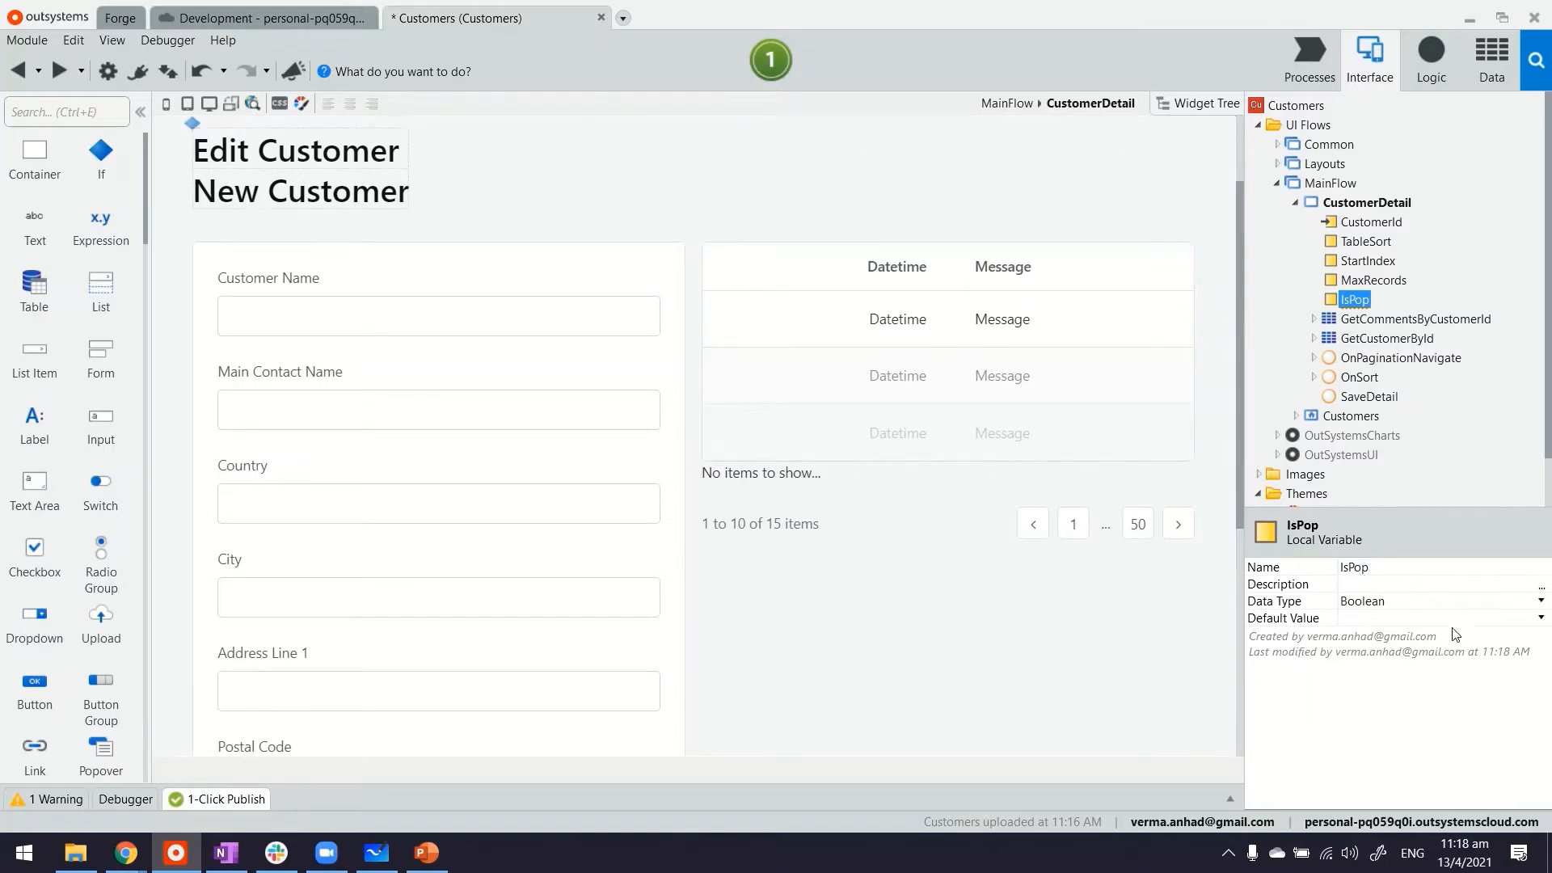
type("False")
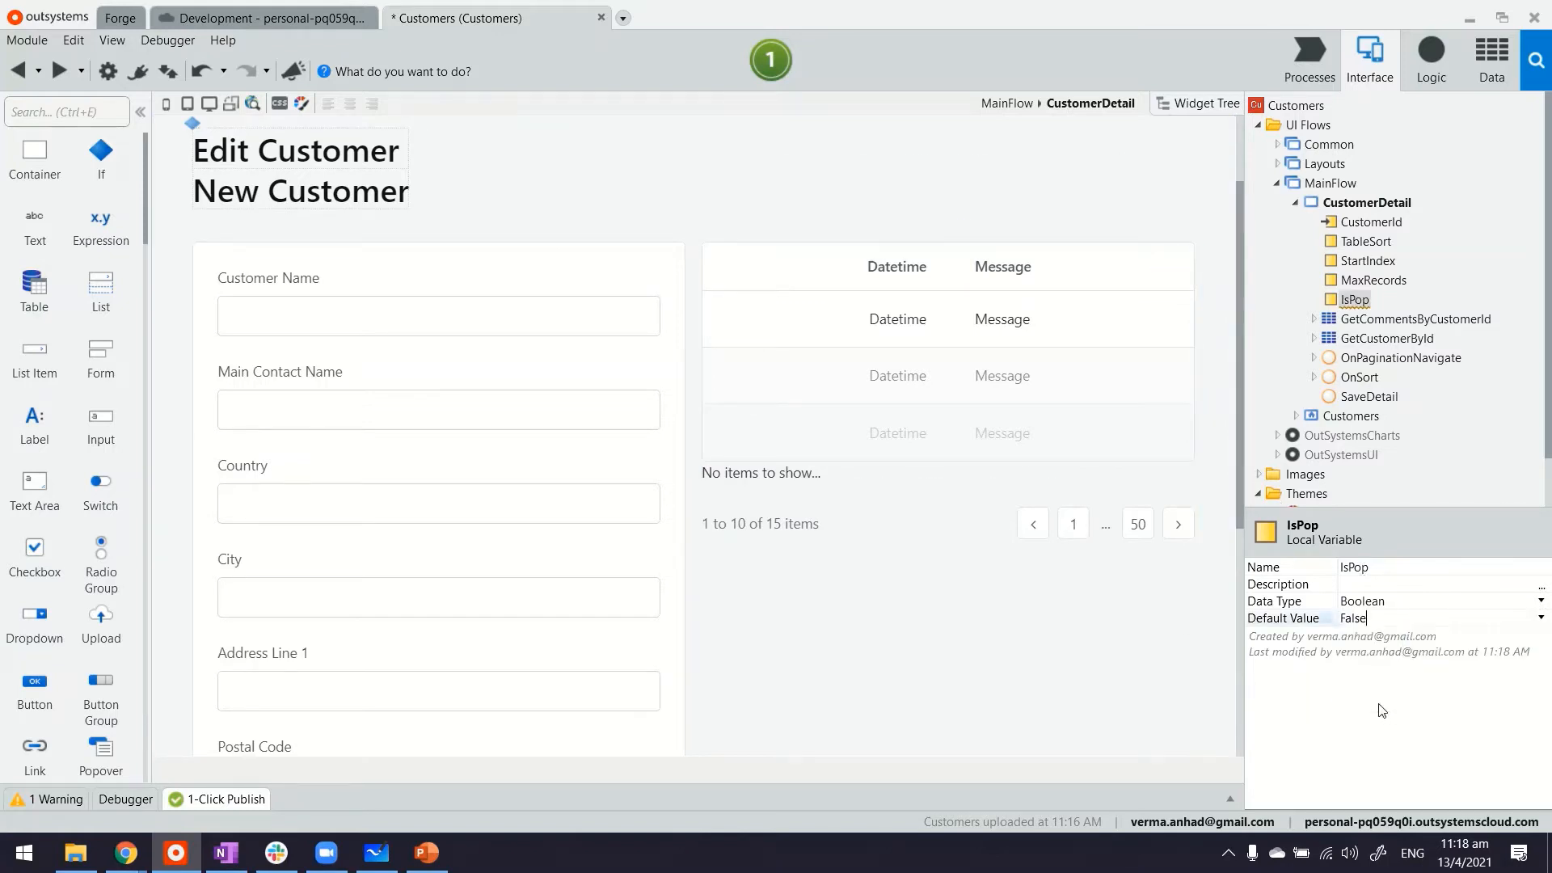
left_click(945, 376)
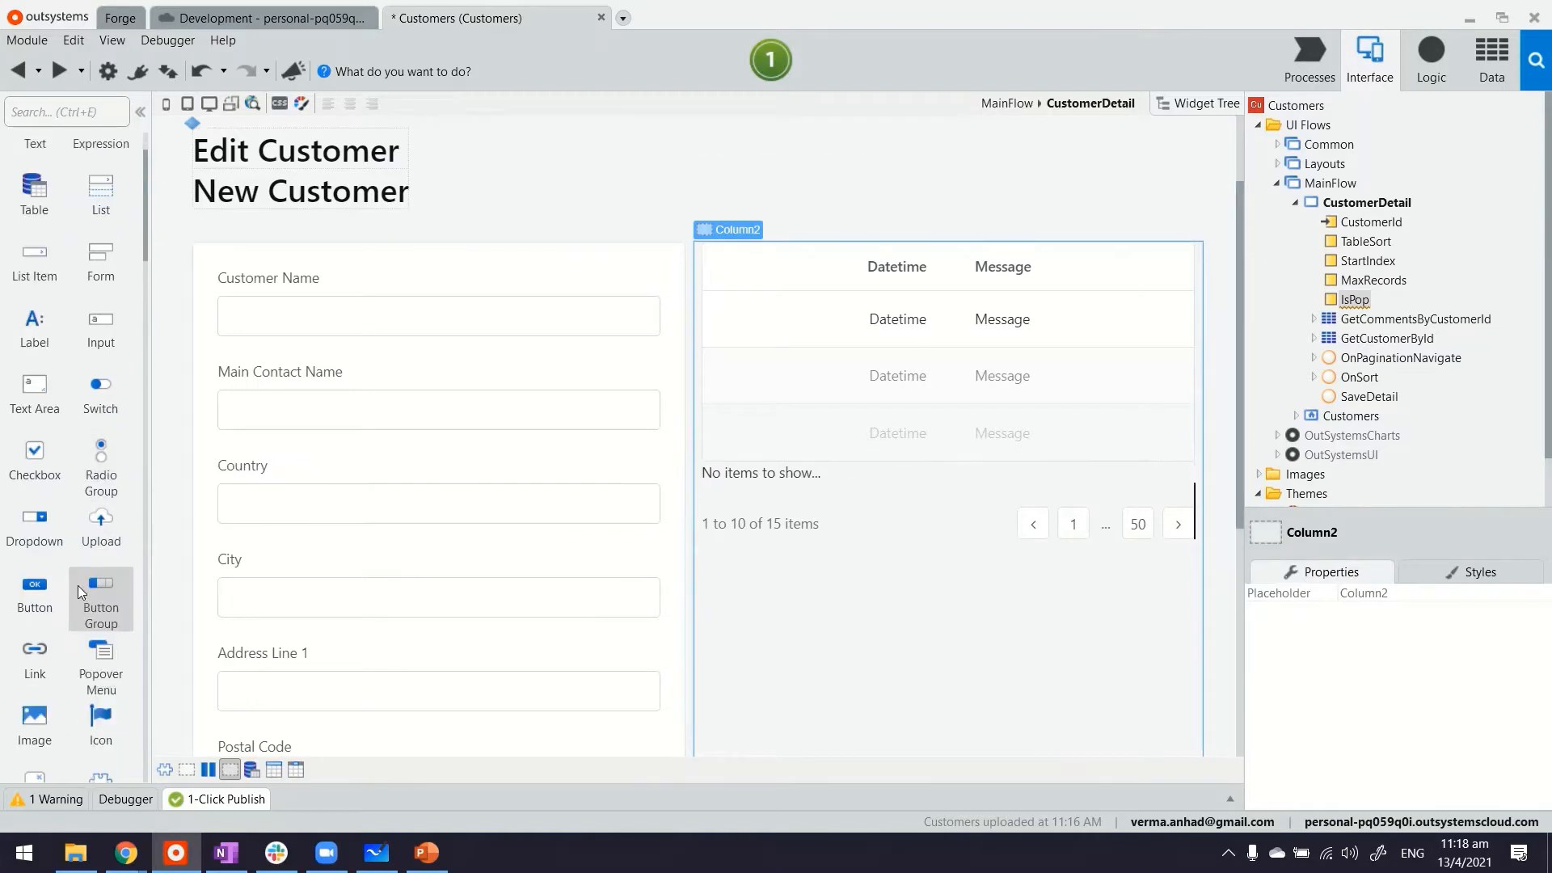
Step: Drag a Popup from the toolbox onto CustomerDetail and place a Form inside it
scroll("down", 3)
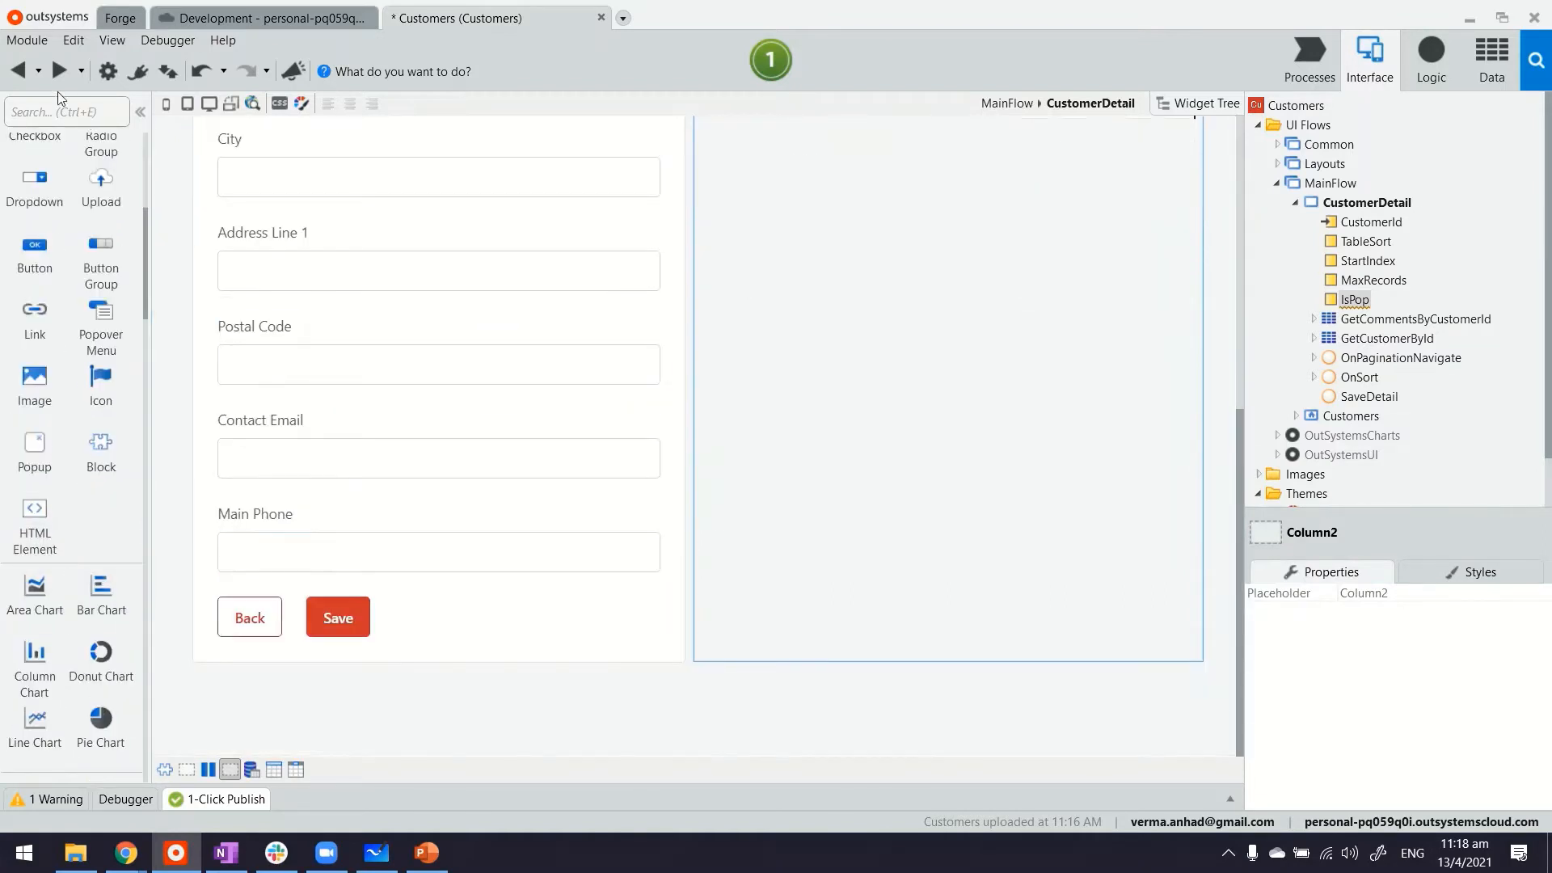
type("po")
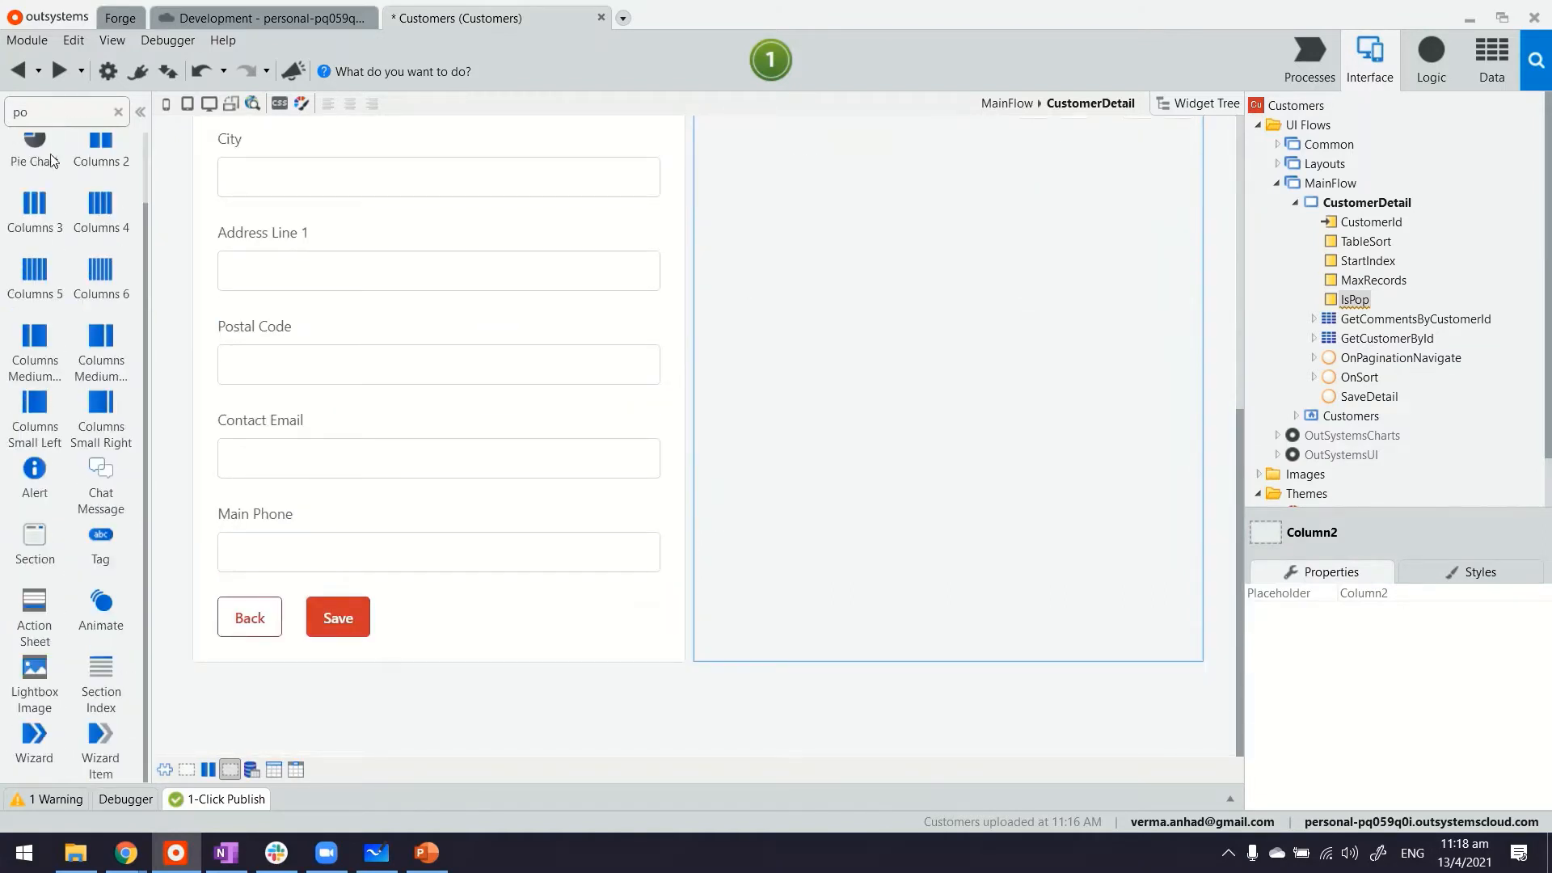
scroll("down", 3)
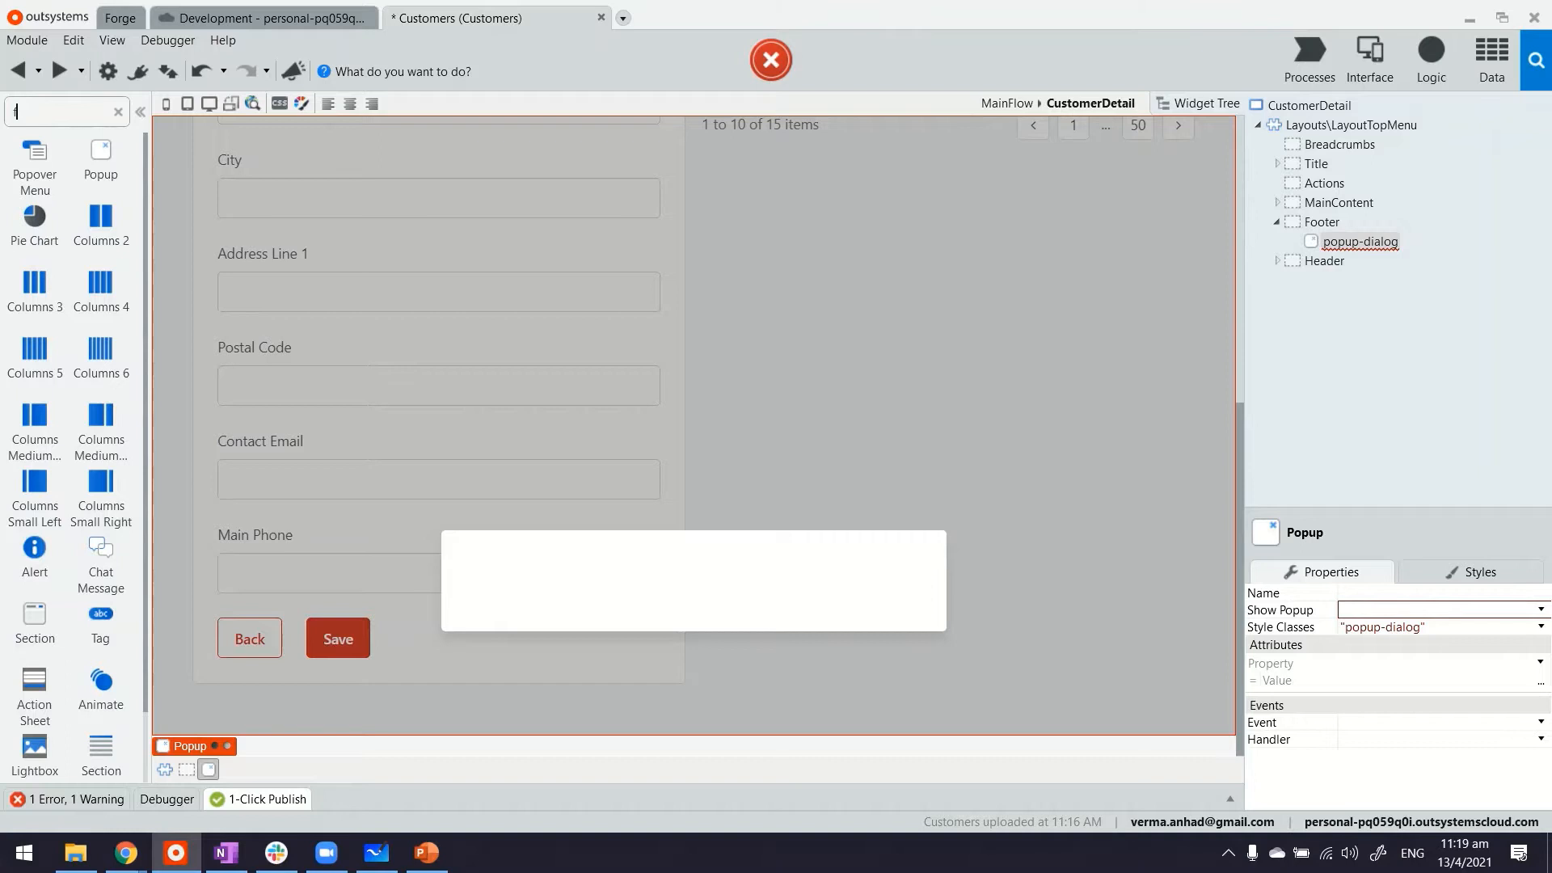
type("orm")
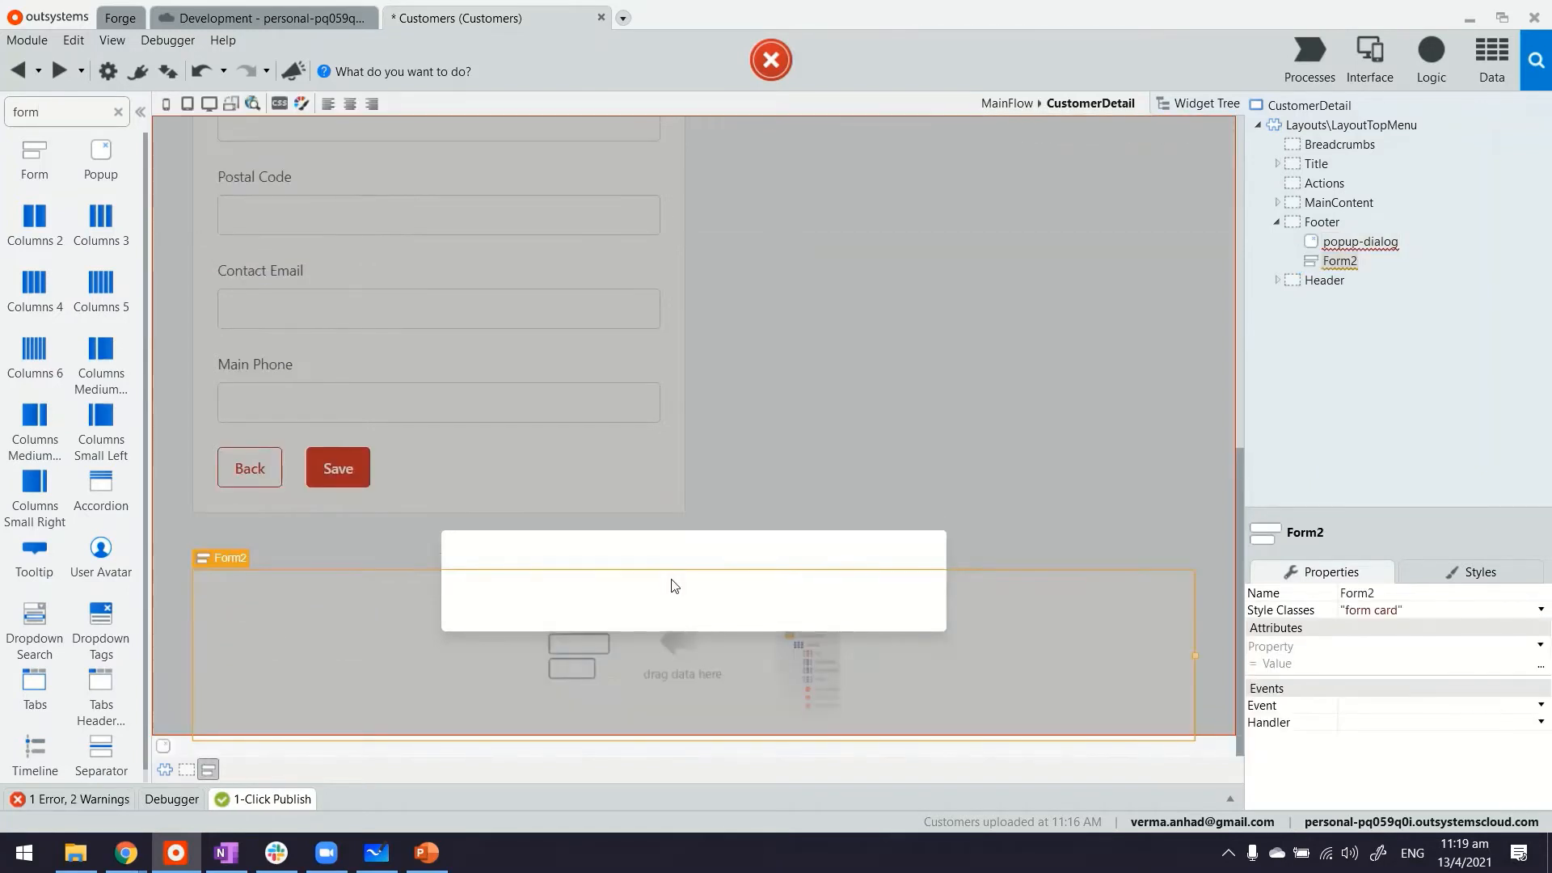
mouse_move(952, 475)
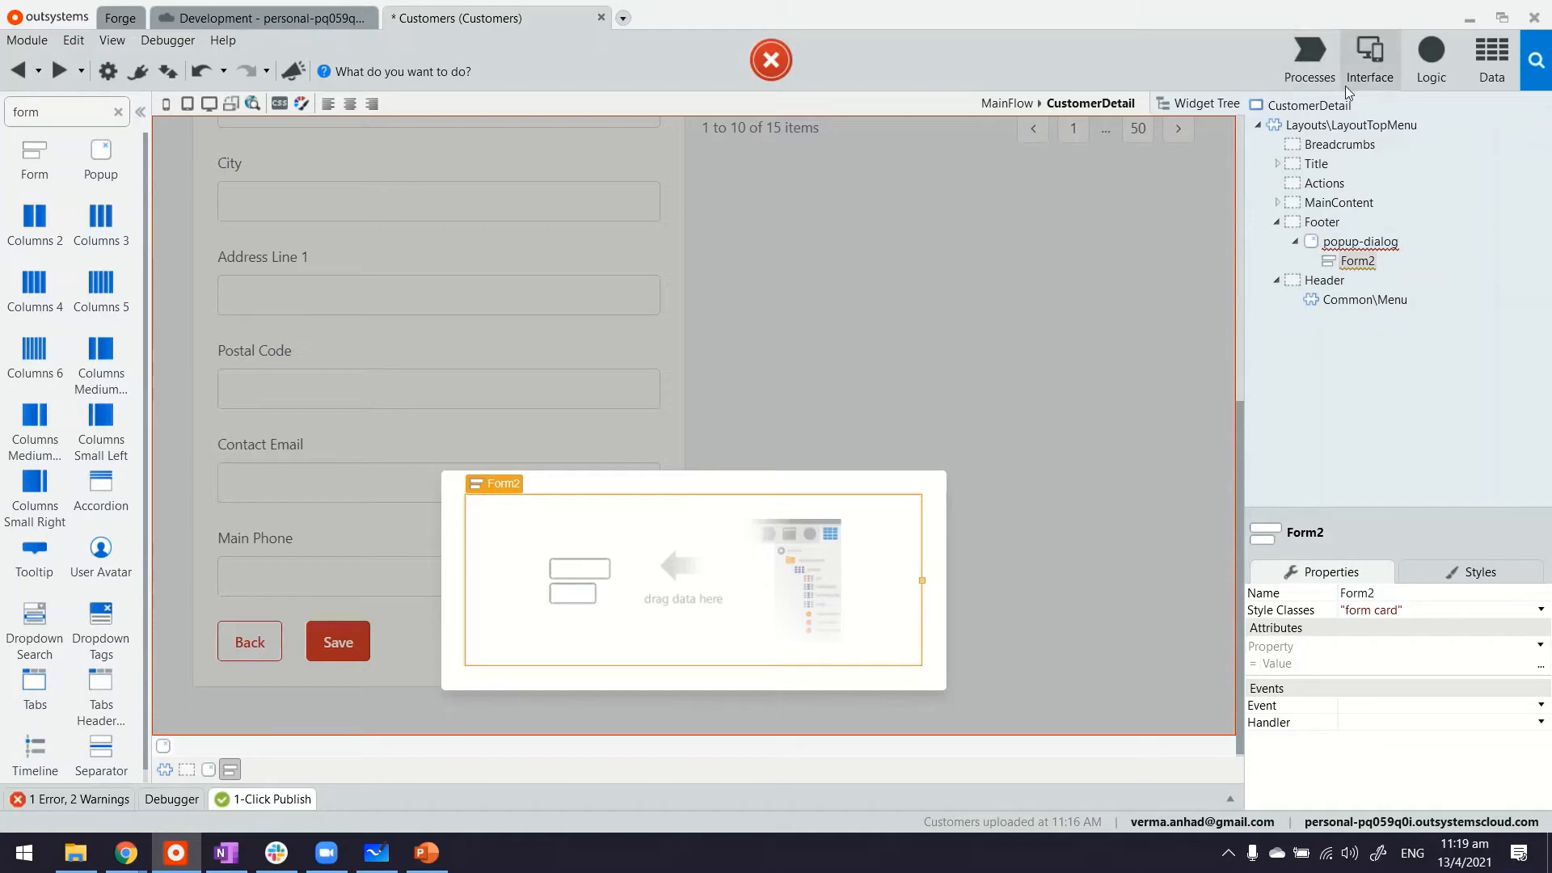
Step: Add a local variable named Comment, of type Comment, to CustomerDetail
left_click(1309, 105)
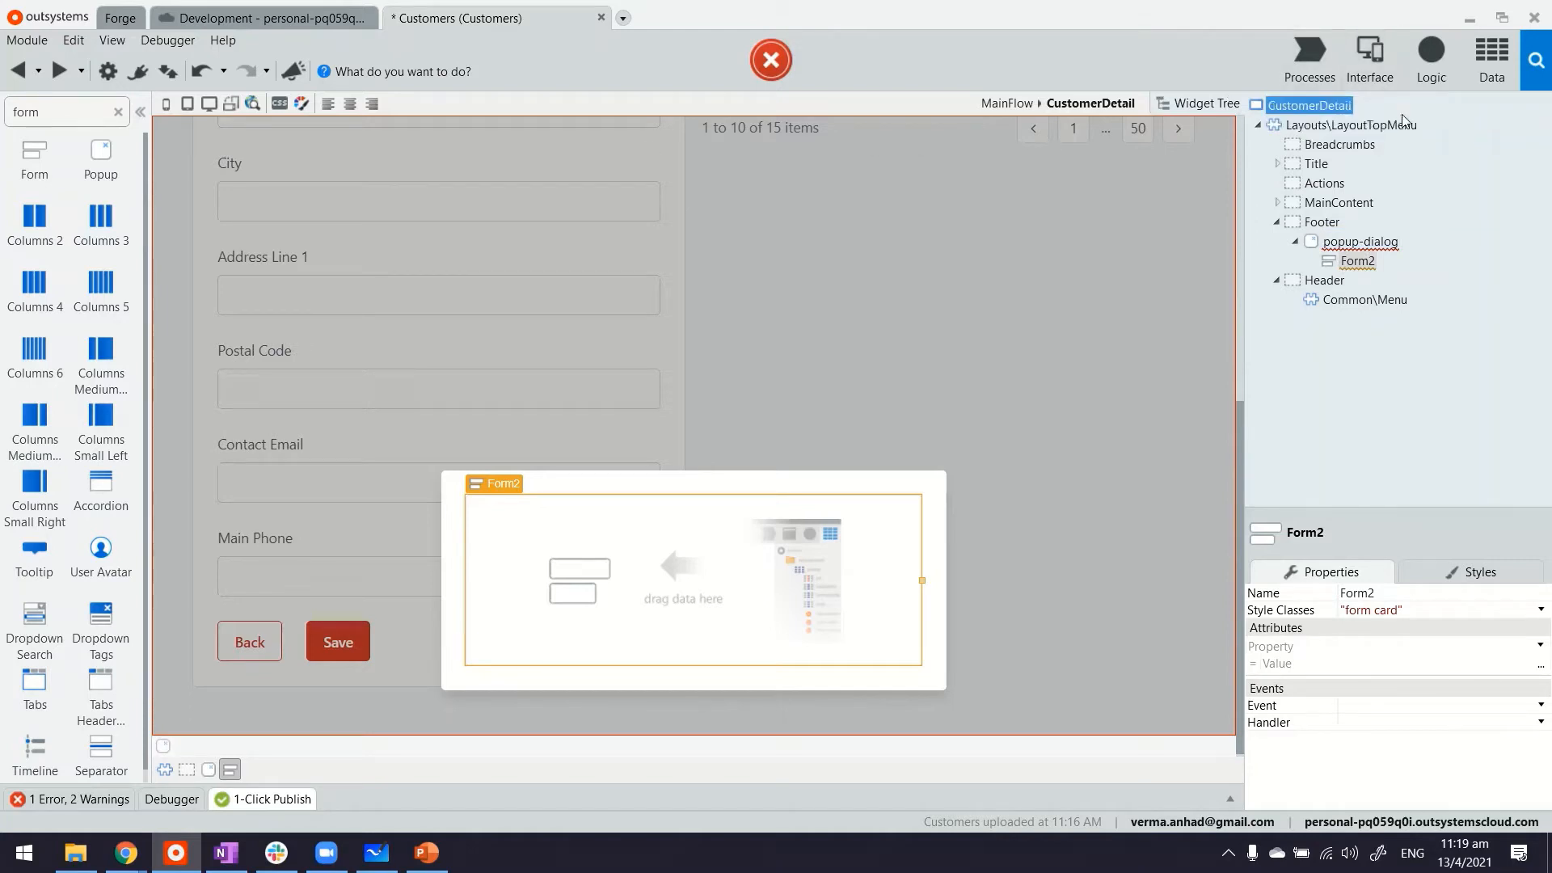
mouse_move(1368, 59)
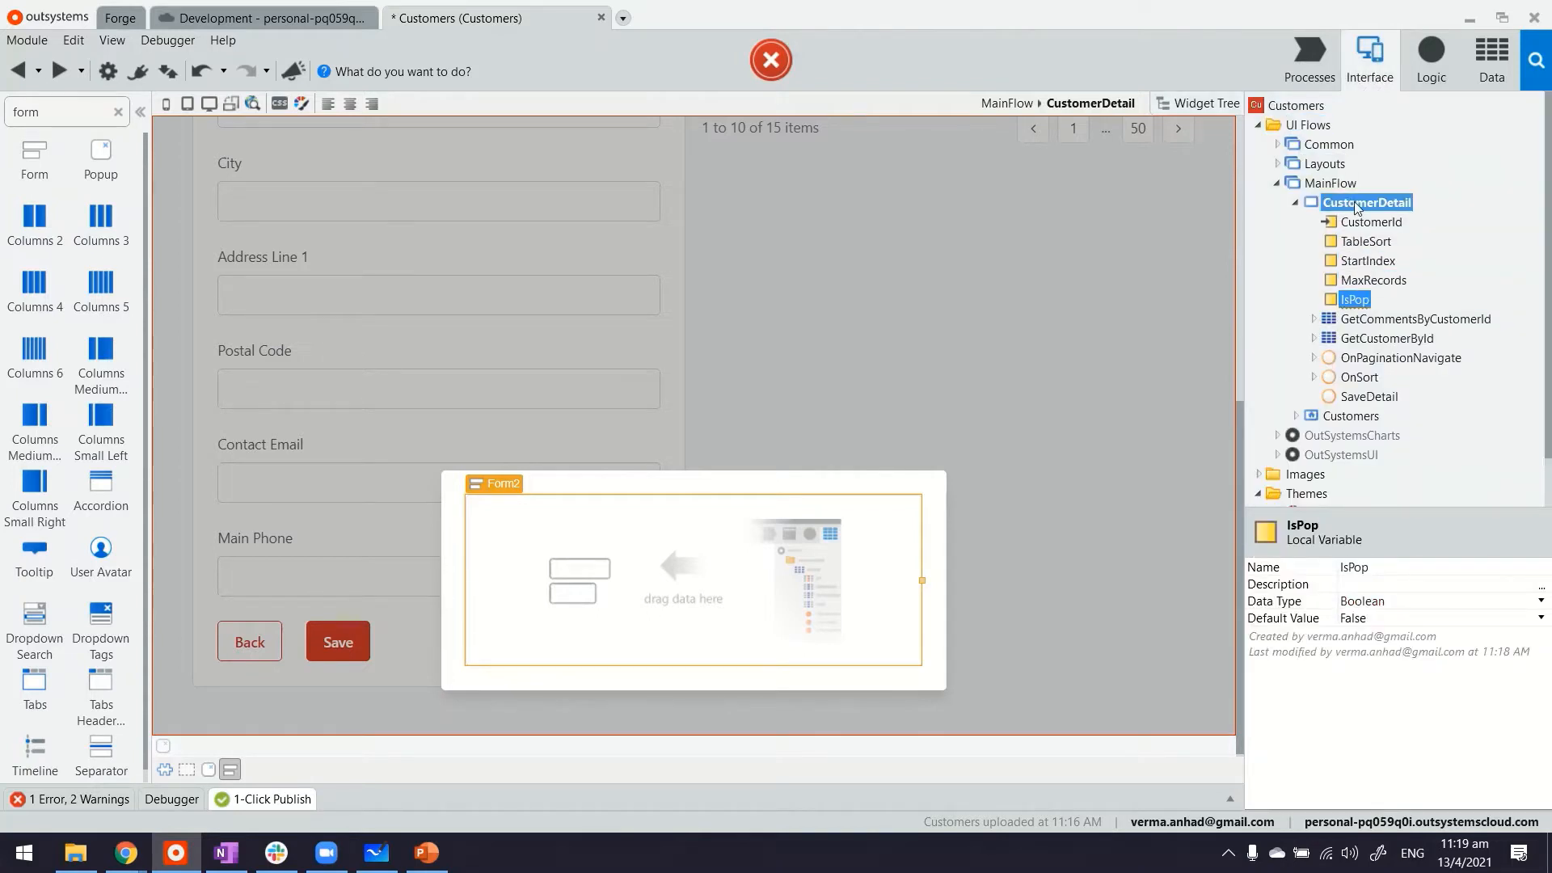
right_click(1369, 202)
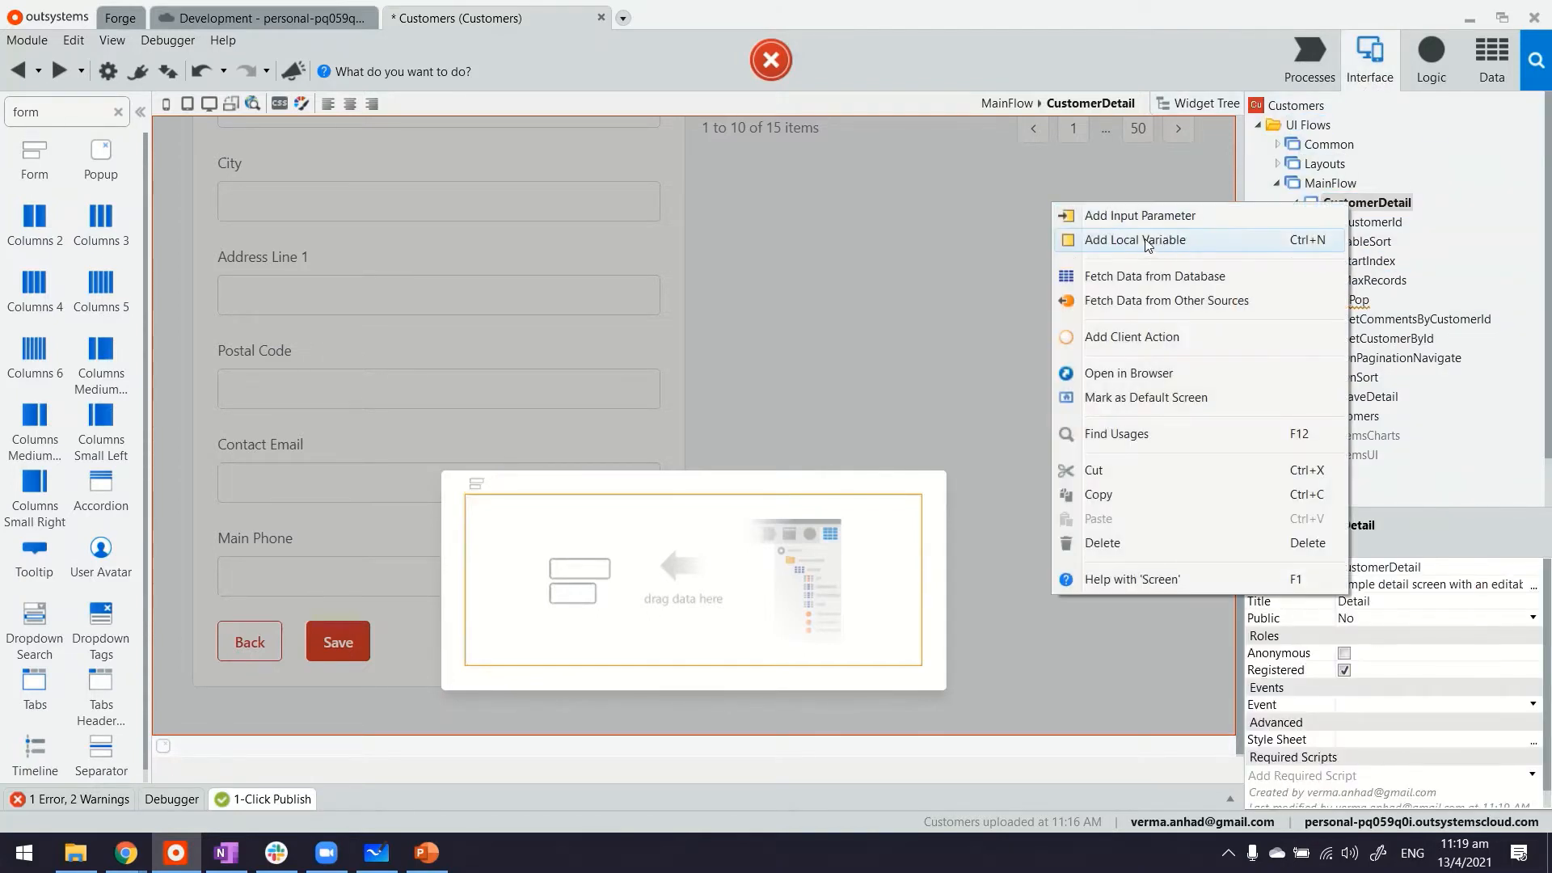
left_click(1136, 239)
type("Comment")
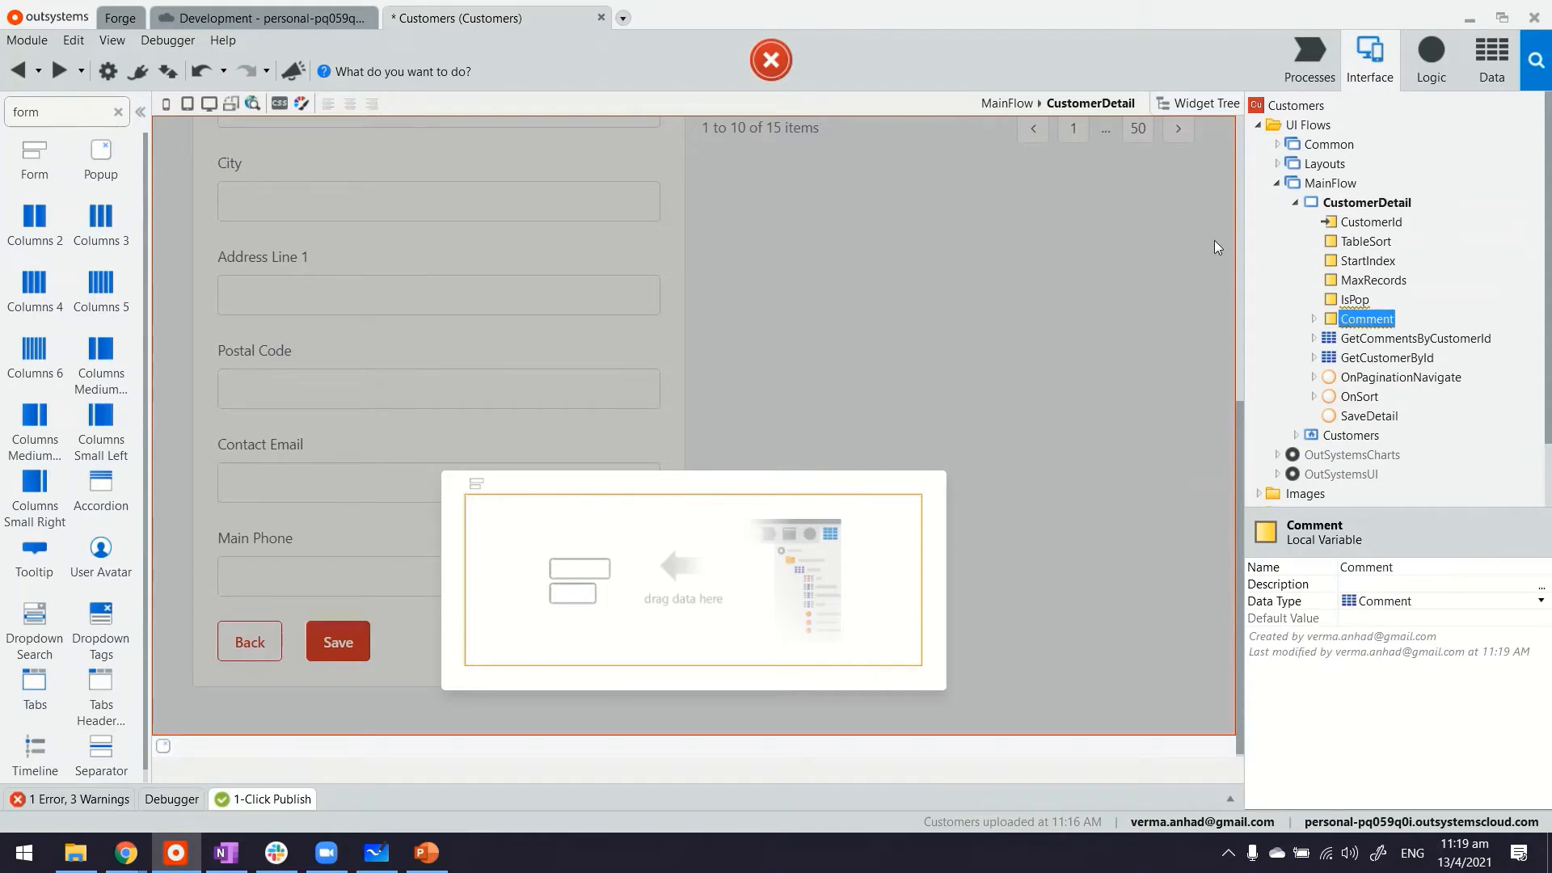
left_click(1313, 318)
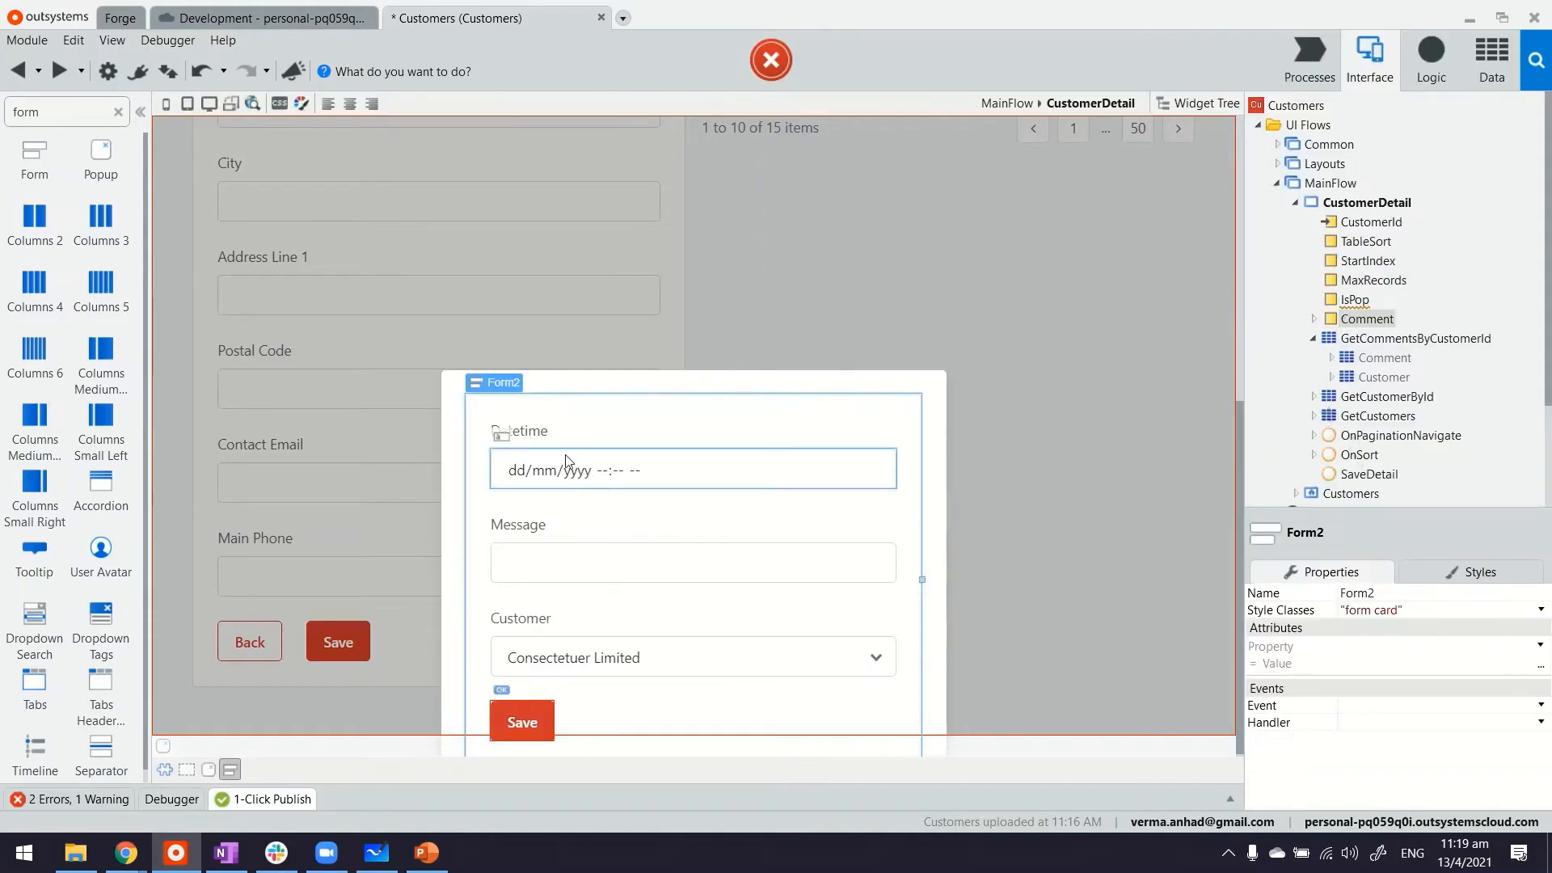
Step: Inspect the generated popup form's Message and Datetime input fields
left_click(692, 561)
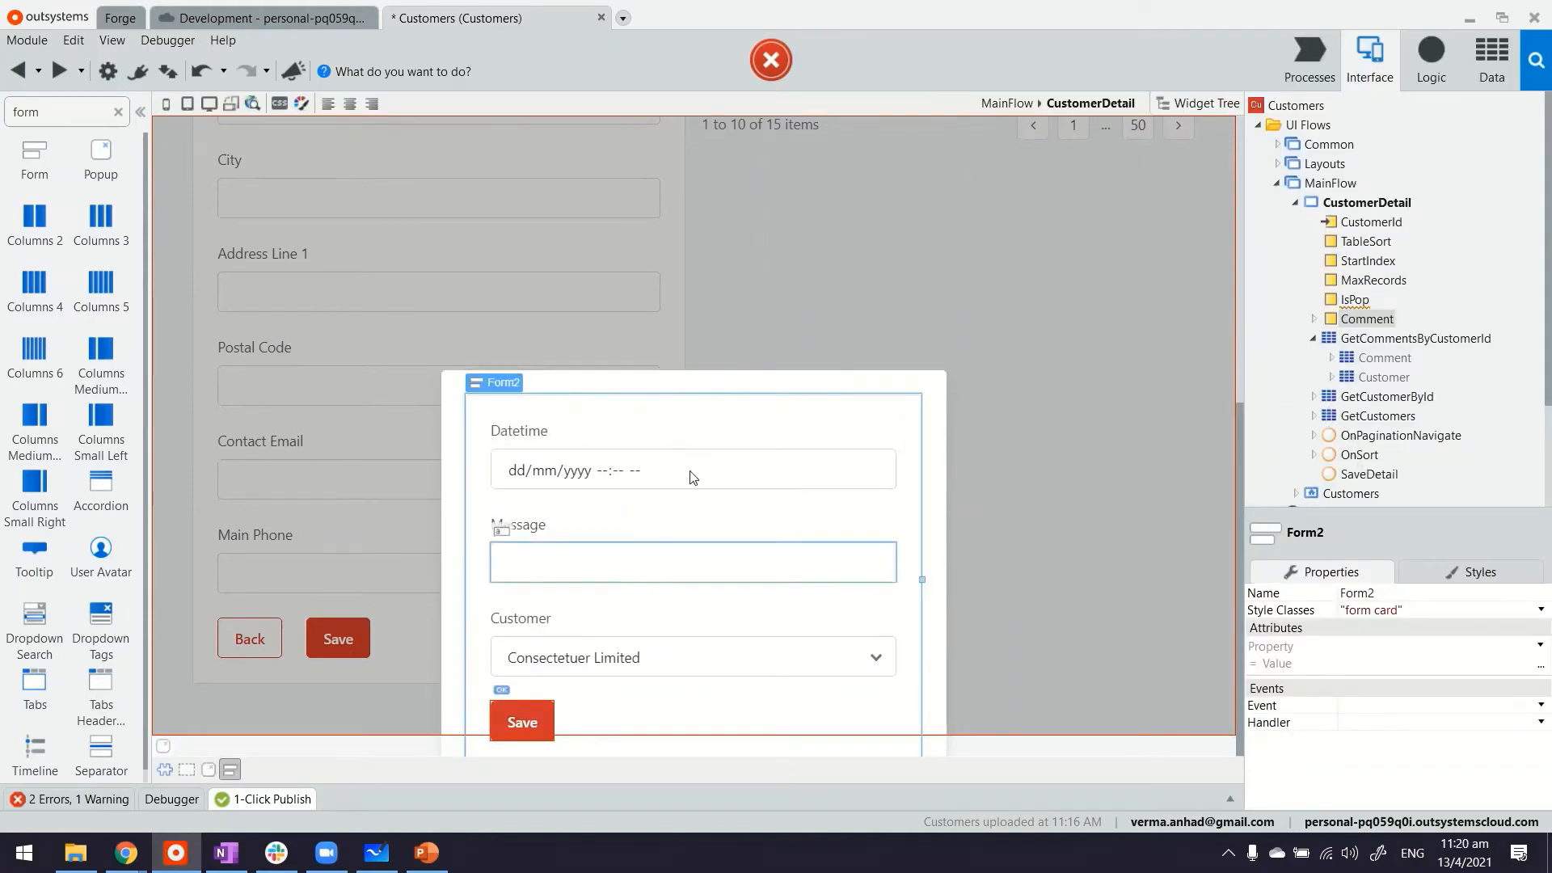
left_click(691, 469)
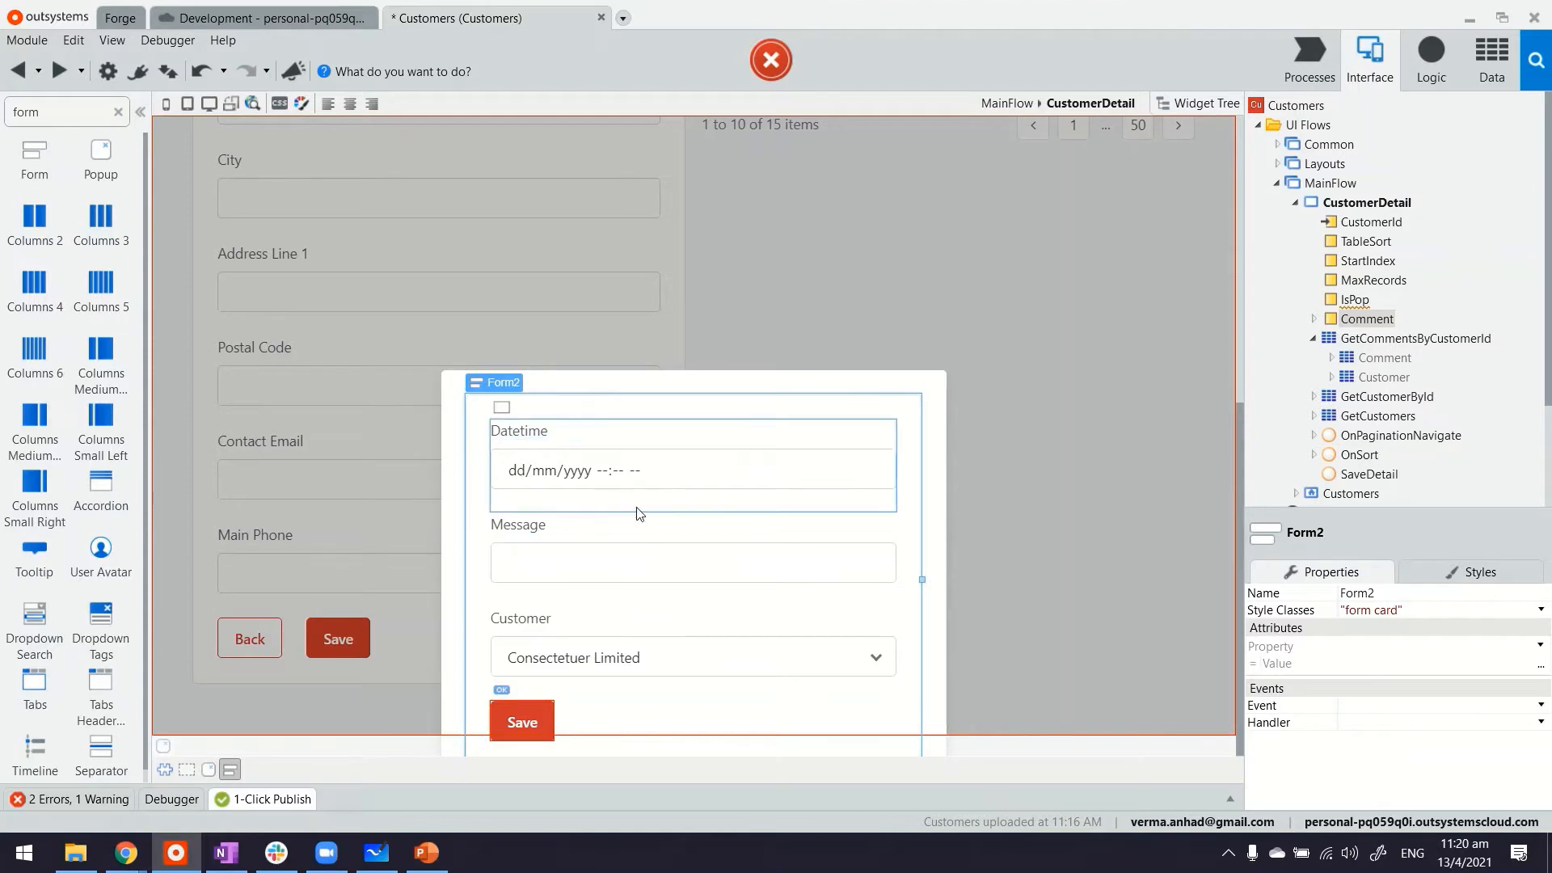
left_click(693, 468)
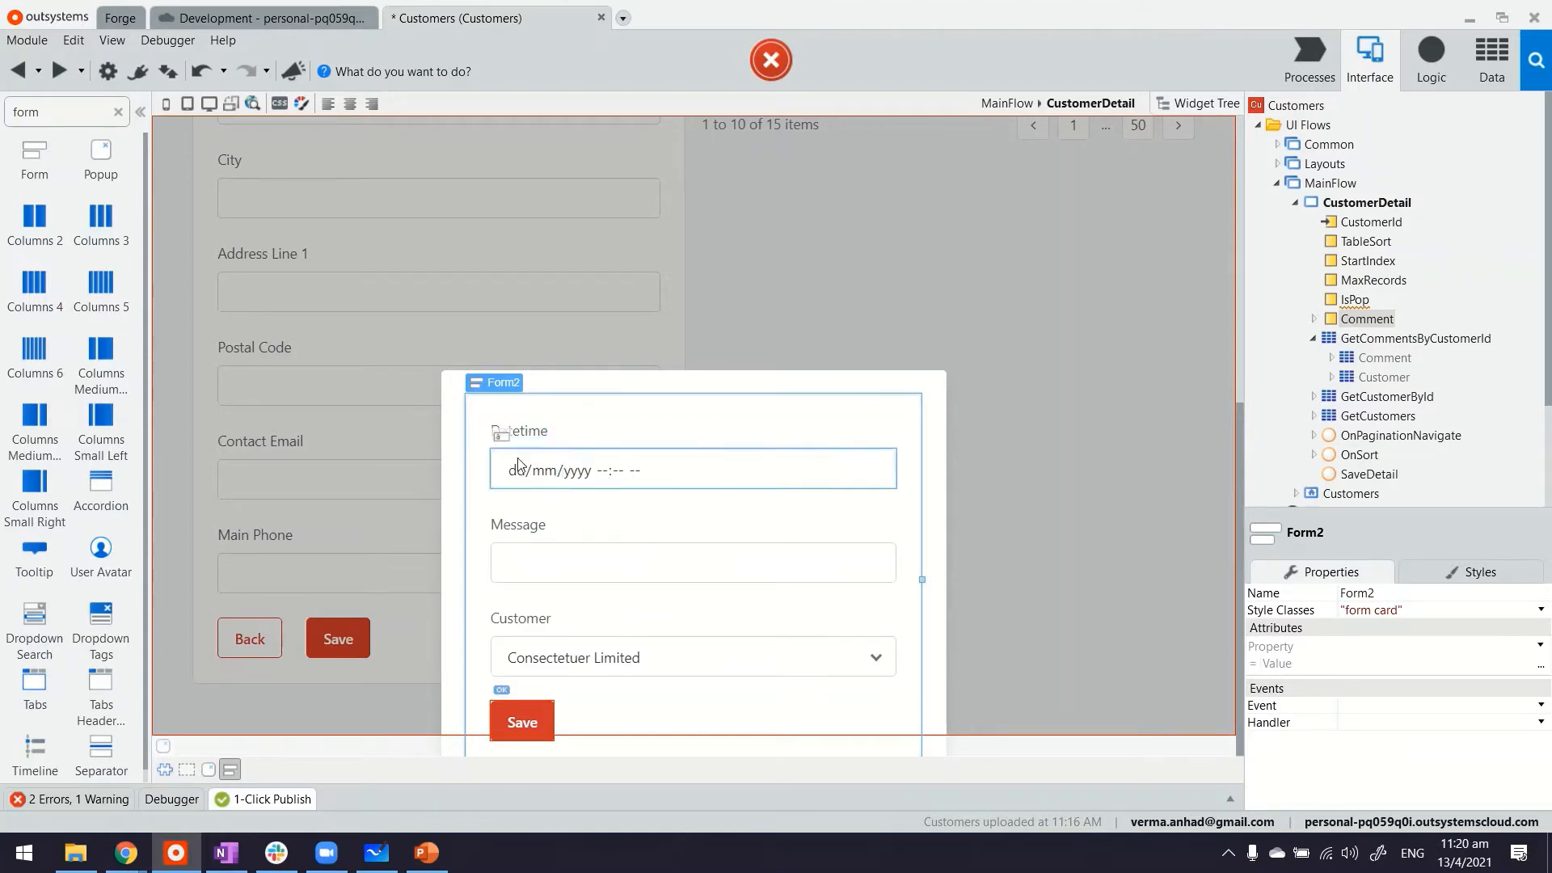
mouse_move(538, 547)
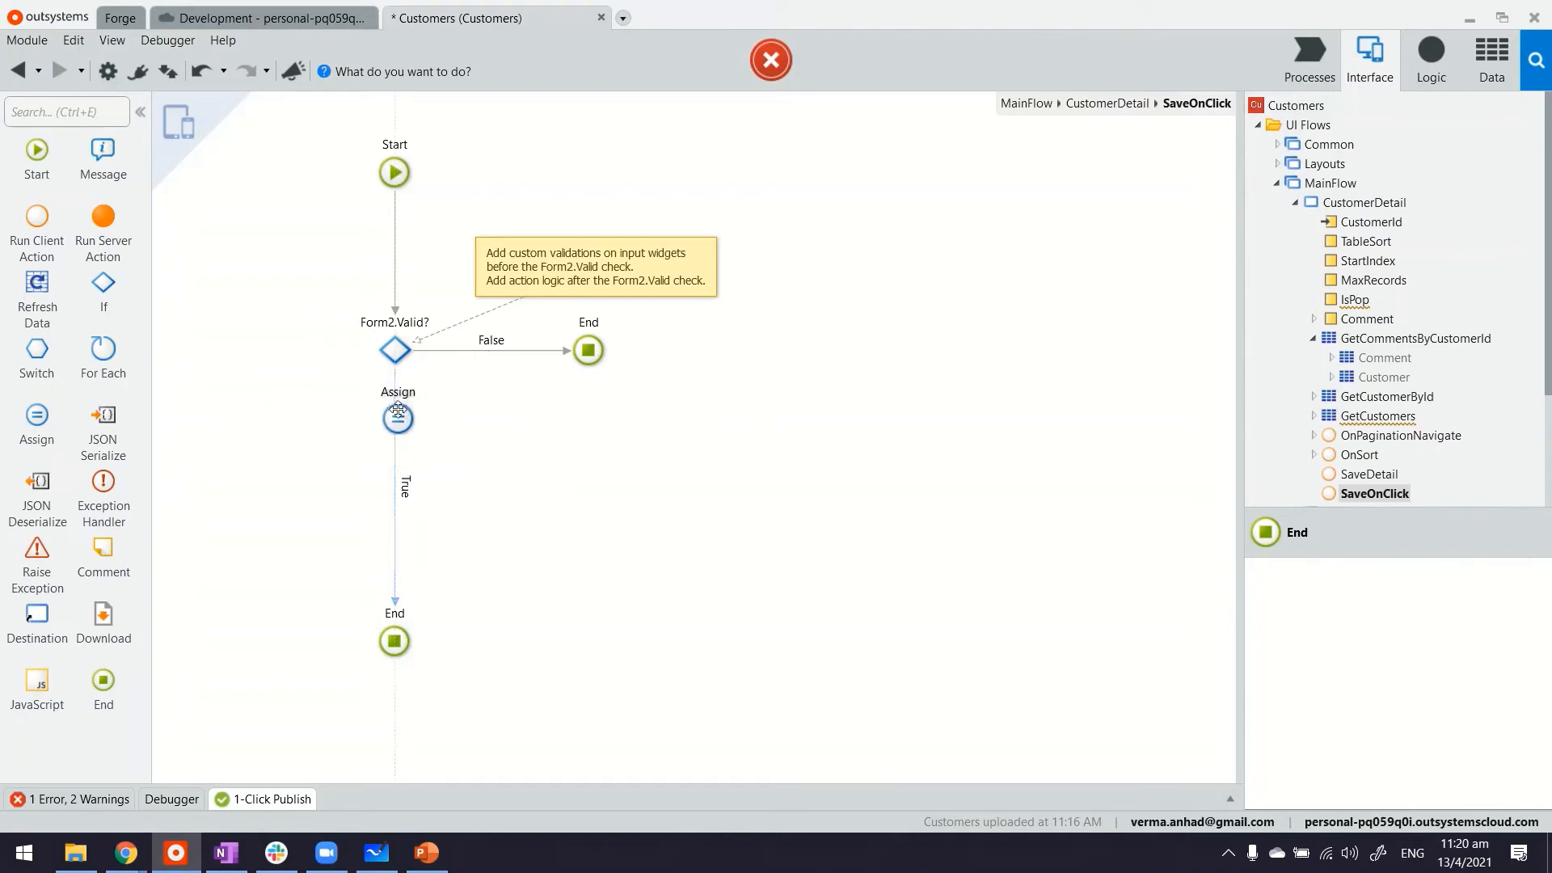
Step: In SaveOnClick, assign Comment.Datetime = CurrDateTime() and Comment.CustomerId = CustomerId
left_click(395, 418)
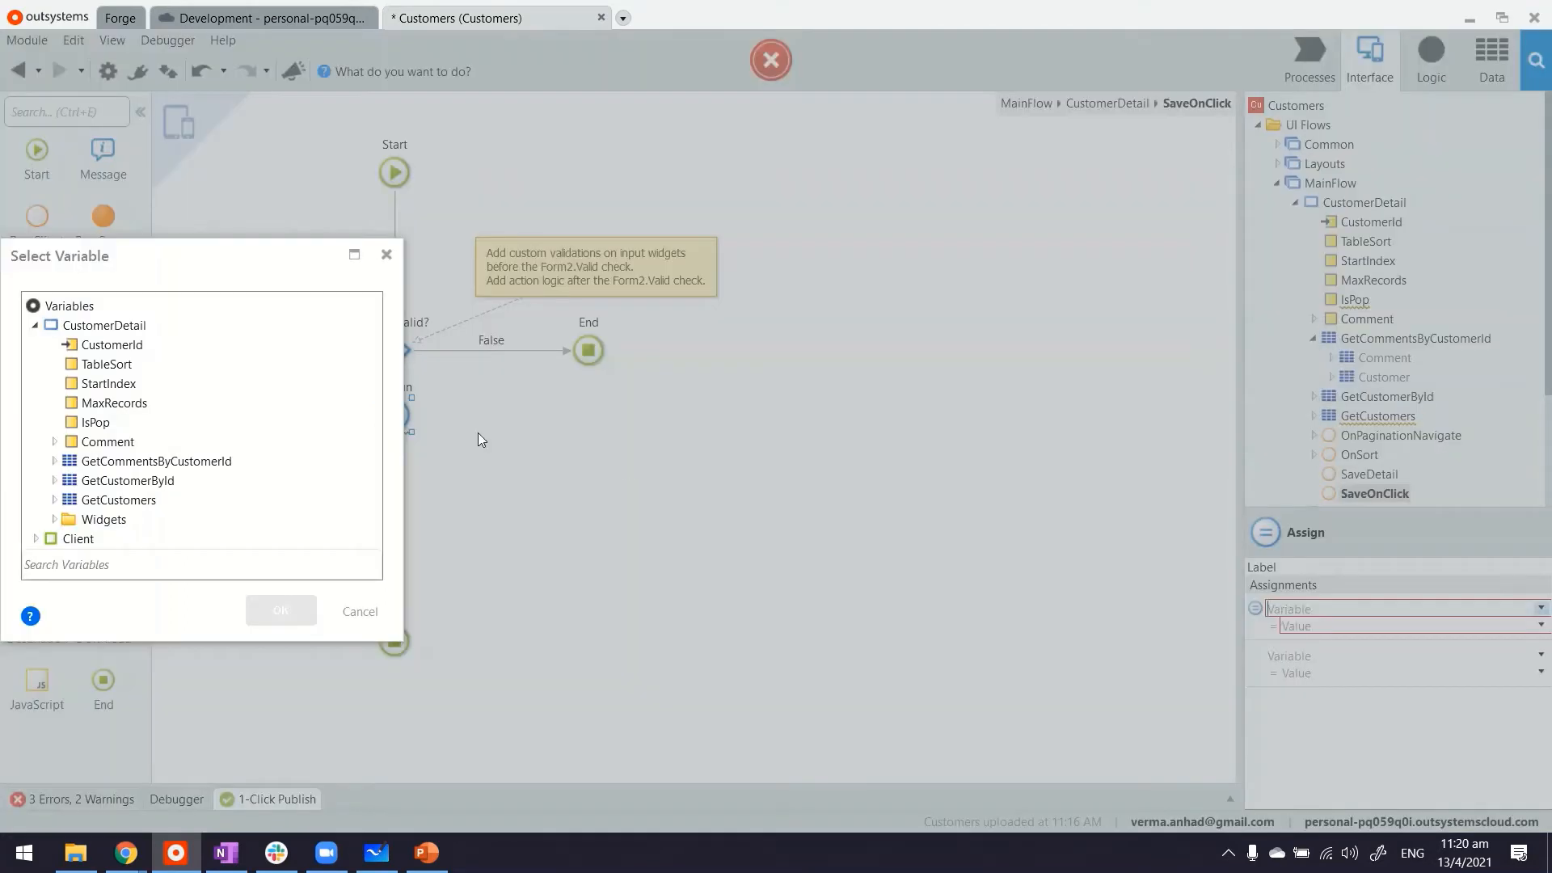
left_click(154, 460)
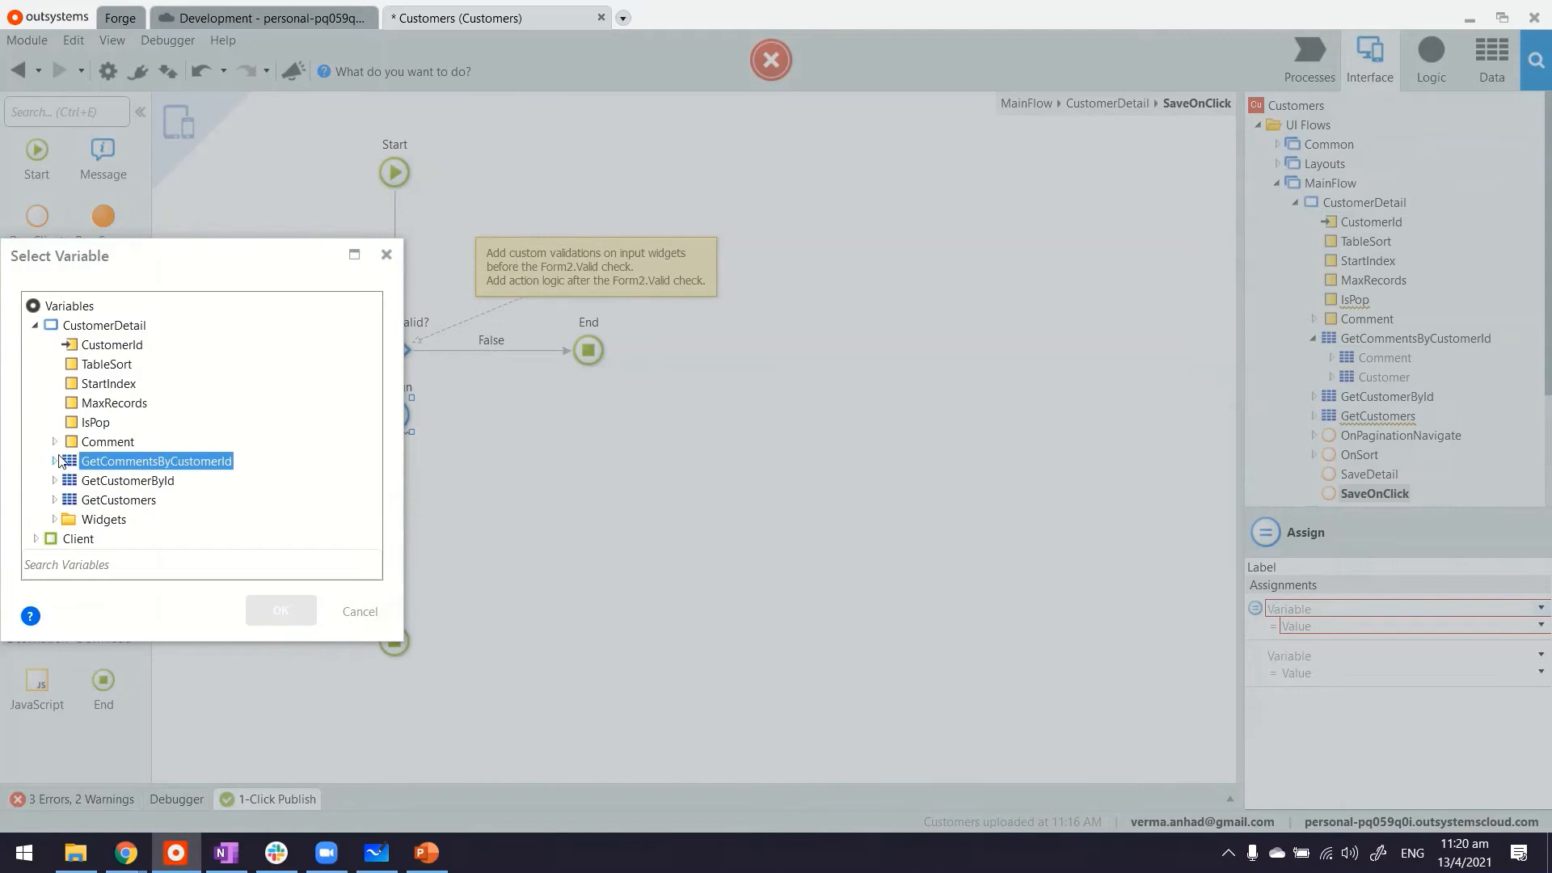
left_click(56, 442)
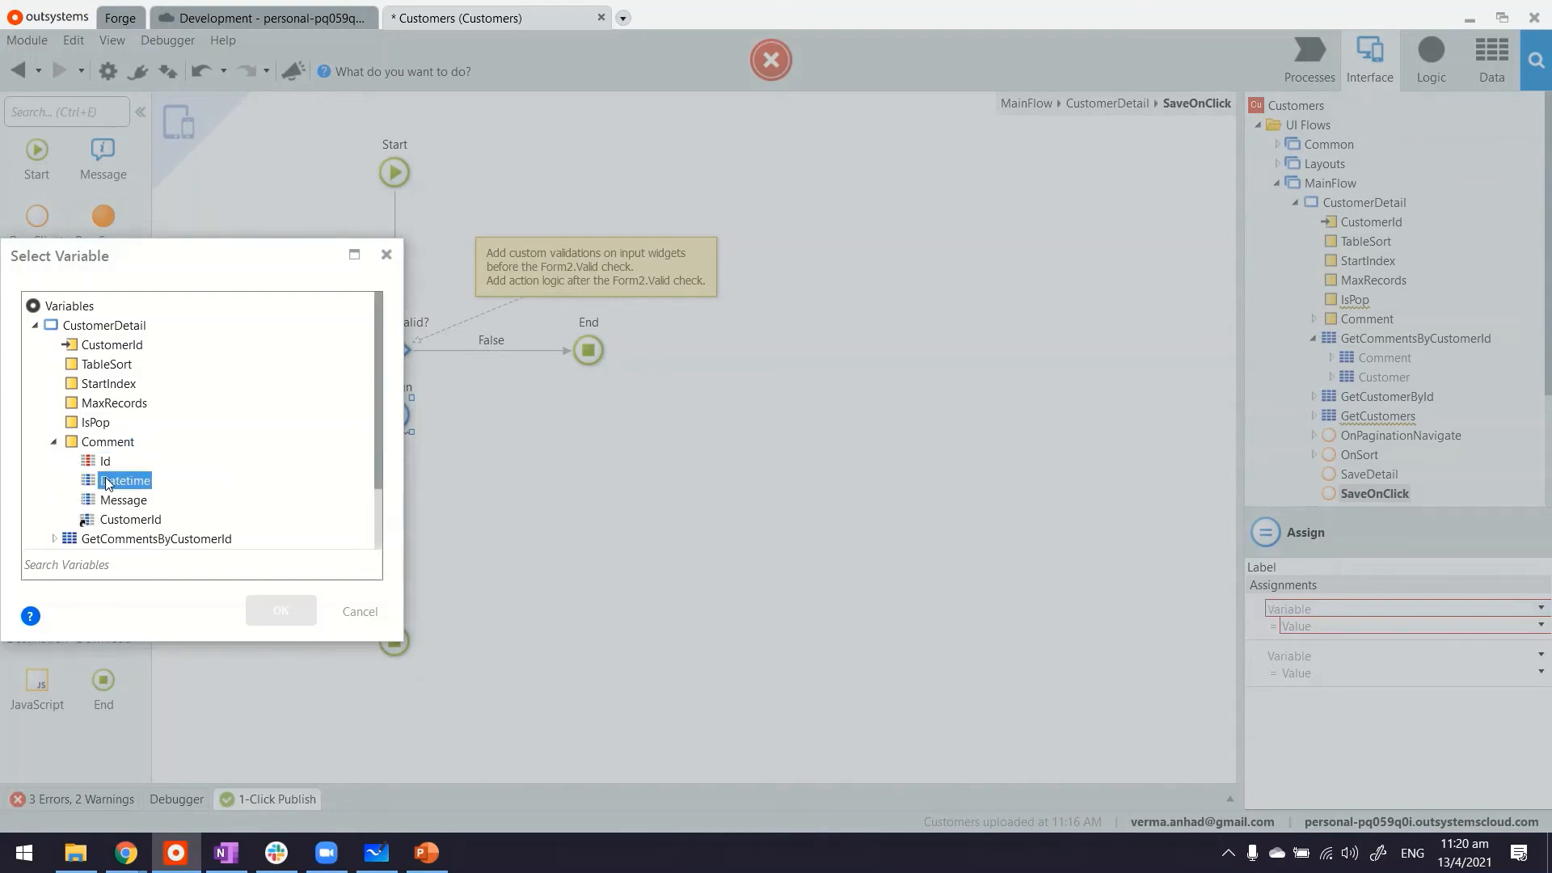
left_click(280, 611)
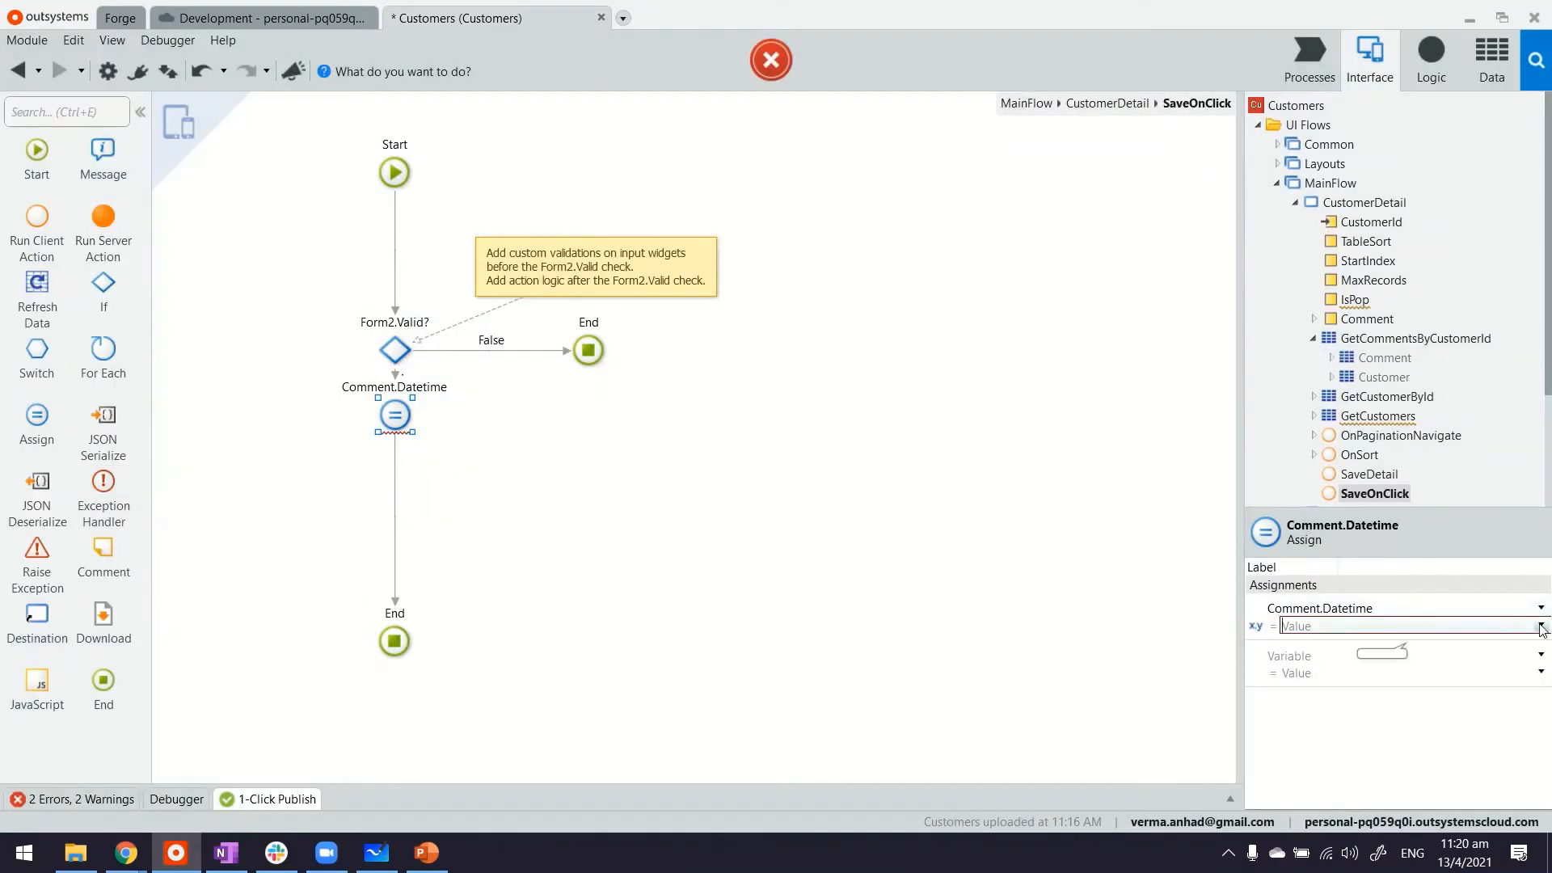
type("CurrDateTime()")
left_click(1405, 656)
type("Comment.CustomerId")
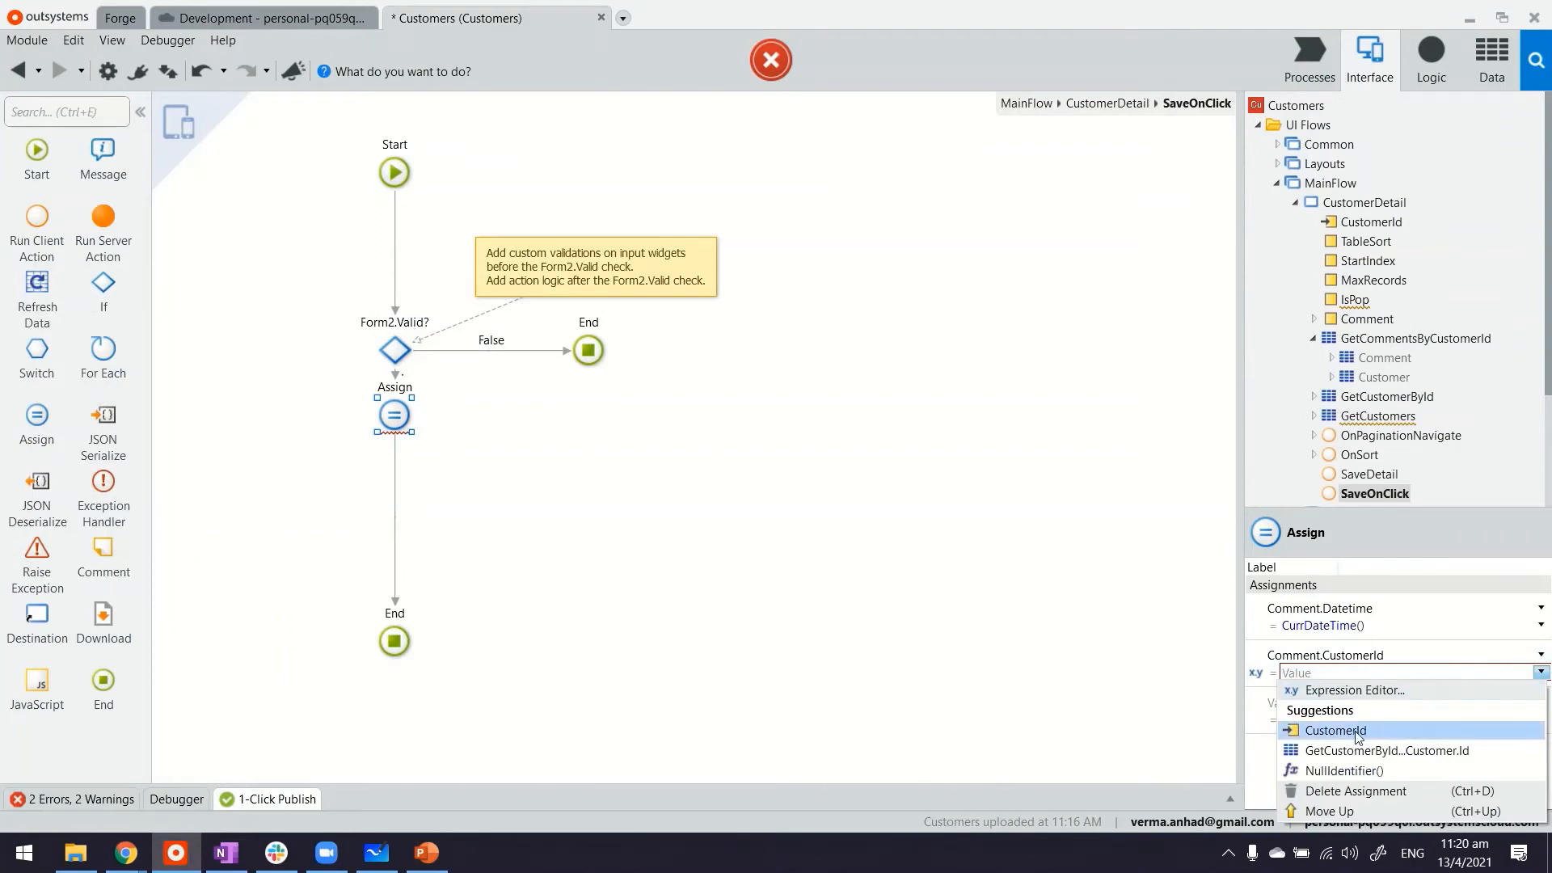
left_click(1336, 731)
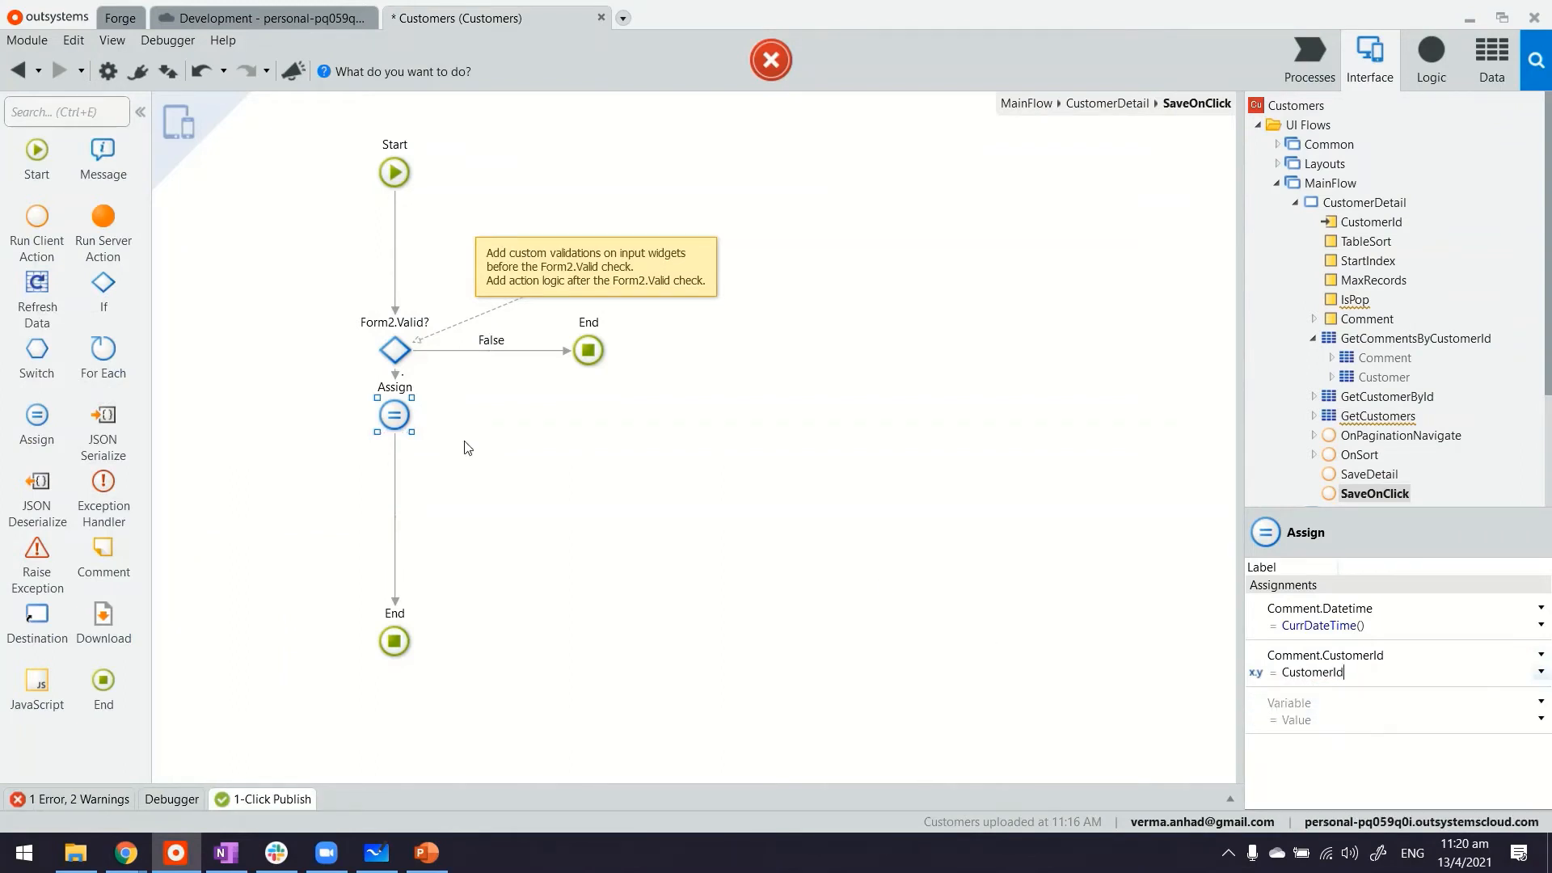
Step: Add CreateOrUpdateComment to SaveOnClick with Source set to the Comment variable
left_click(1490, 57)
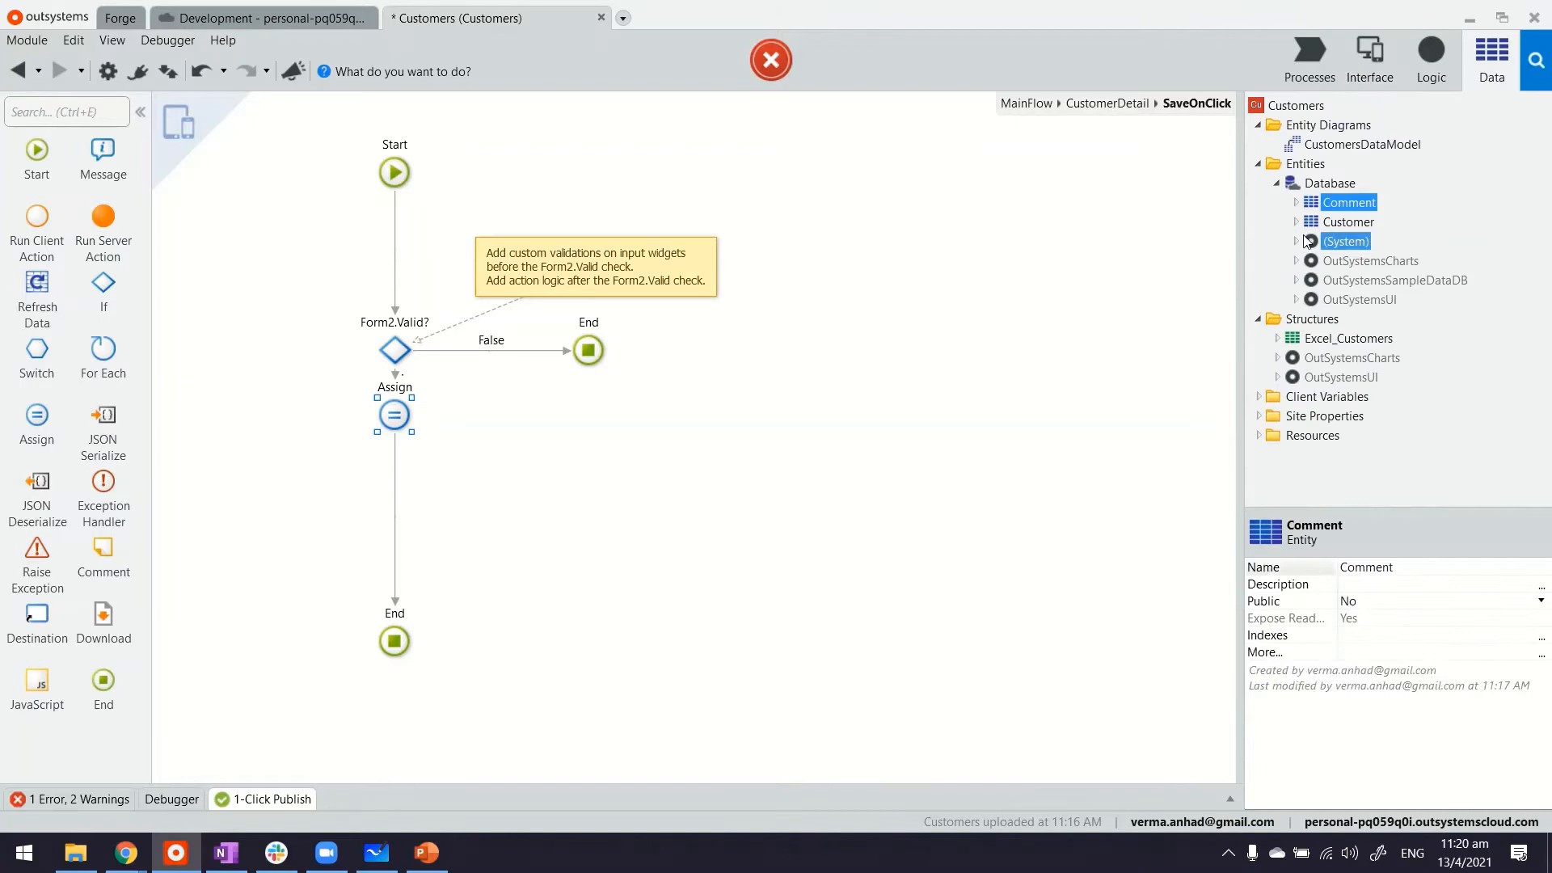
left_click(1298, 202)
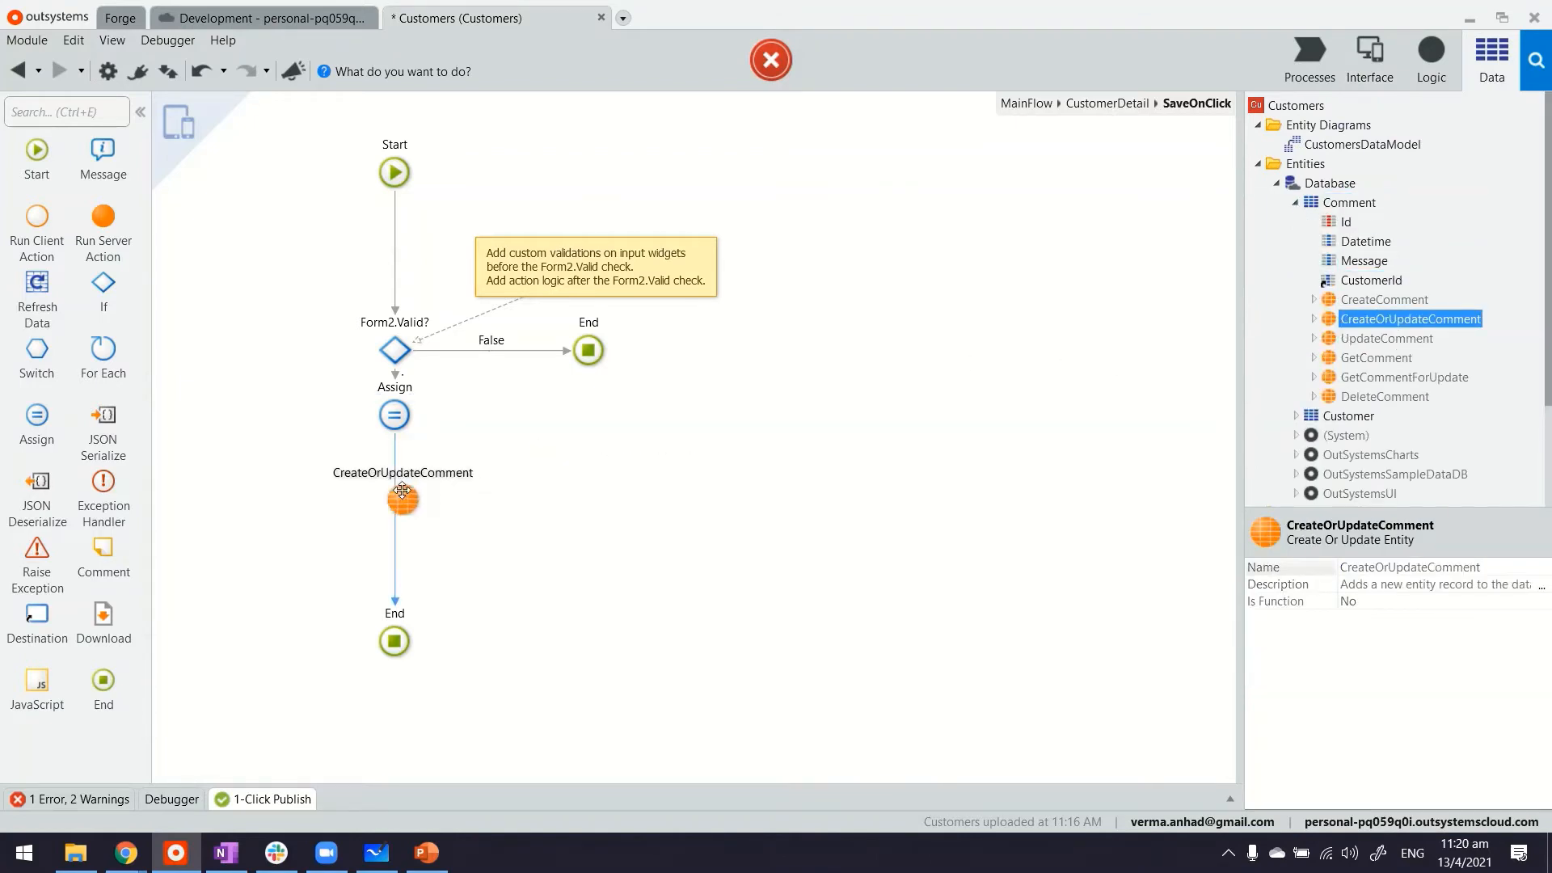
left_click(393, 498)
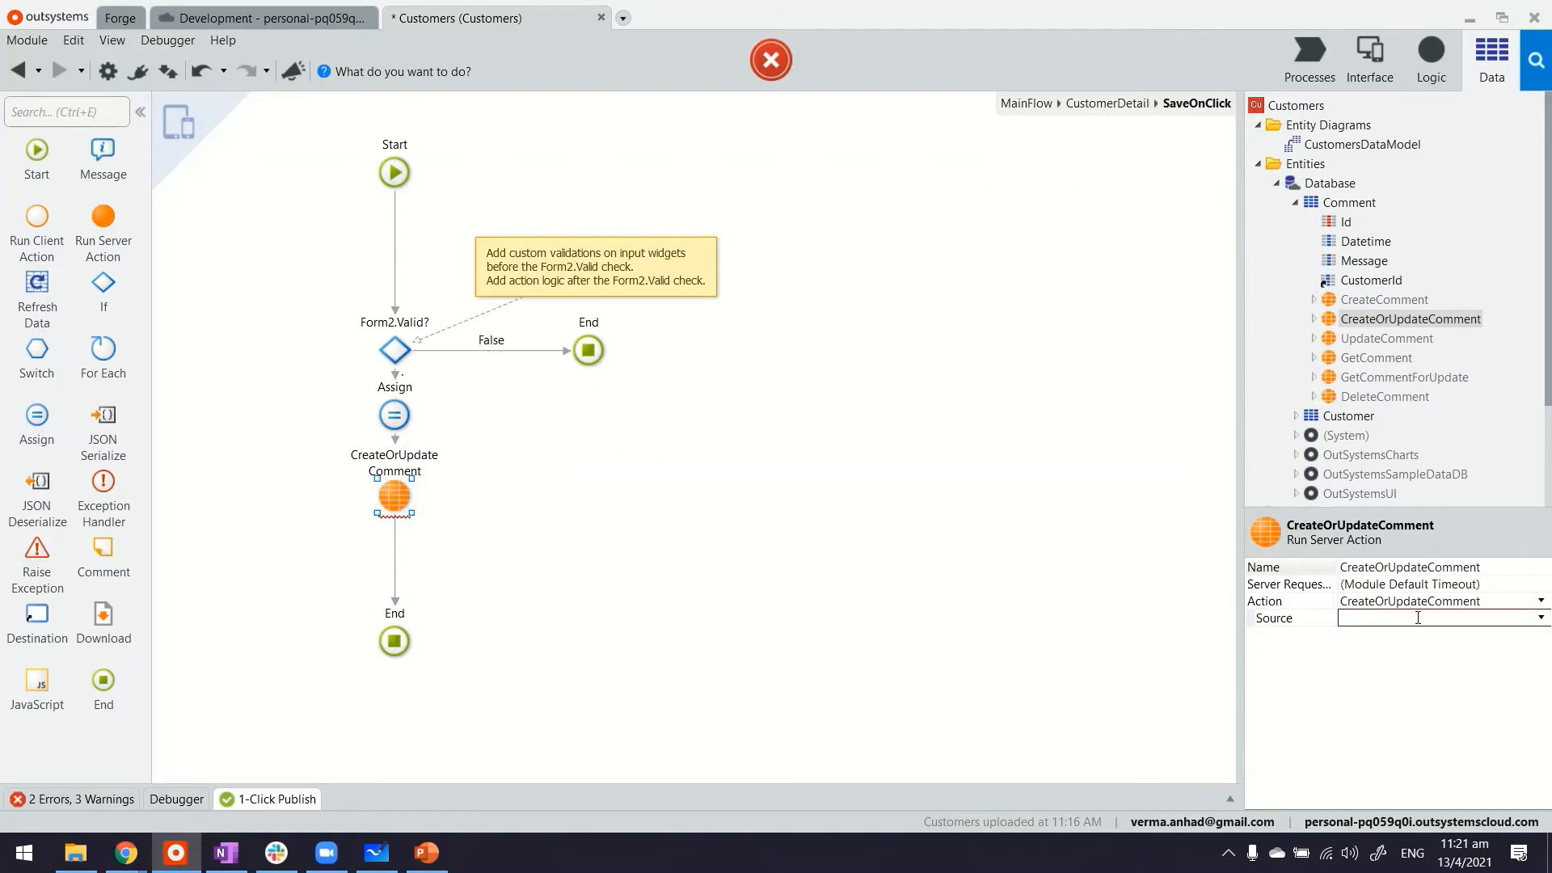
left_click(1435, 616)
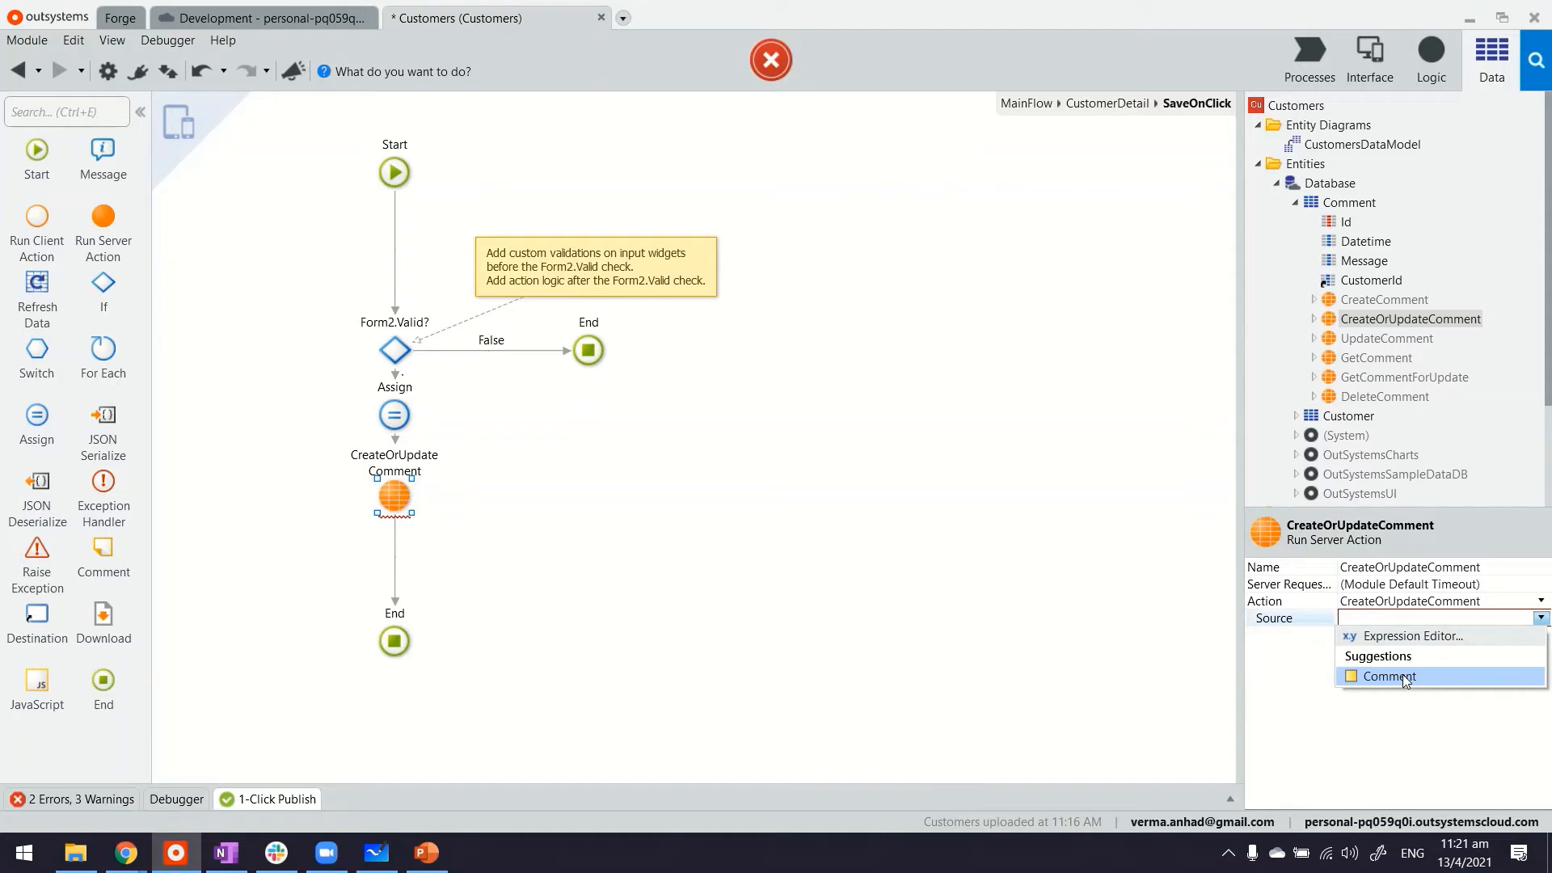
left_click(1388, 676)
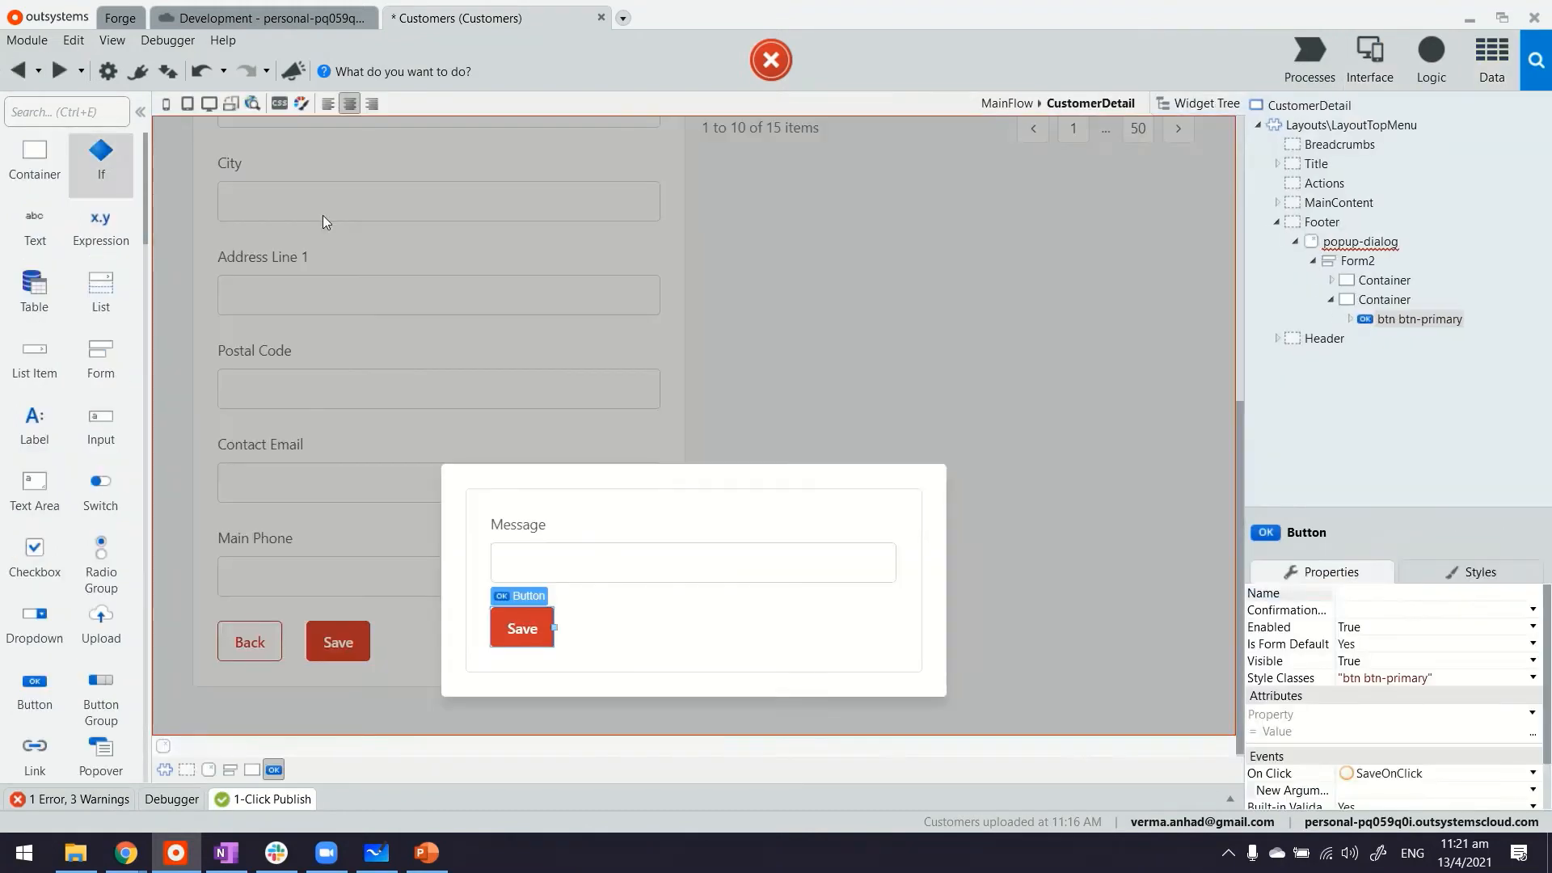
mouse_move(841, 476)
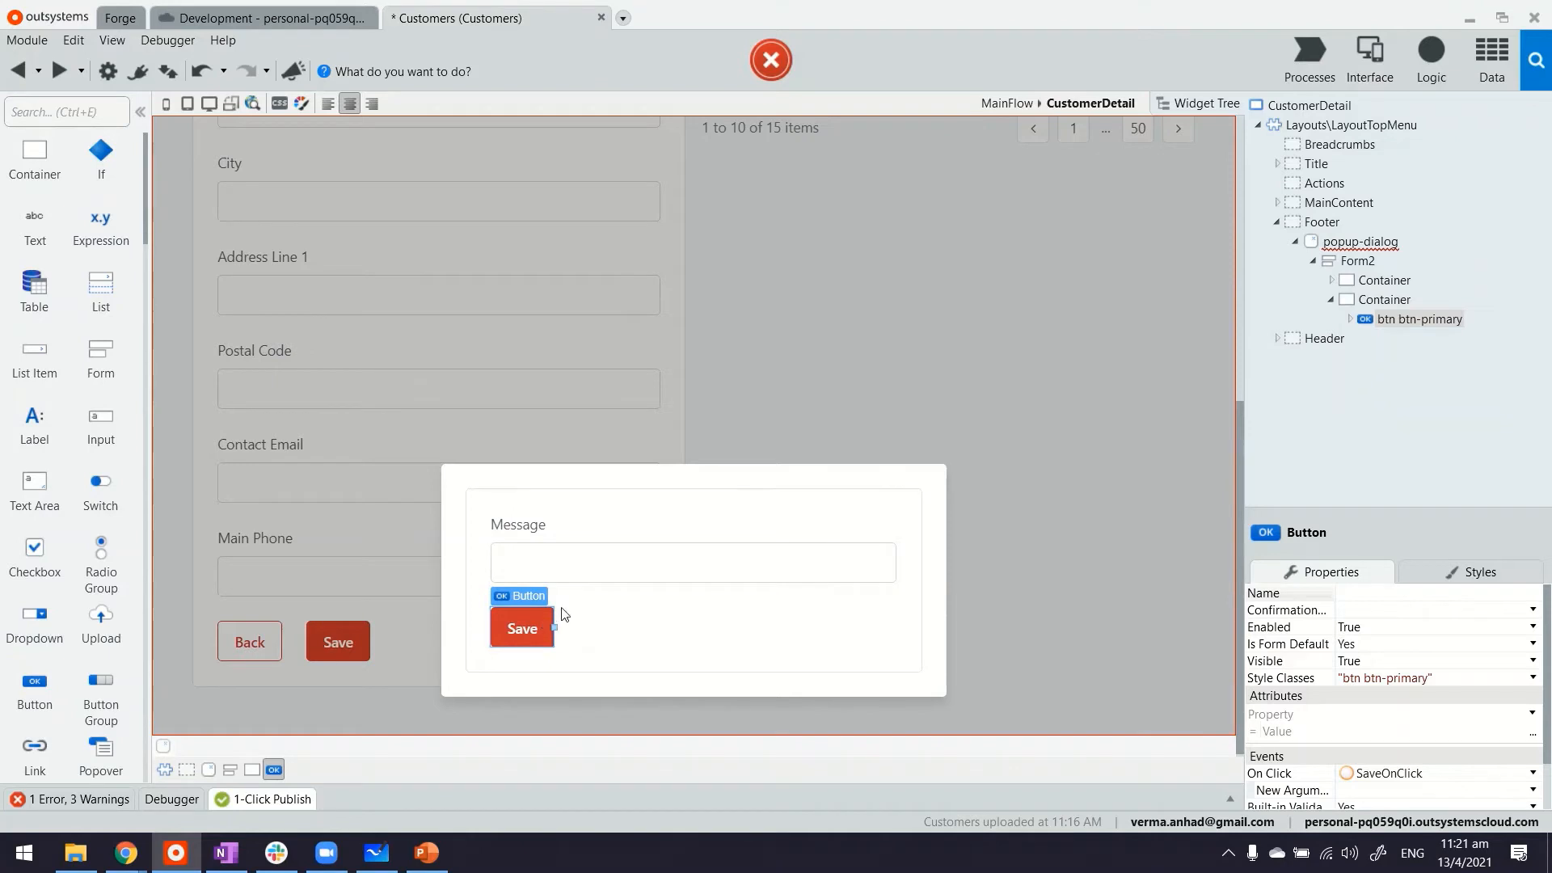
Step: Set the Popup widget's Show Popup property to IsPop
left_click(1370, 55)
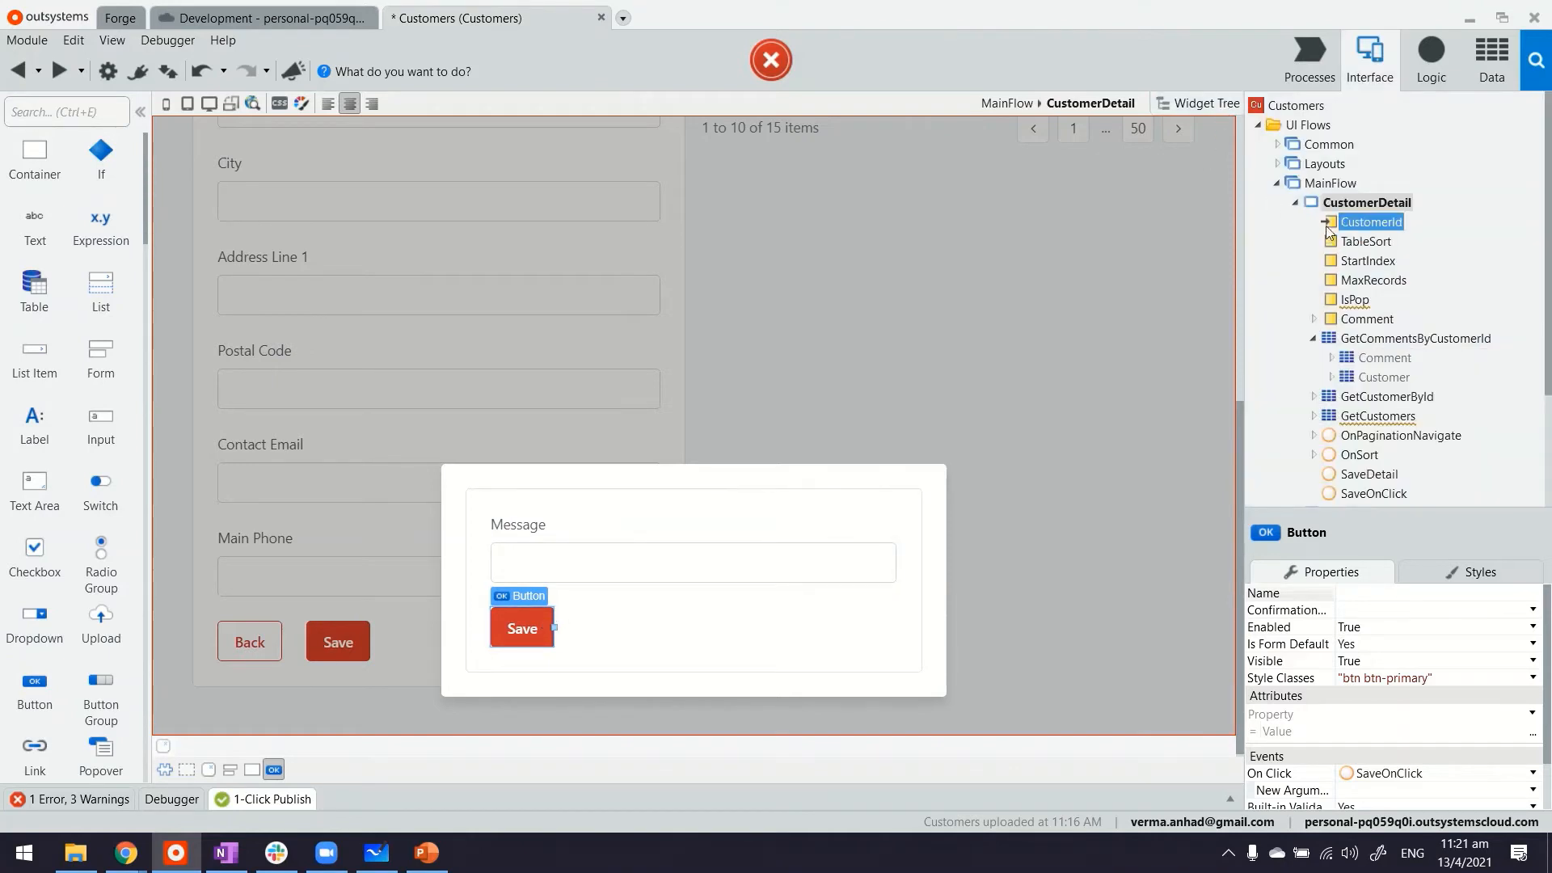
mouse_move(1354, 299)
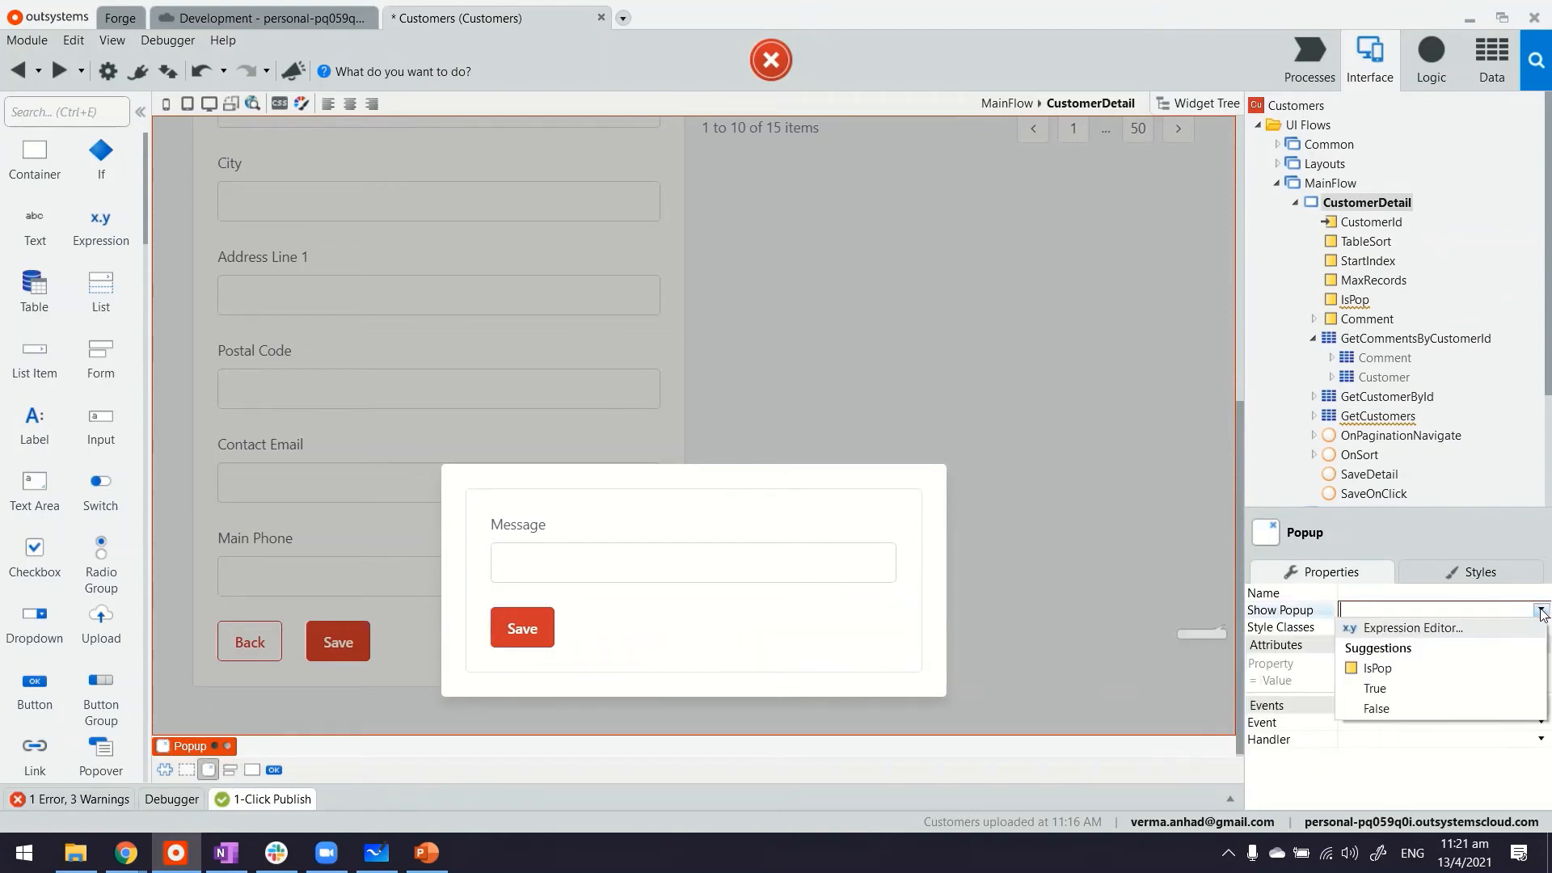
mouse_move(1377, 669)
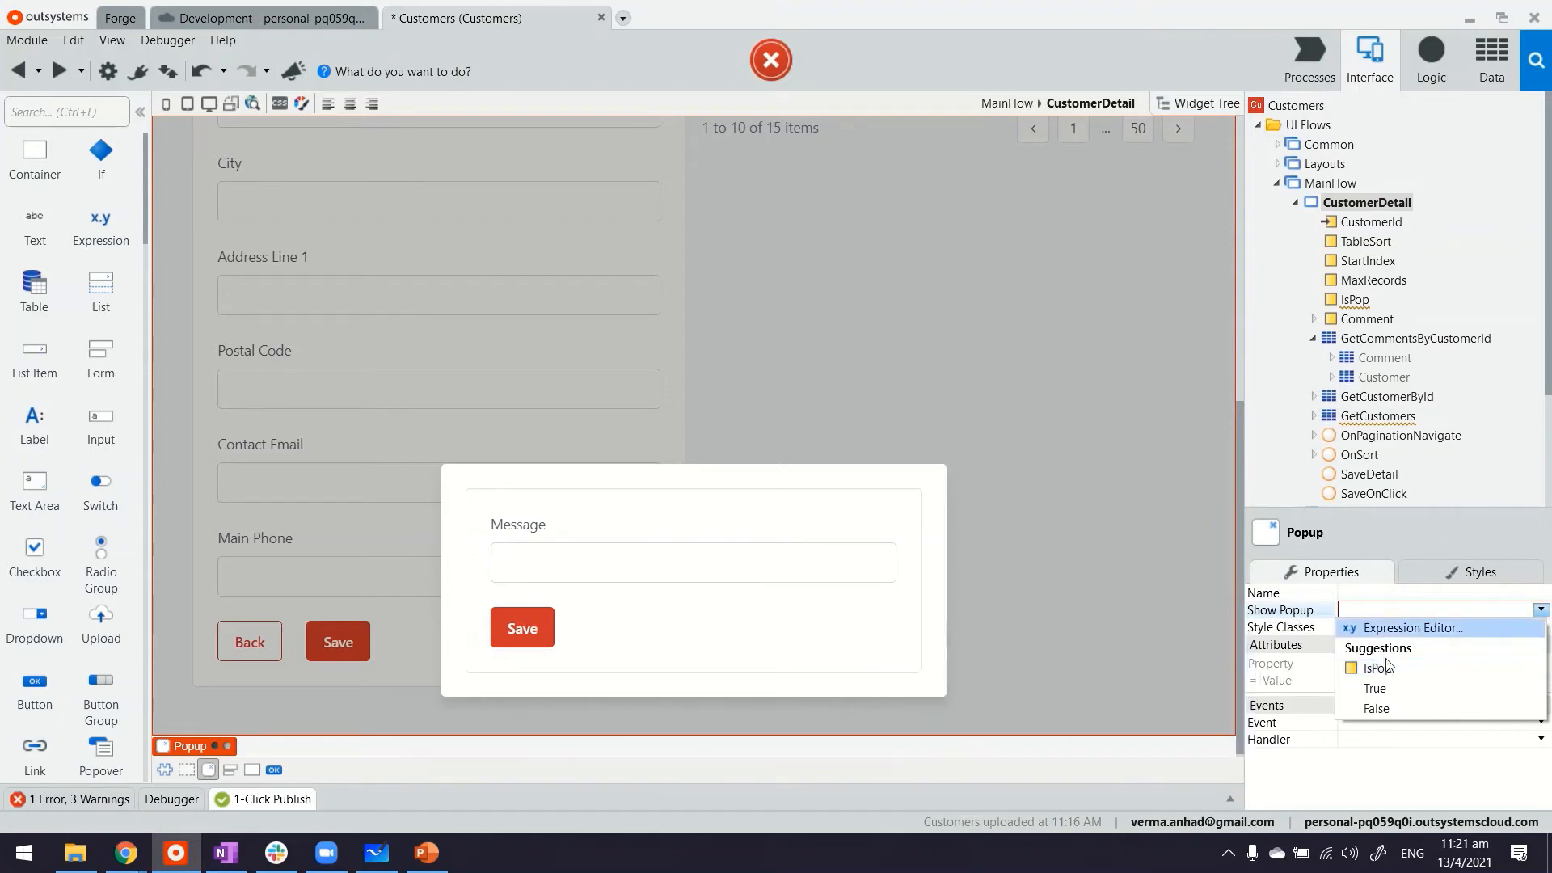
left_click(1377, 667)
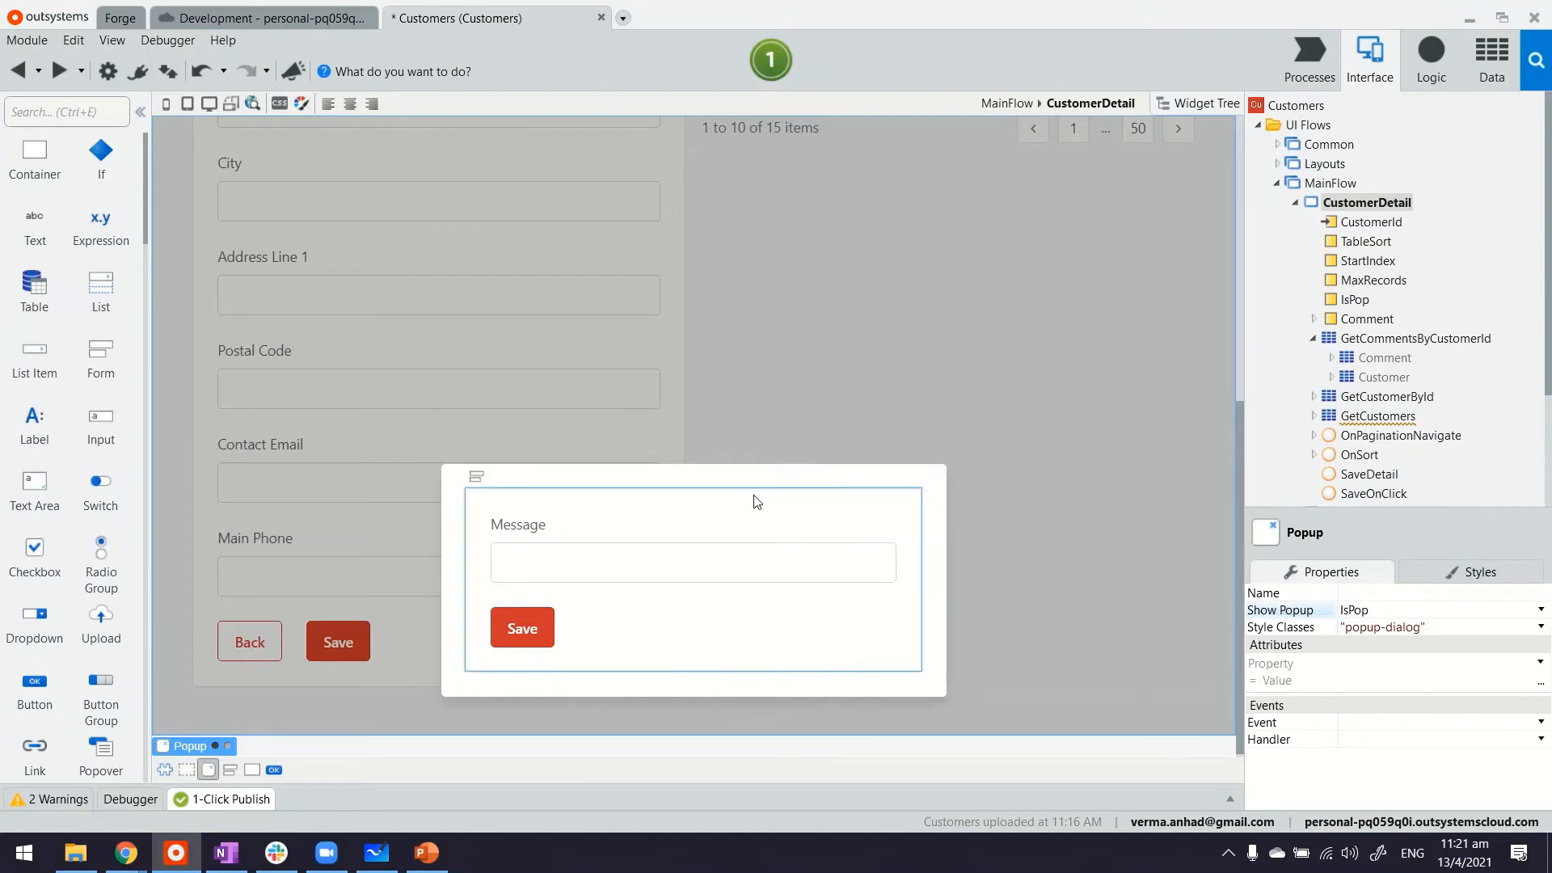
mouse_move(740, 510)
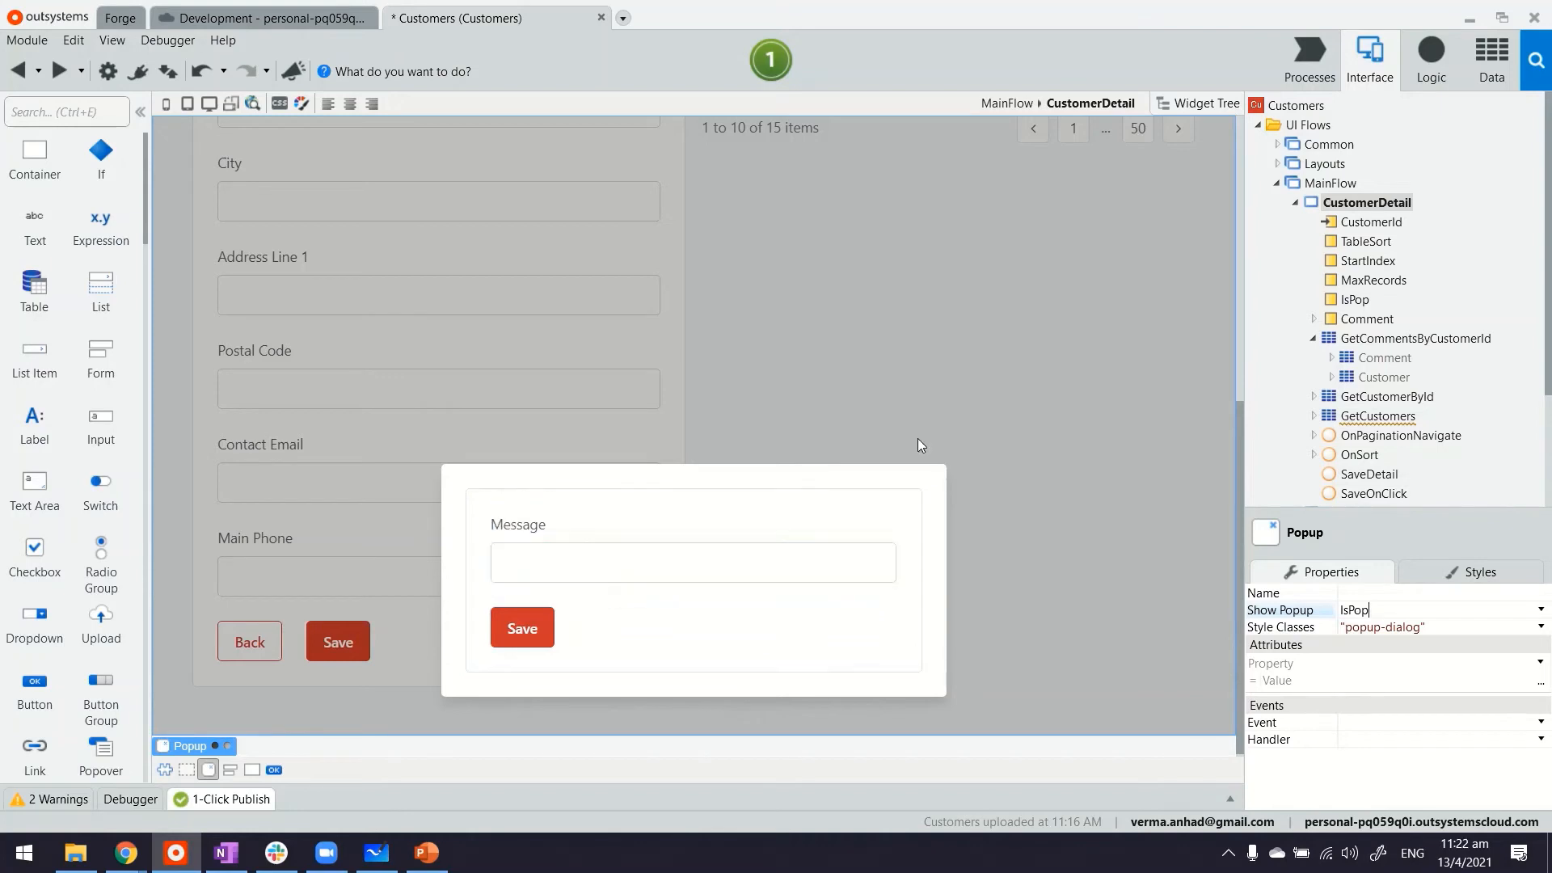
mouse_move(521, 628)
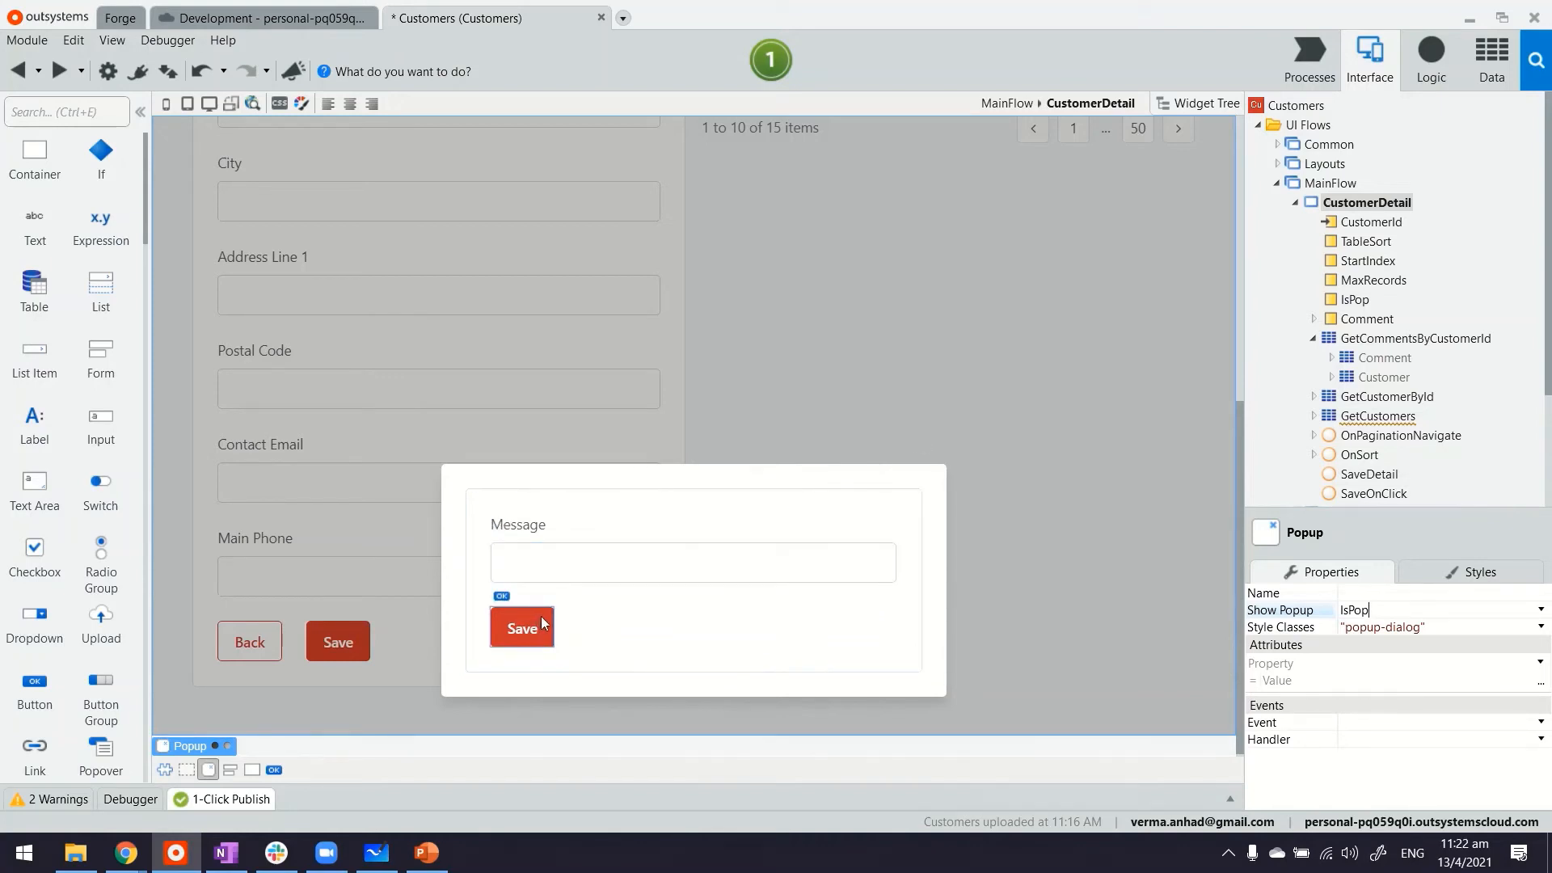
Step: Add an Assign targeting IsPop after Refresh GetCommentsByCustomerId in SaveOnClick
left_click(1374, 493)
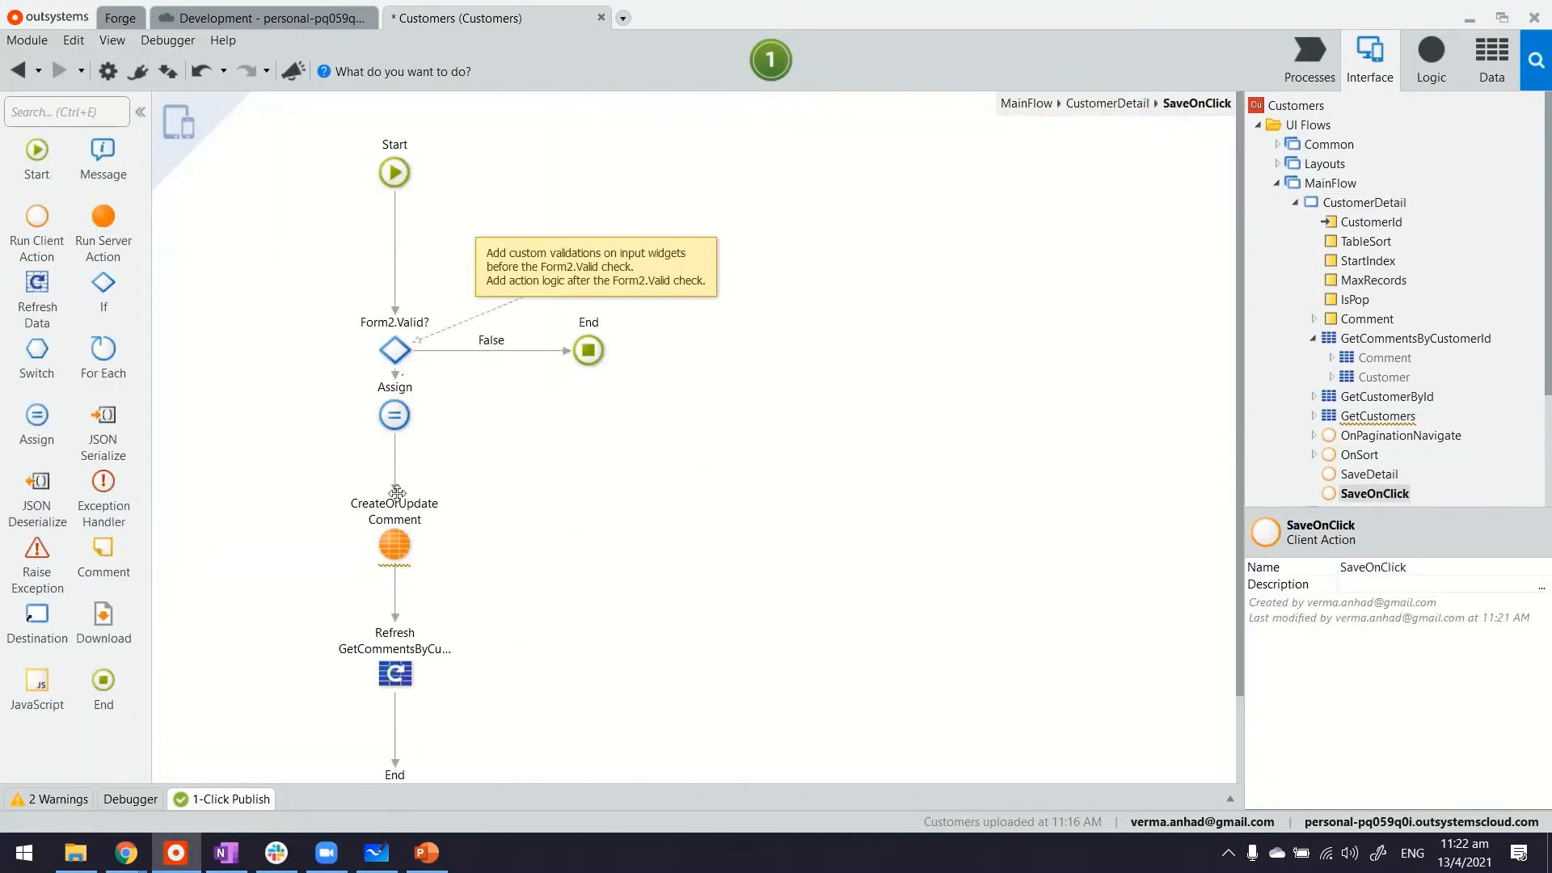
scroll("down", 3)
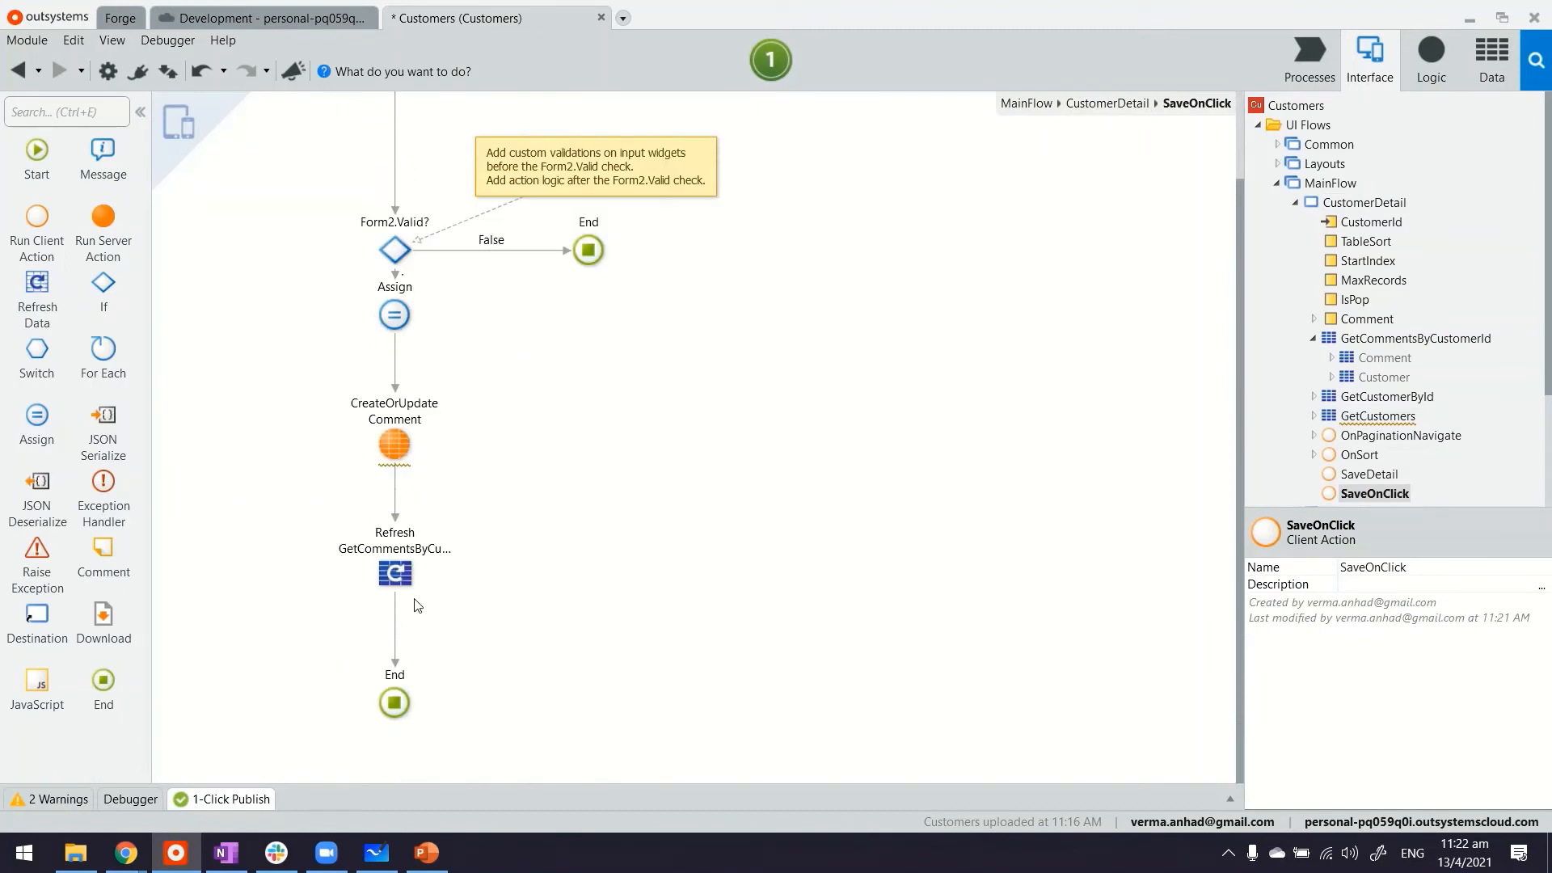
mouse_move(36, 415)
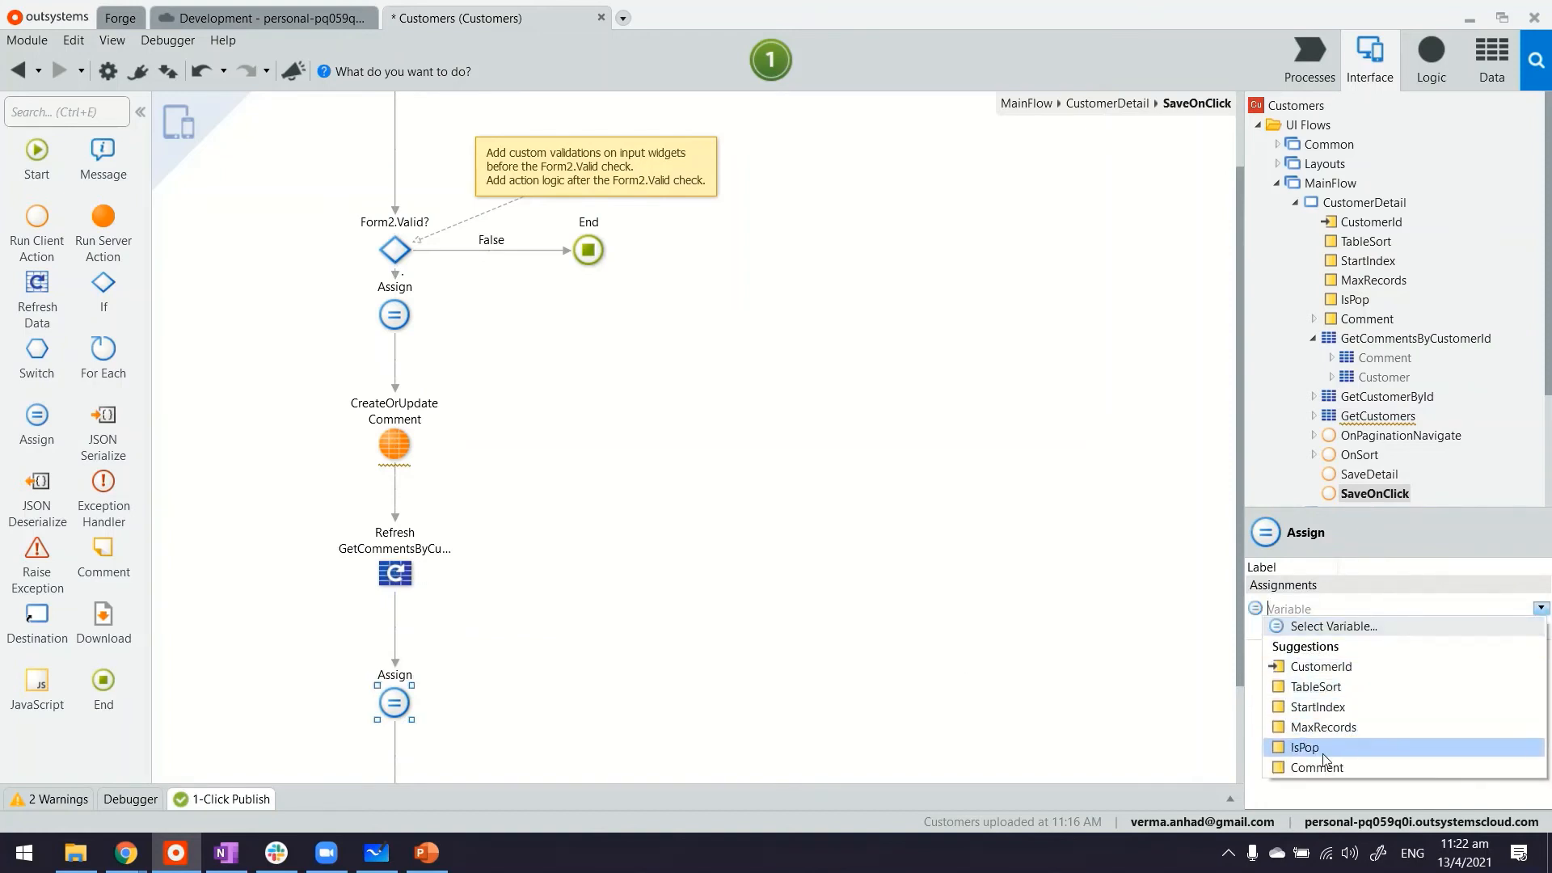
left_click(1304, 746)
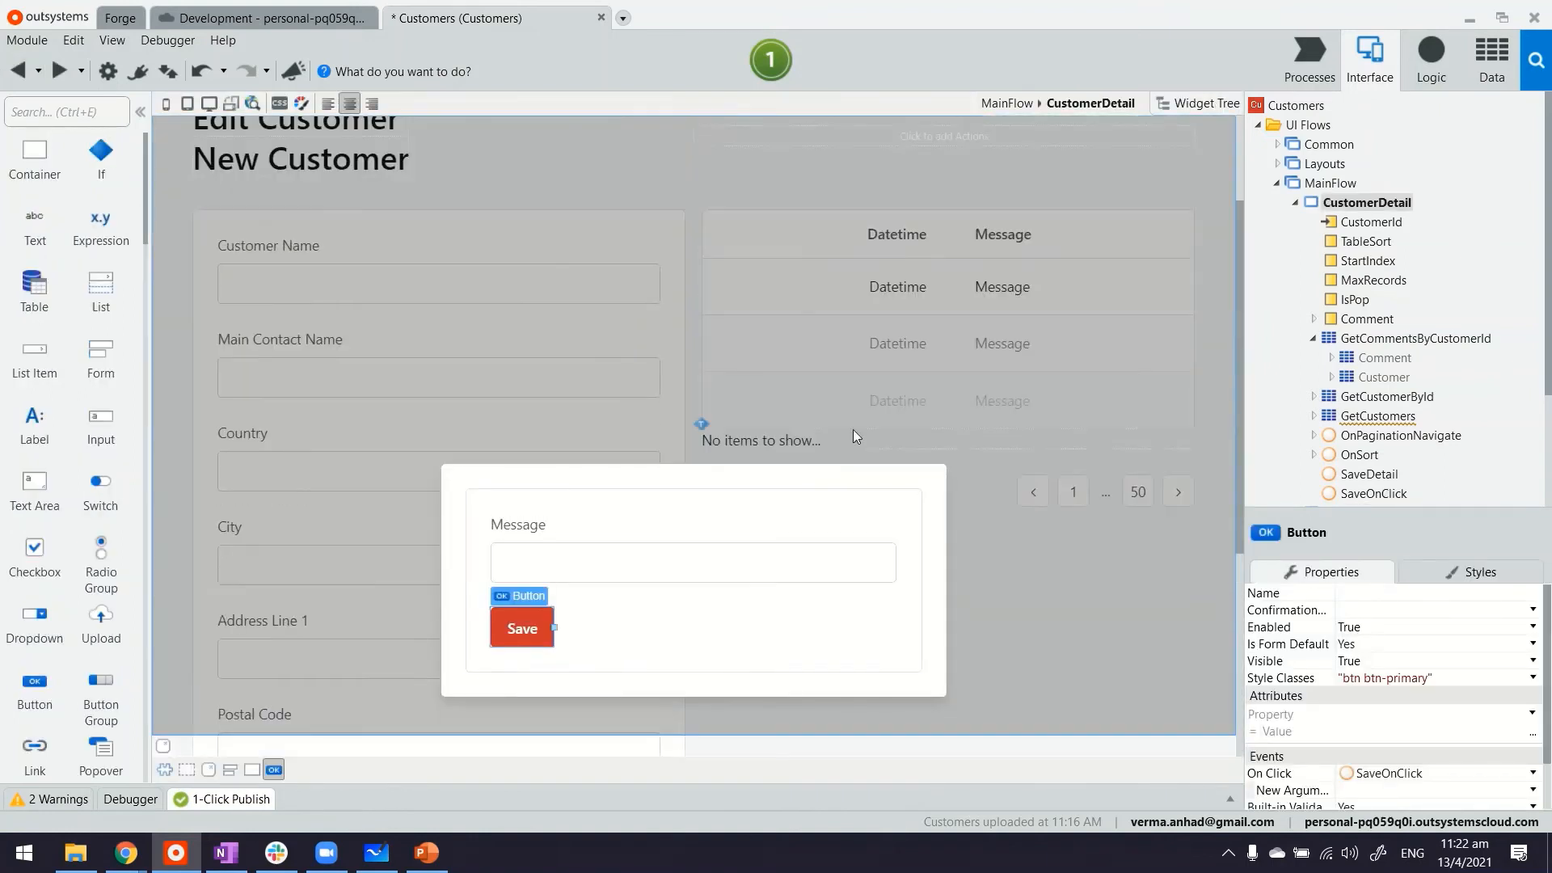
Step: Hide the popup, add an 'Add Comment' button, and make AddCommentOnClick set IsPop to True
left_click(692, 561)
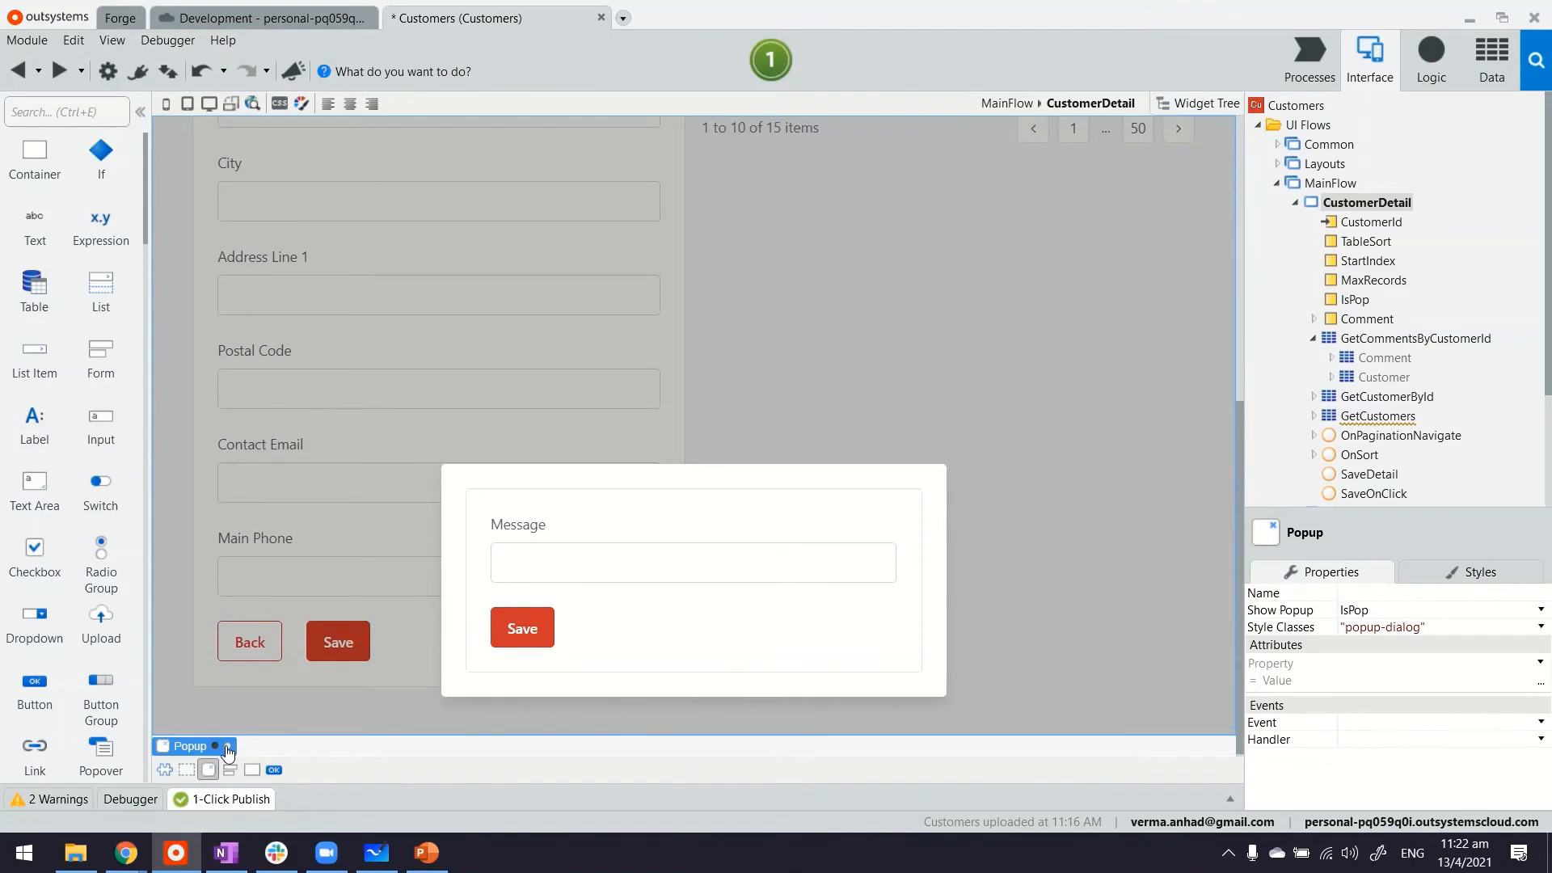
mouse_move(534, 317)
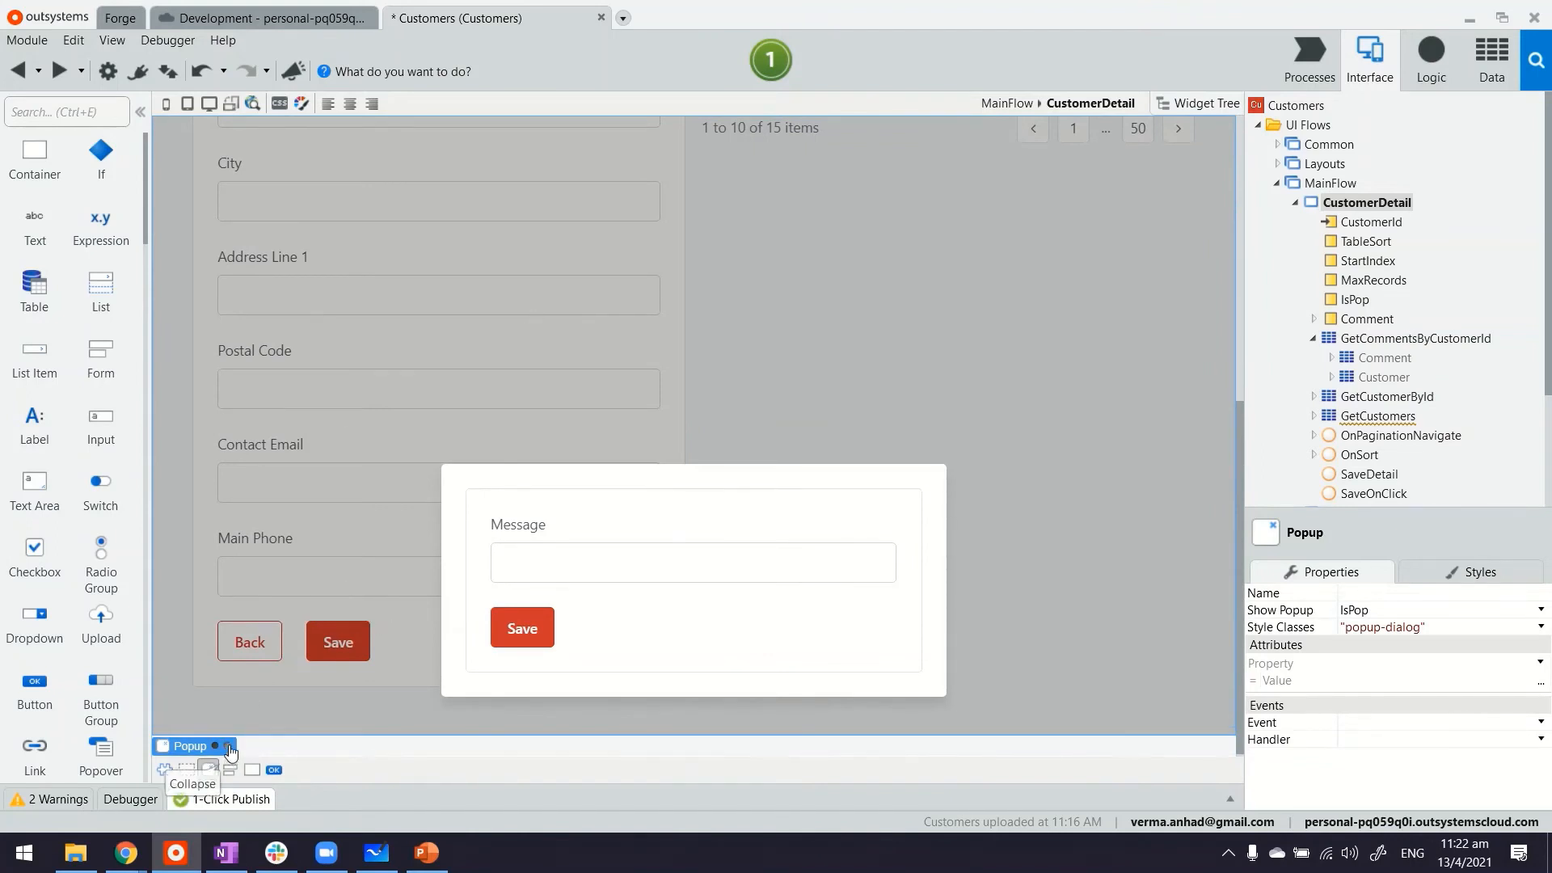
left_click(228, 746)
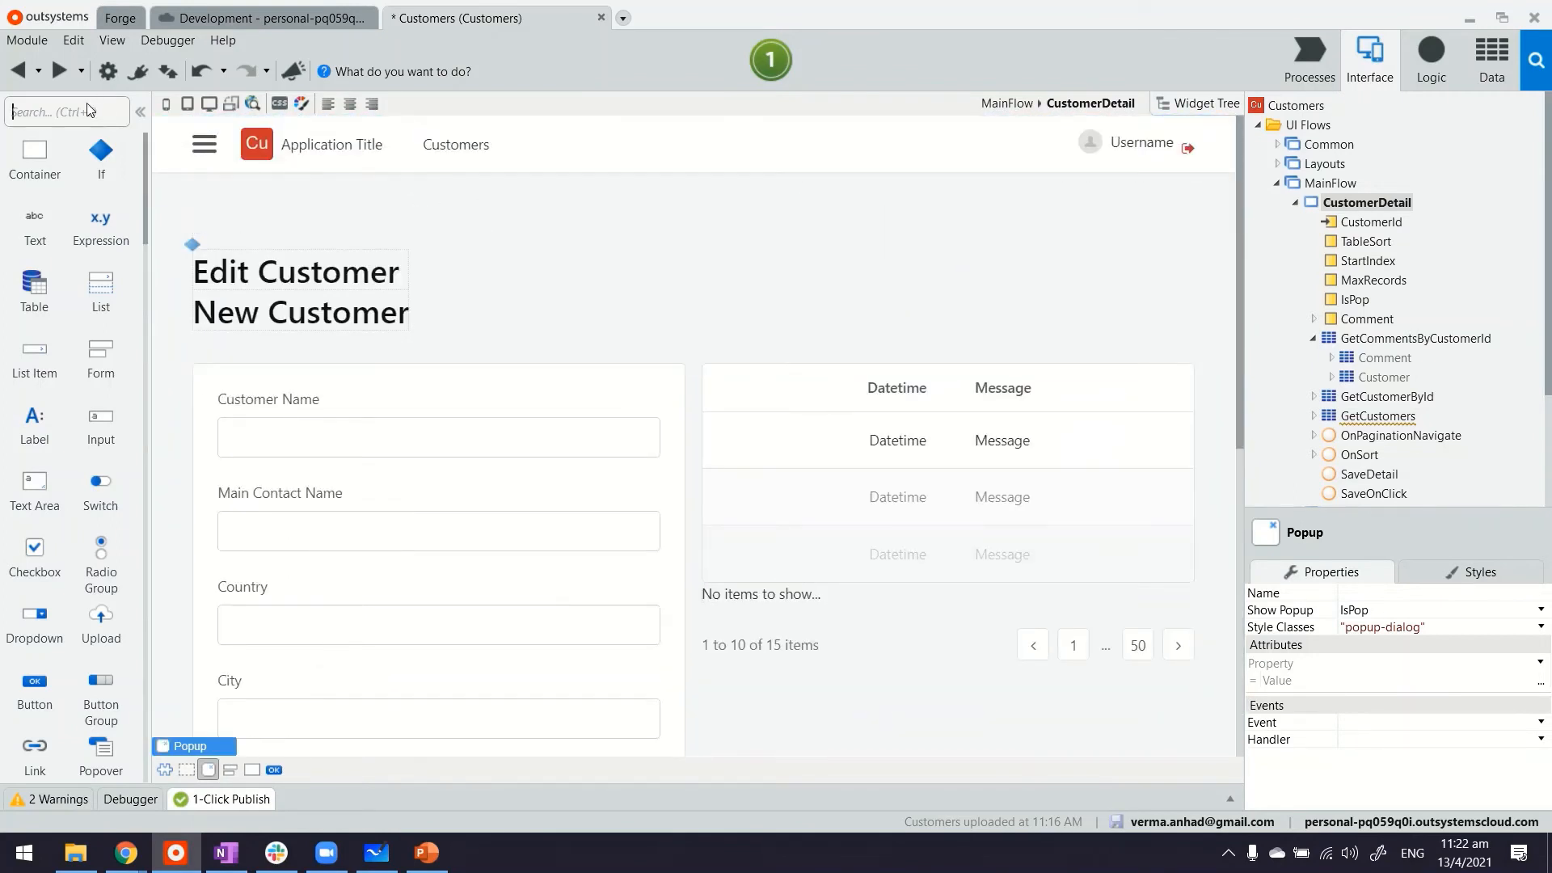
type("but")
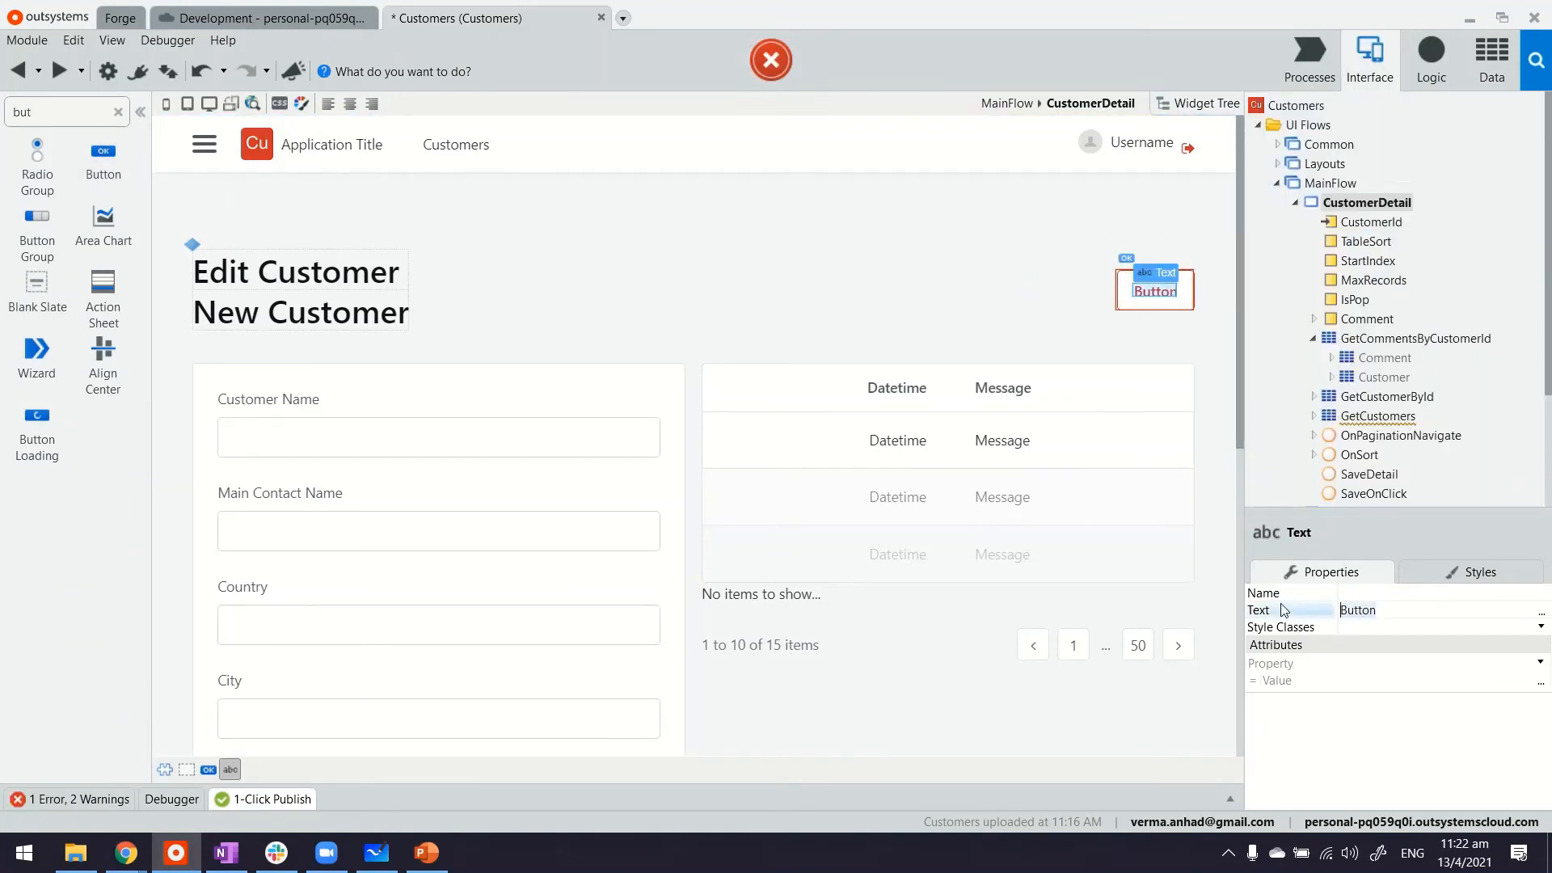
type("Add Comment")
type("IsPop")
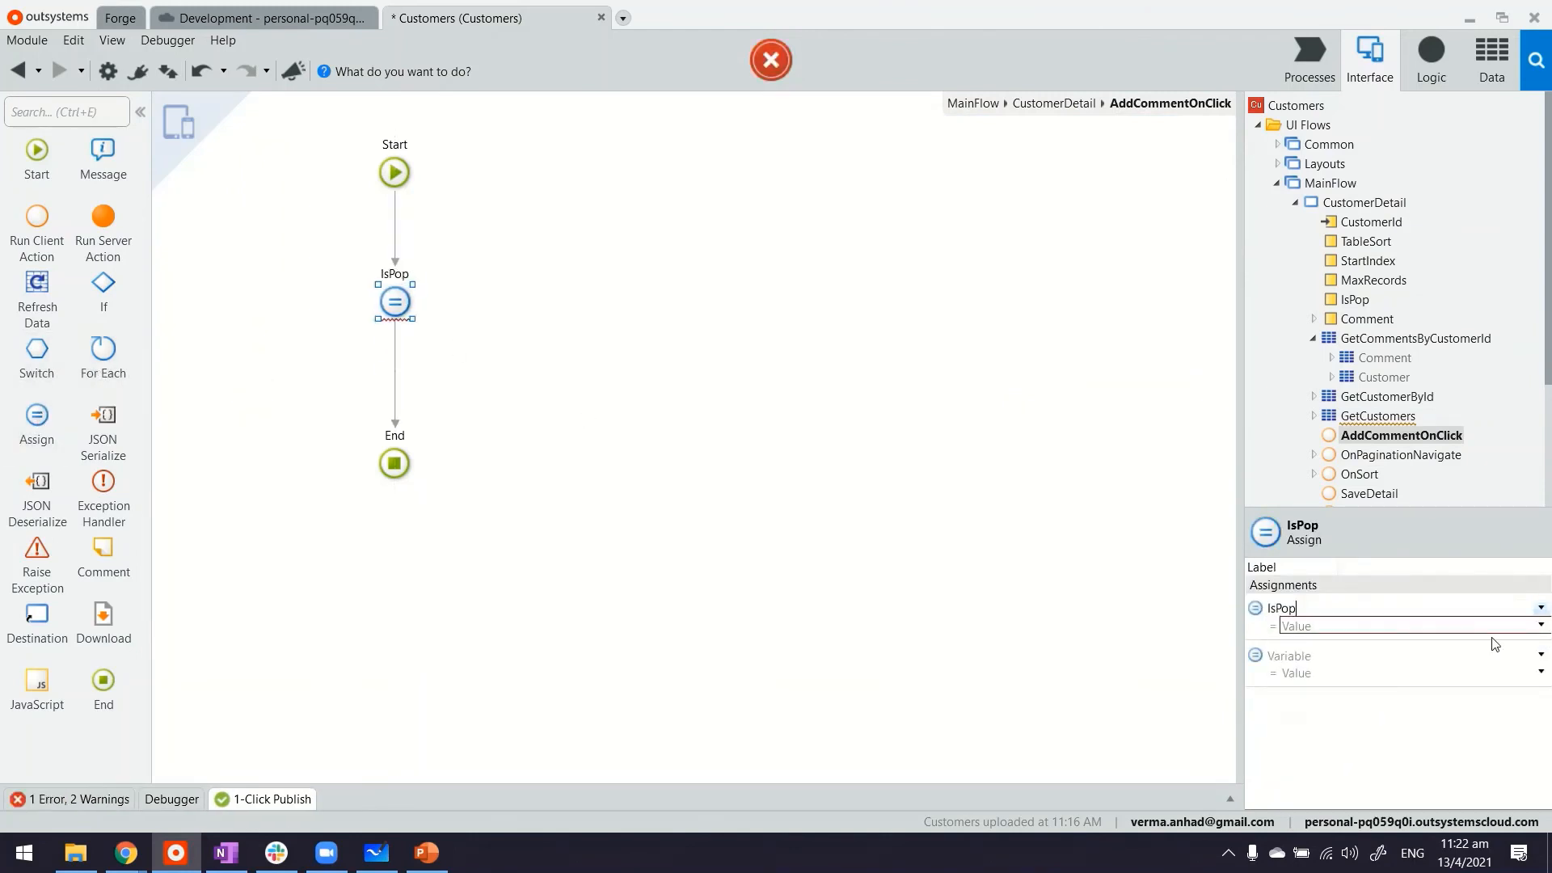
type("True")
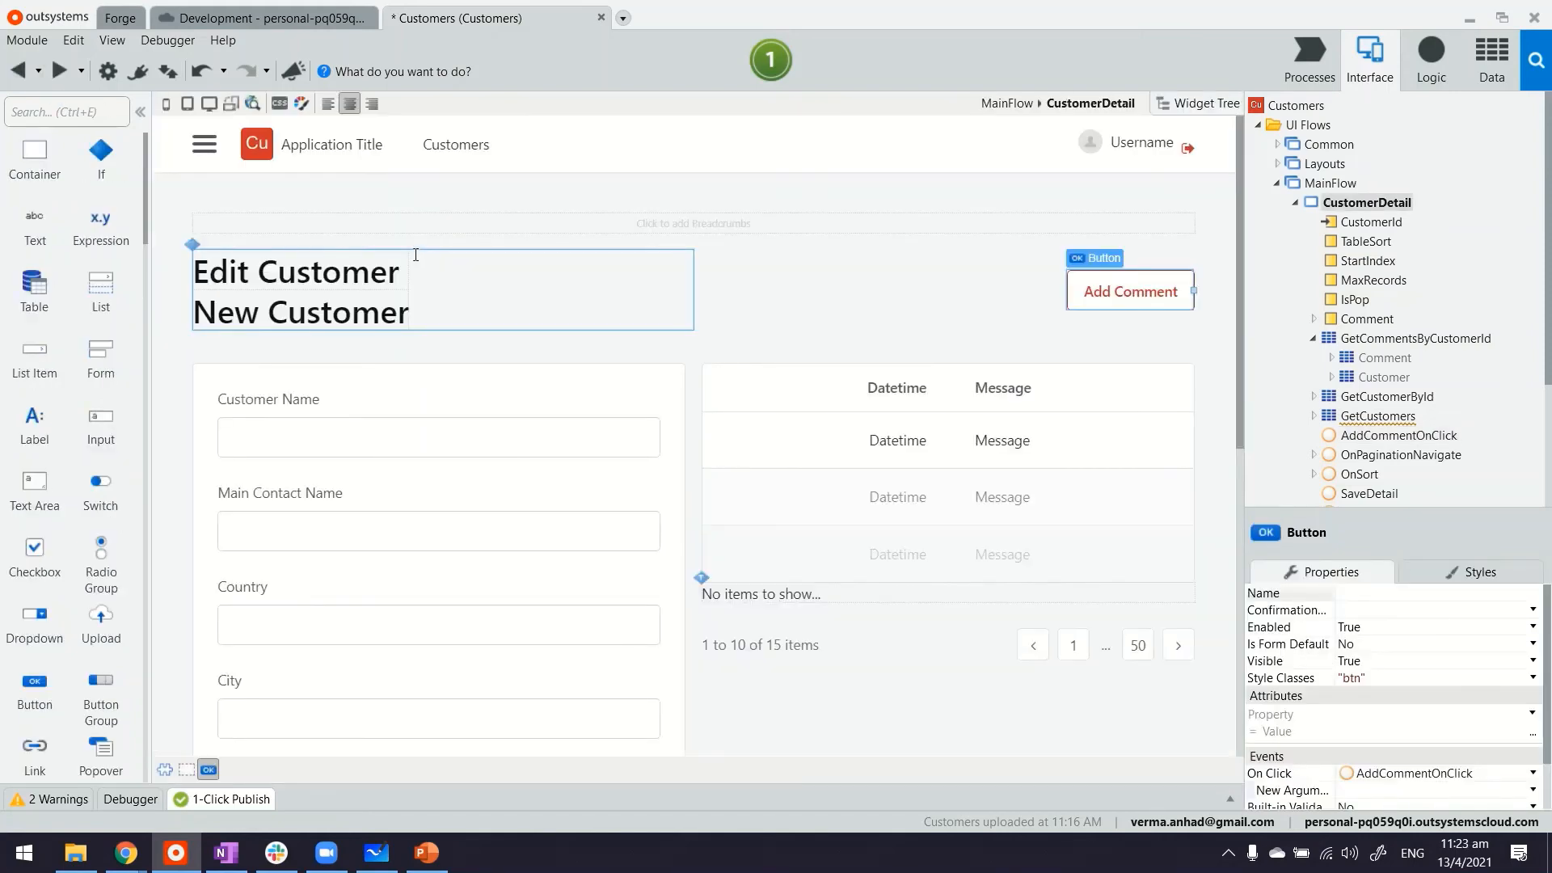
Step: Publish the Customers module with 1-Click Publish and review the Comment entity's data
left_click(895, 441)
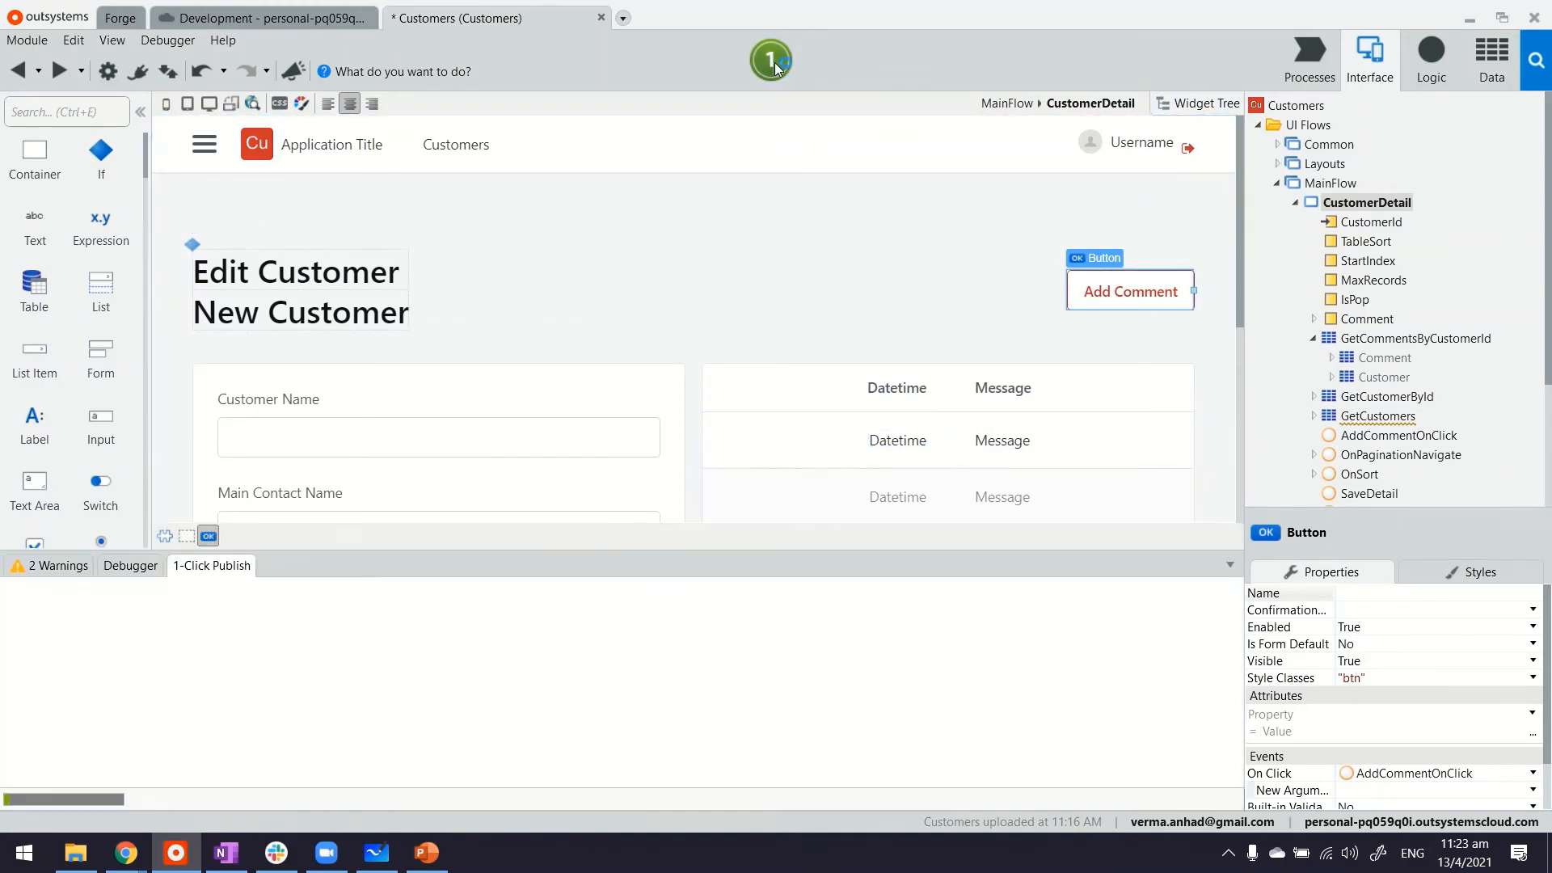
left_click(769, 59)
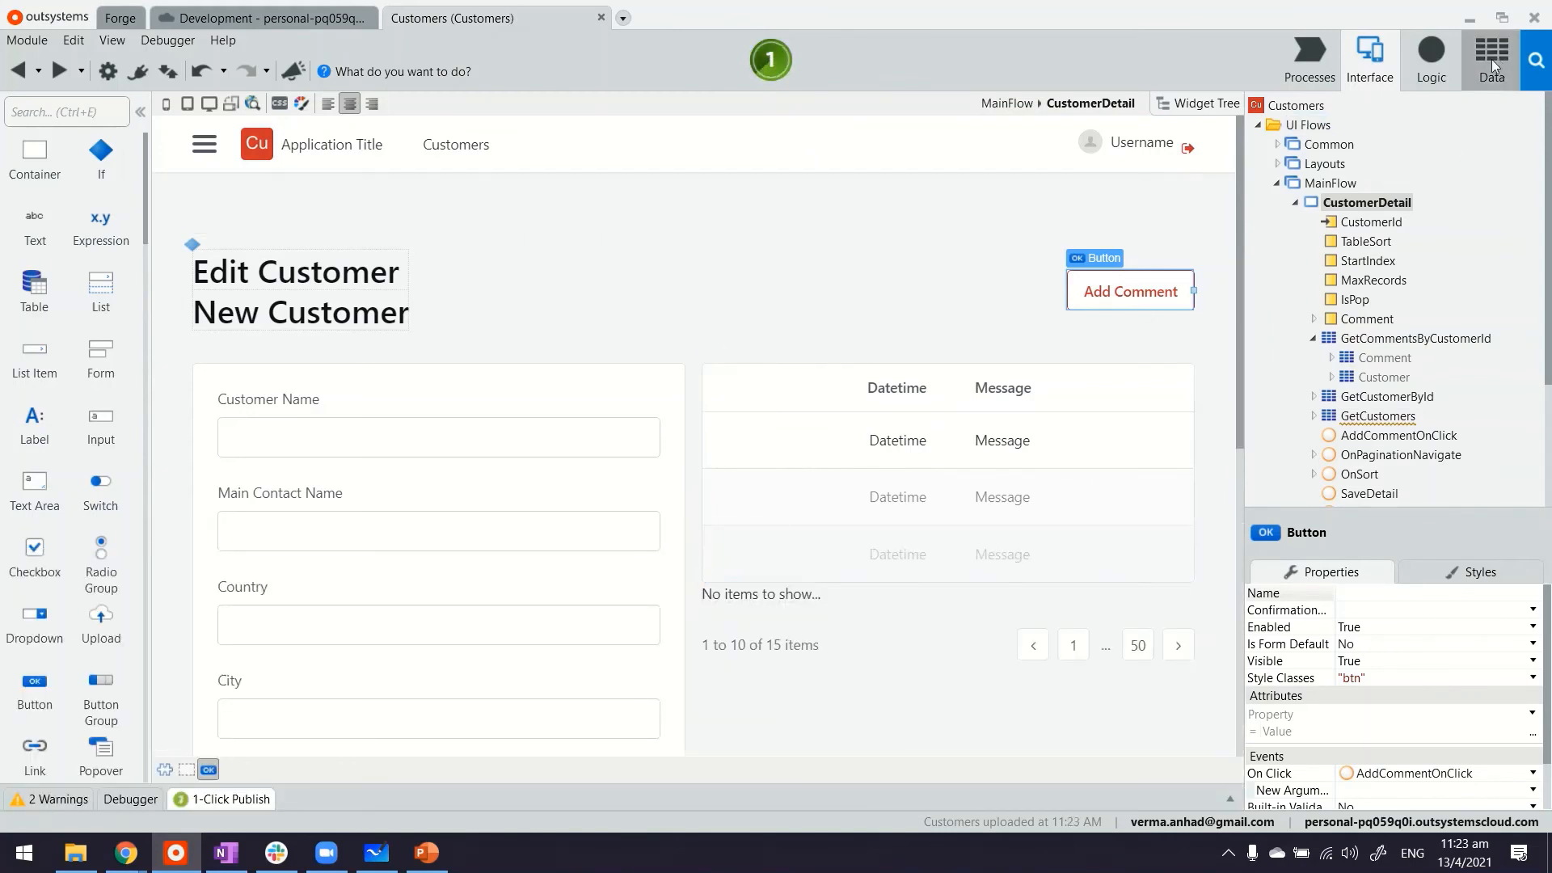
left_click(1492, 58)
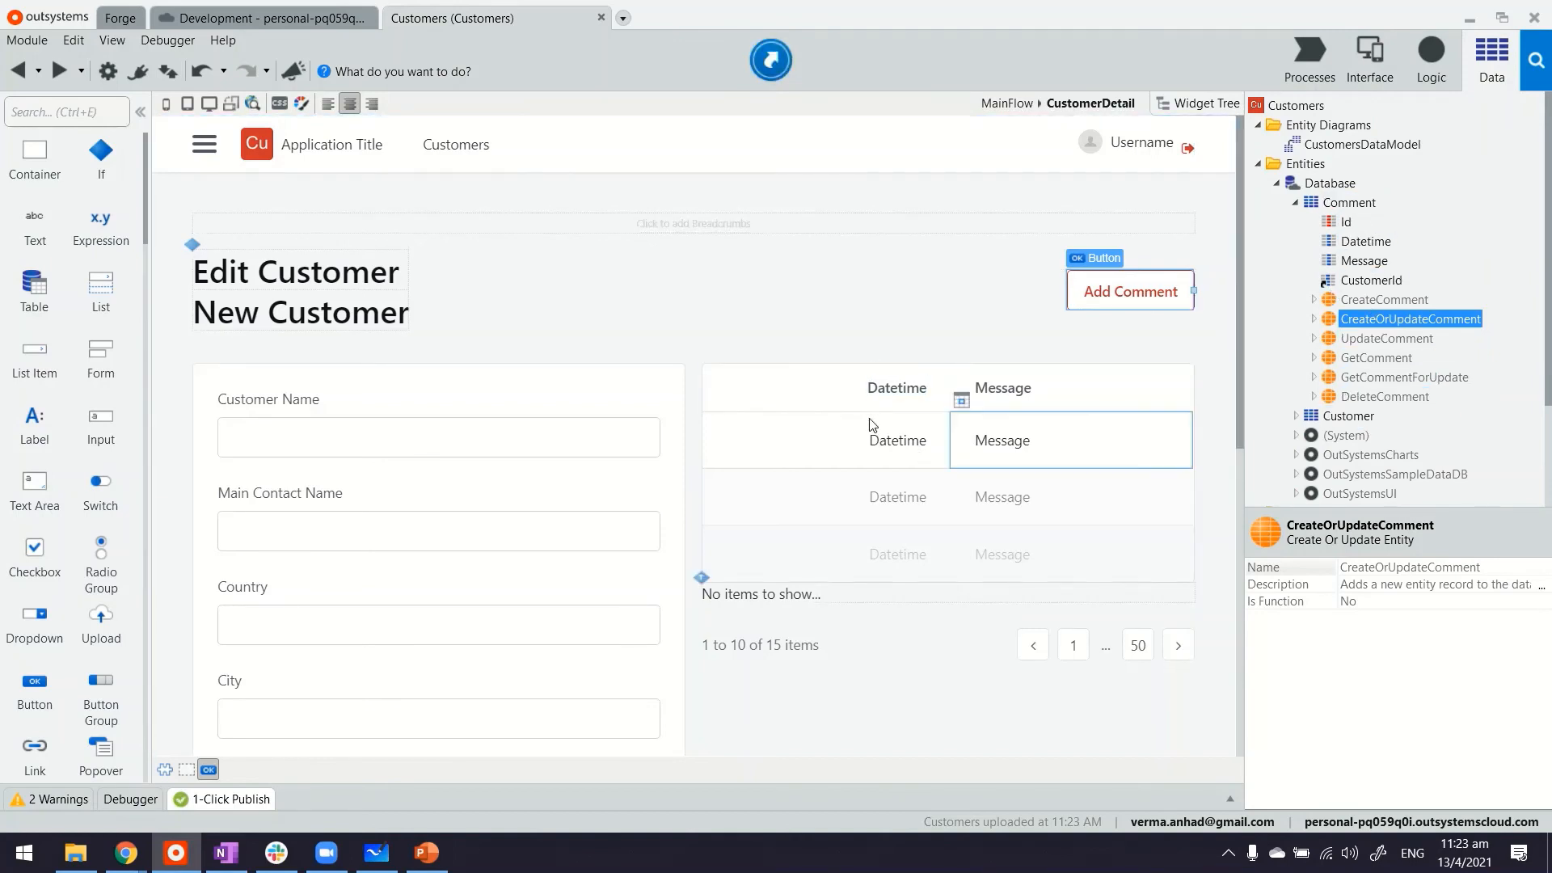
scroll("down", 3)
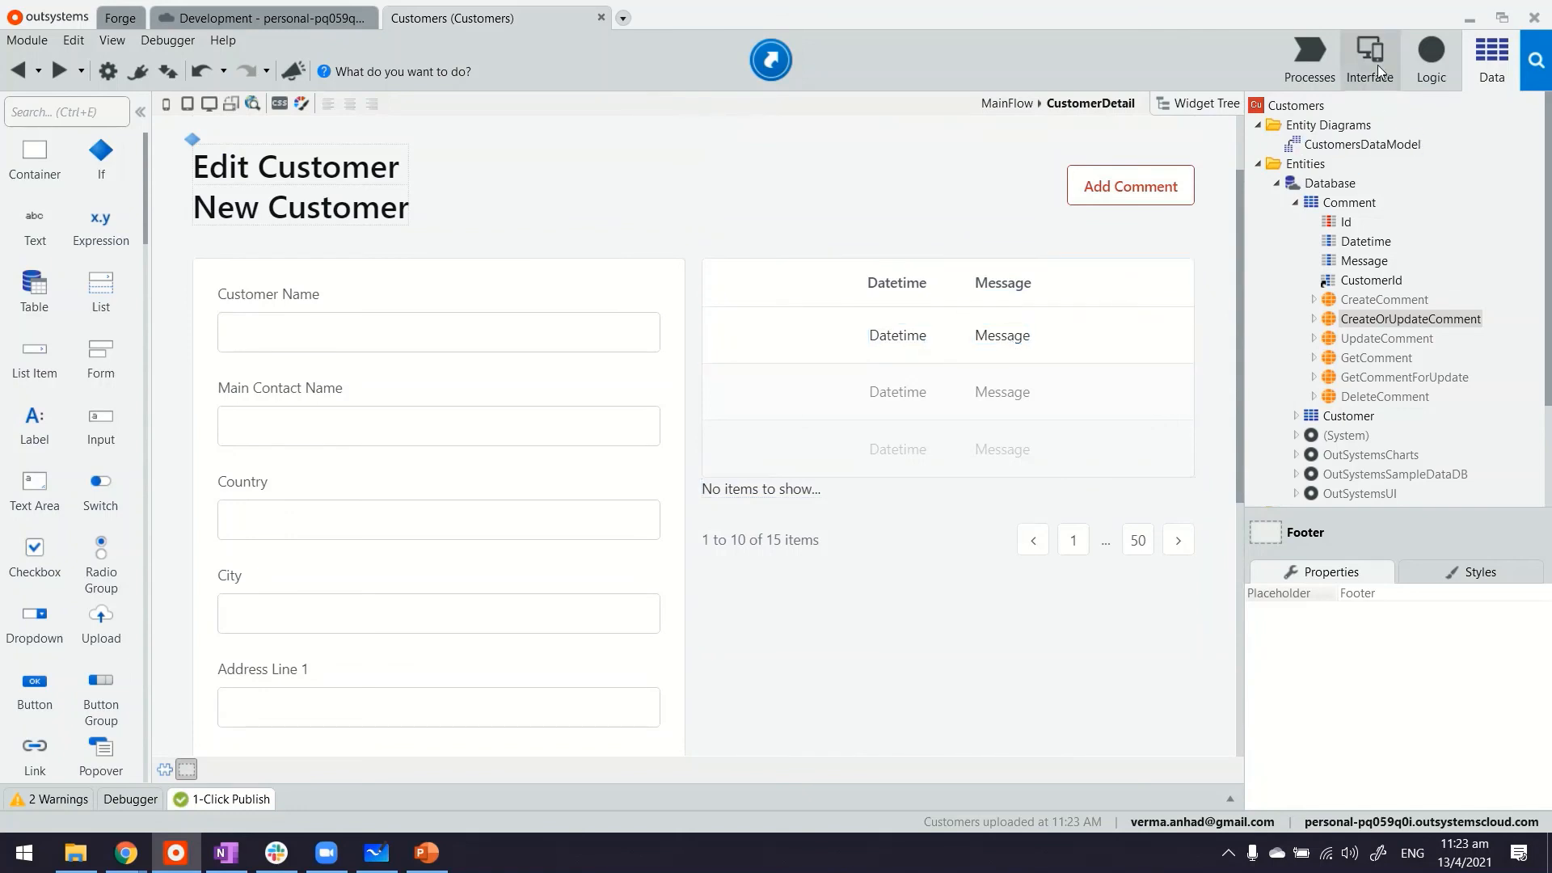
Step: Inspect the Comment and IsPop screen variables on the Interface tab
left_click(1370, 54)
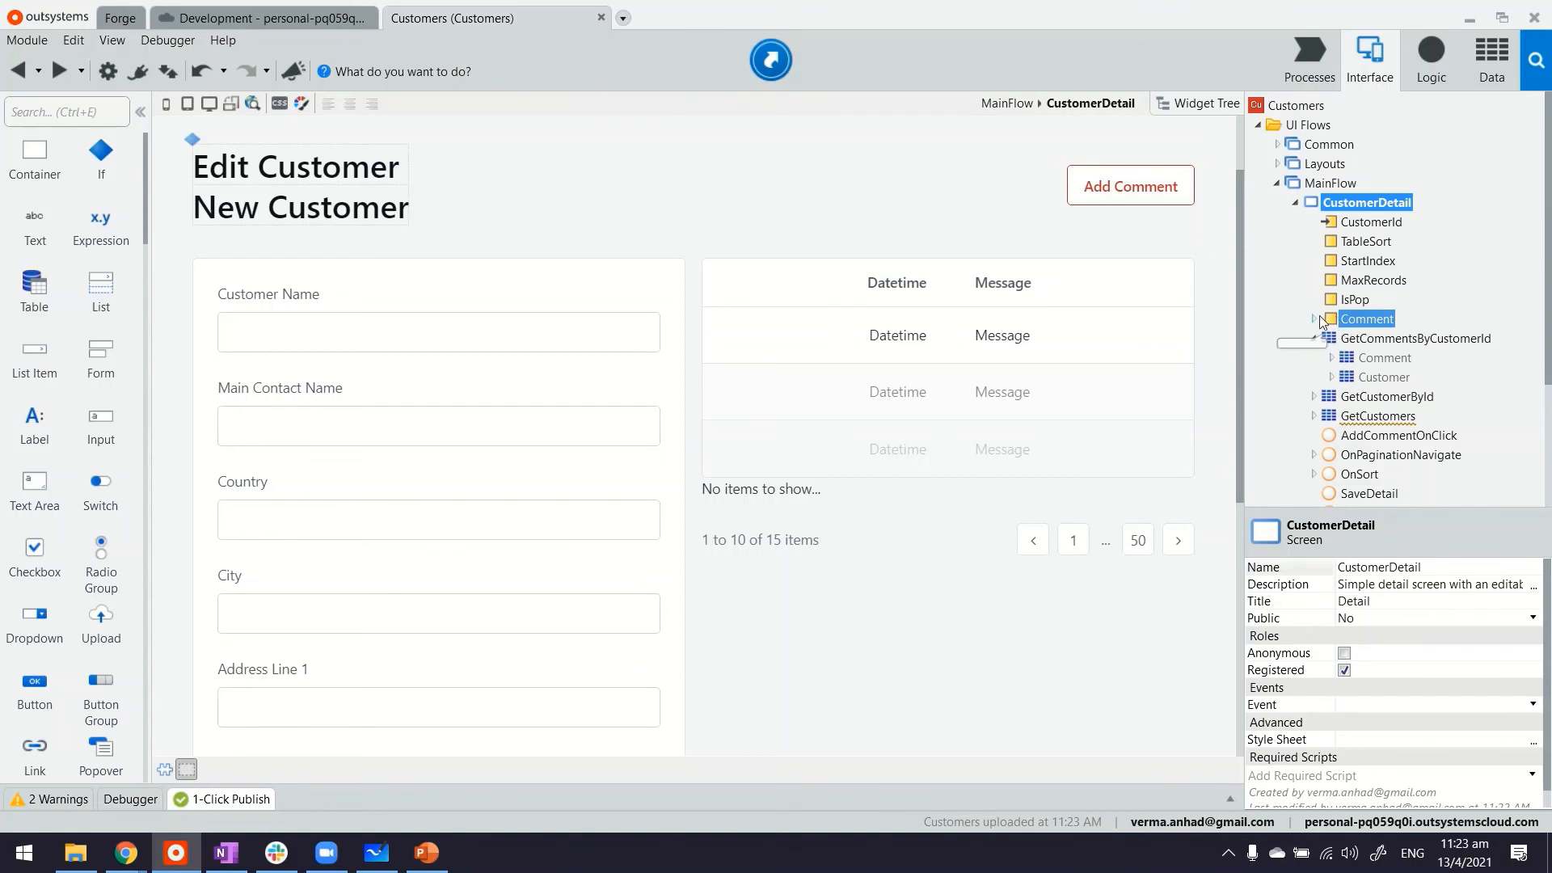
left_click(1357, 300)
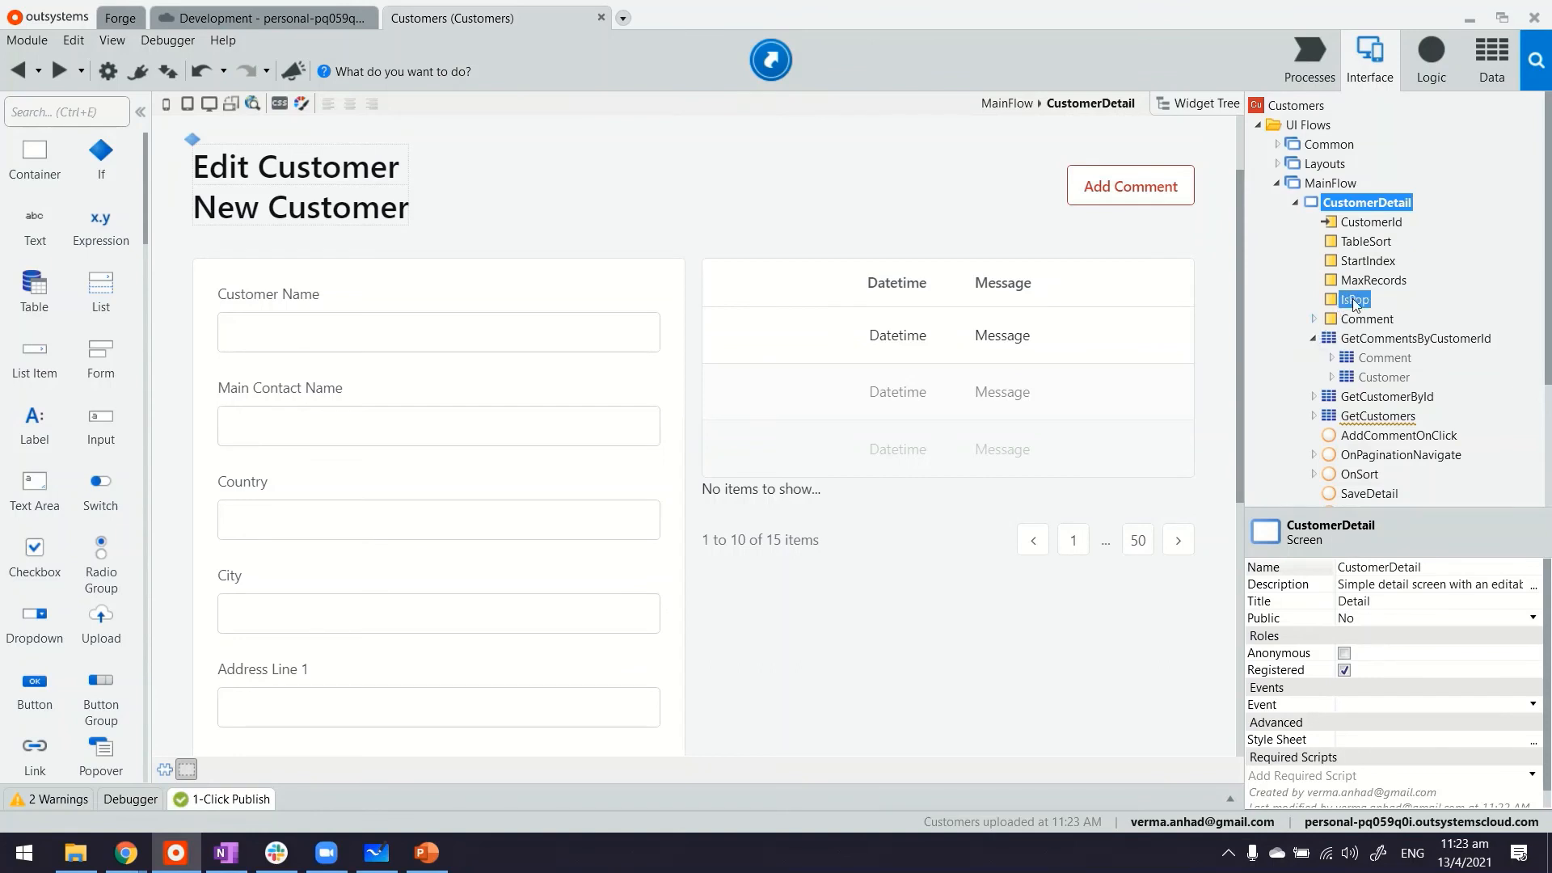
left_click(1357, 299)
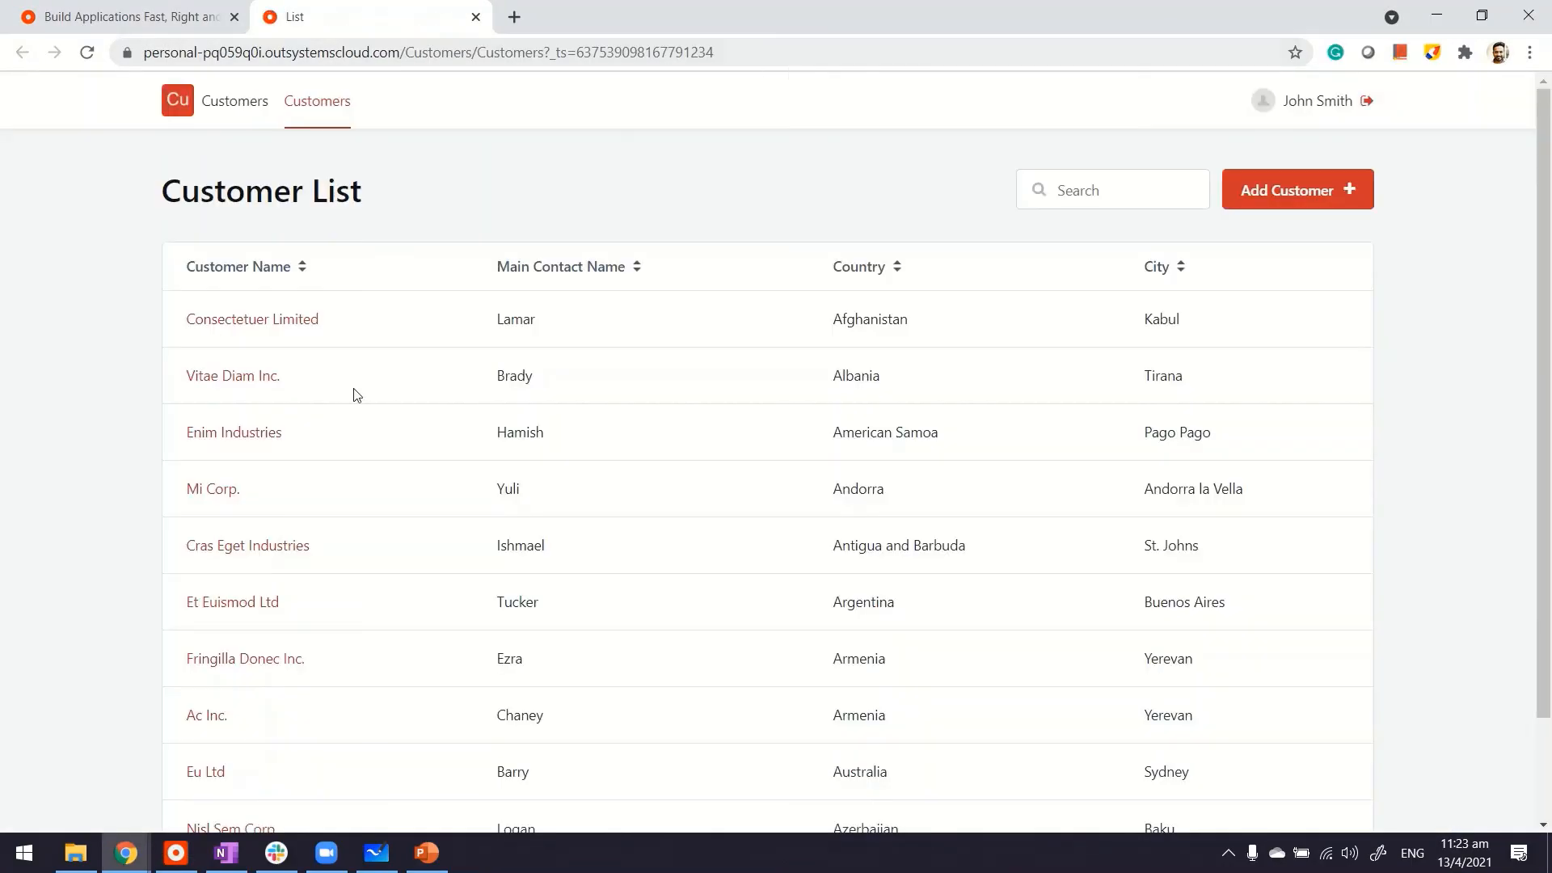
mouse_move(278, 328)
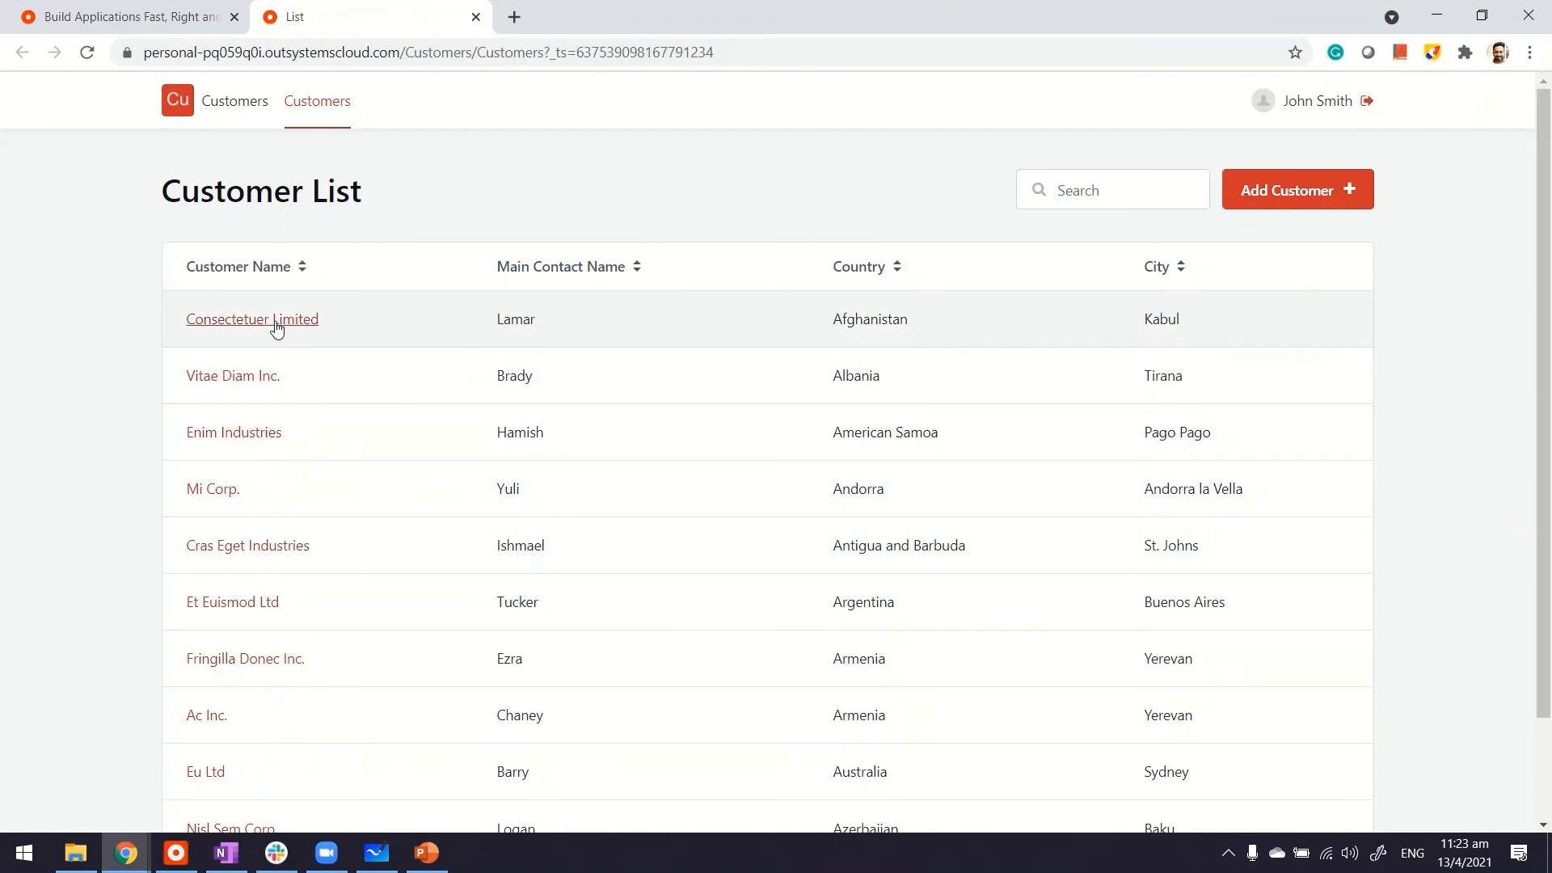
Step: Open Consectetuer Limited and save two comments, the first reading 'This is the first'
left_click(251, 319)
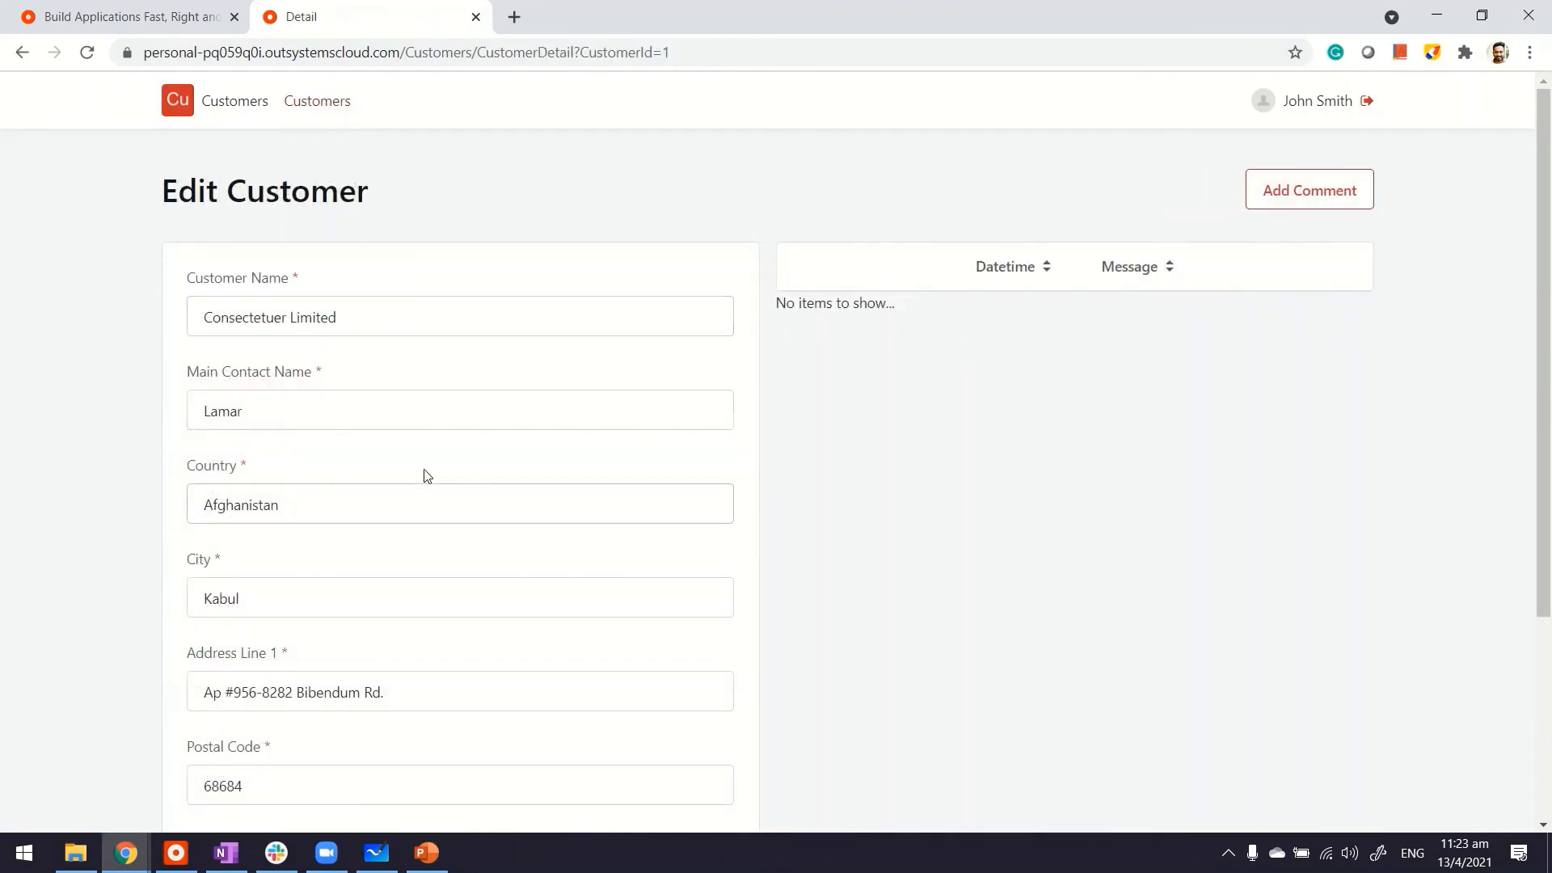
mouse_move(1027, 334)
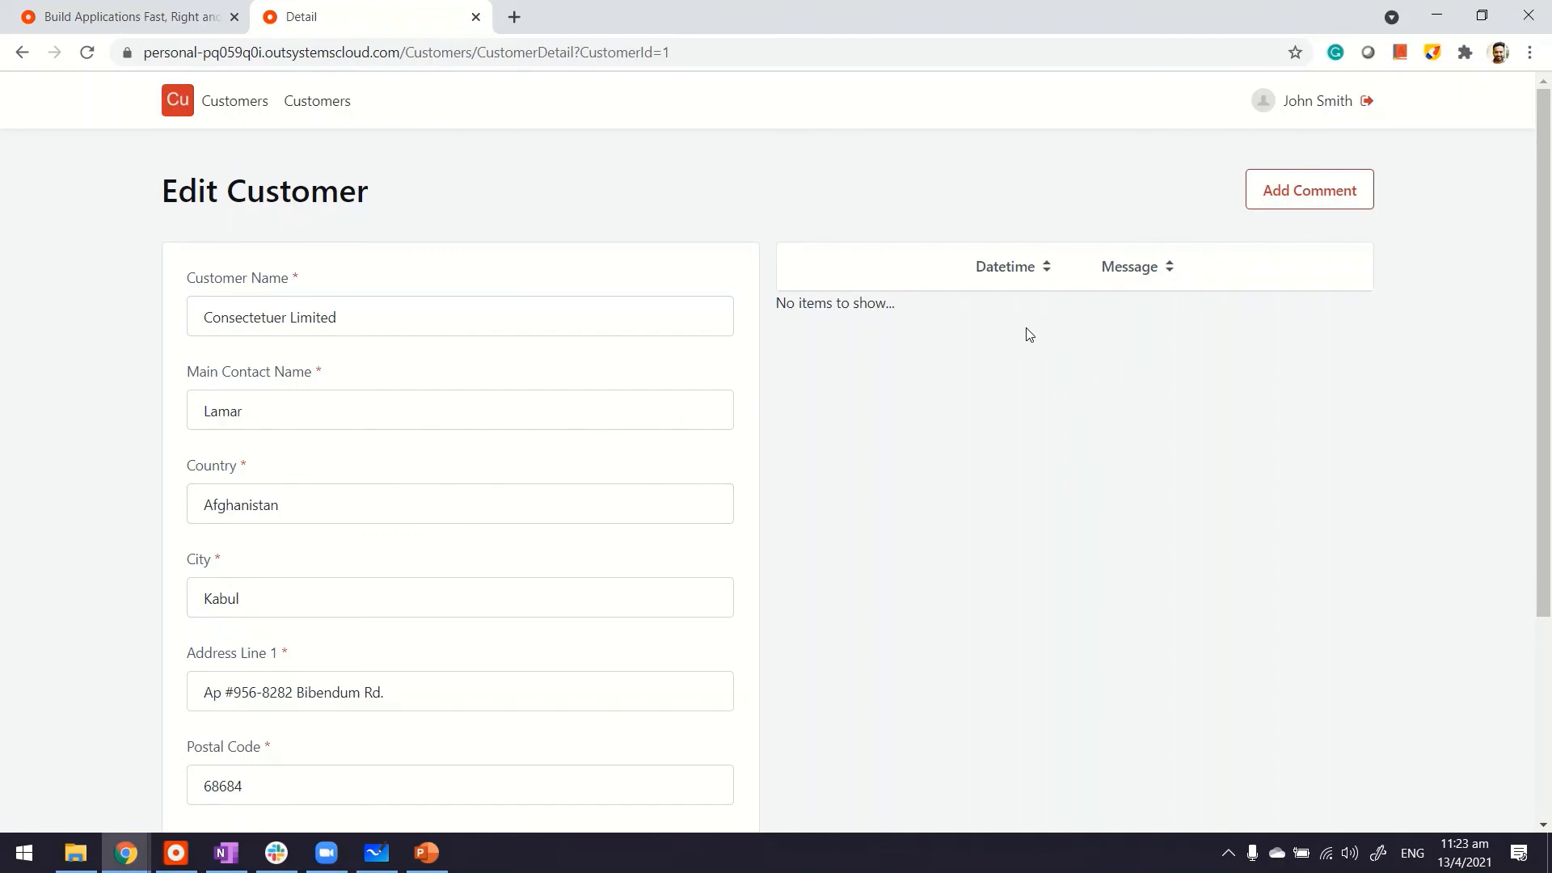
left_click(1309, 189)
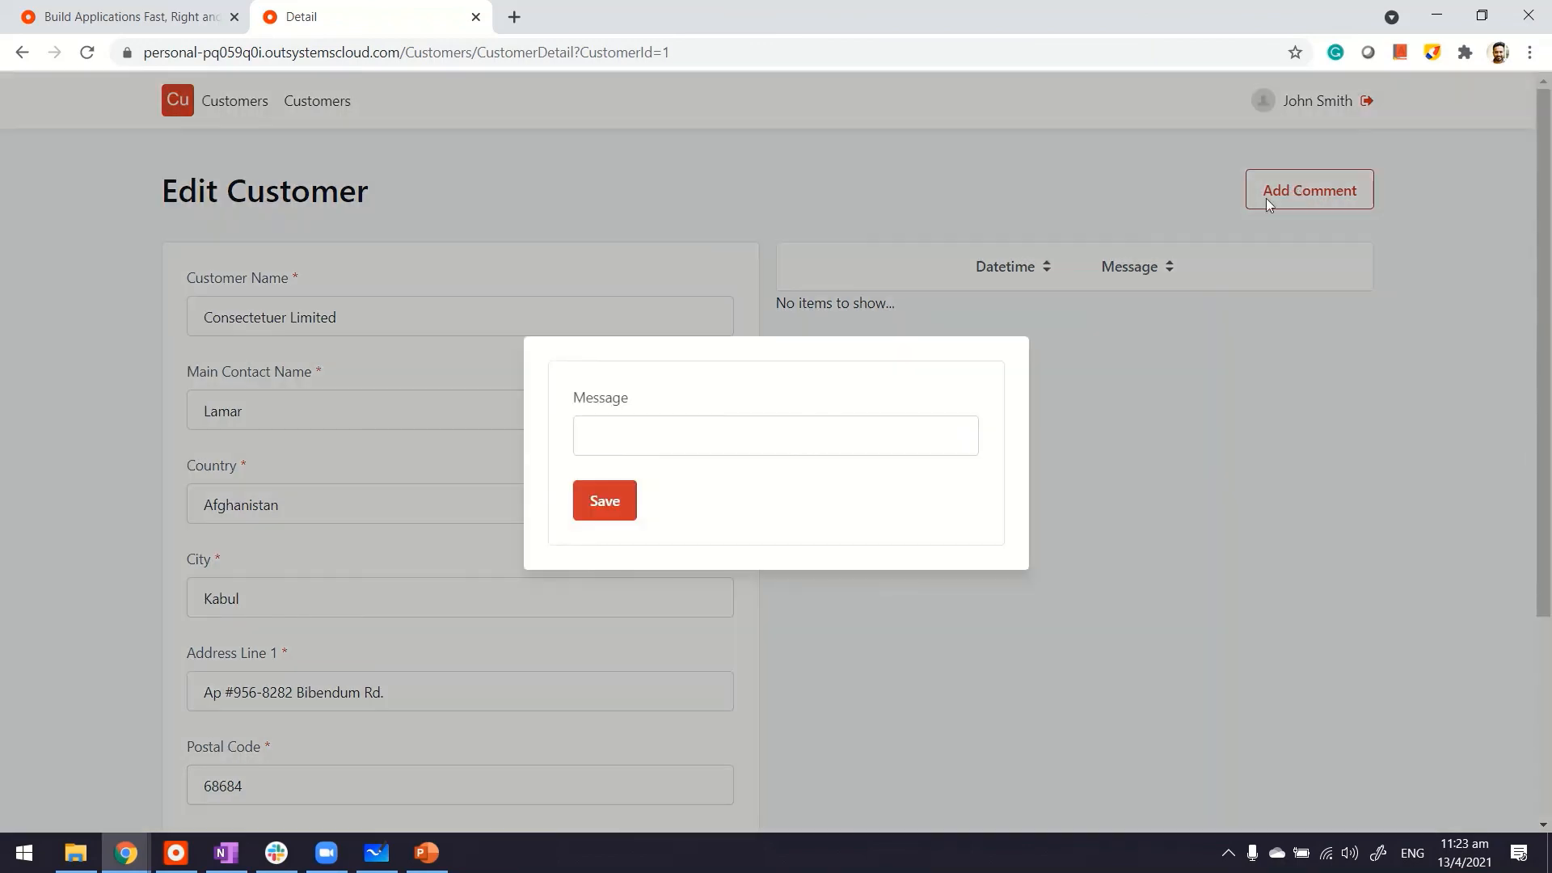
type("This")
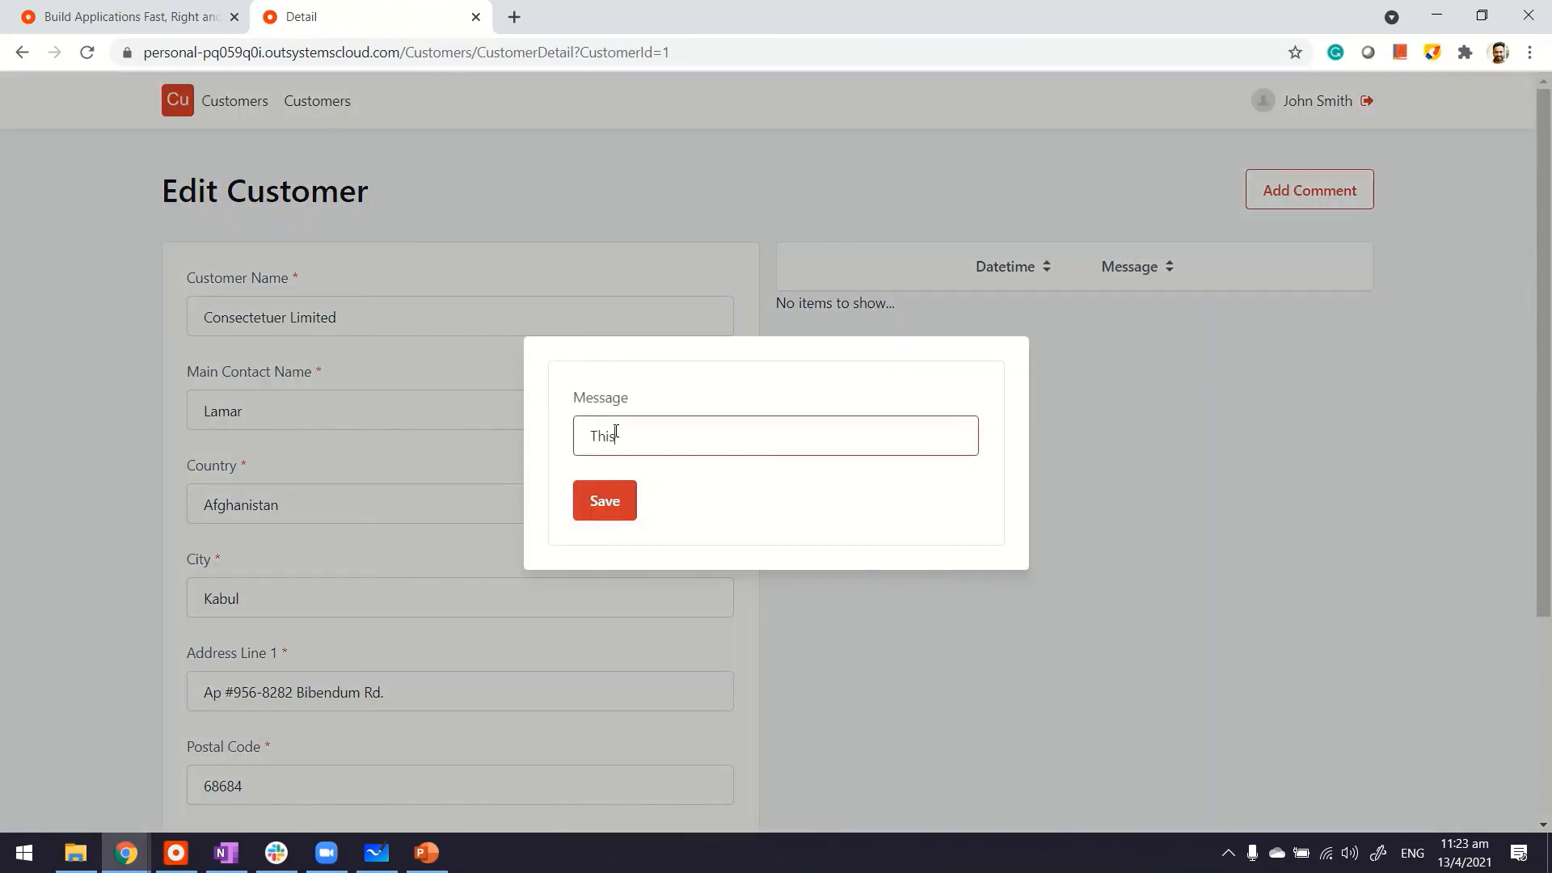
type("is the first comment")
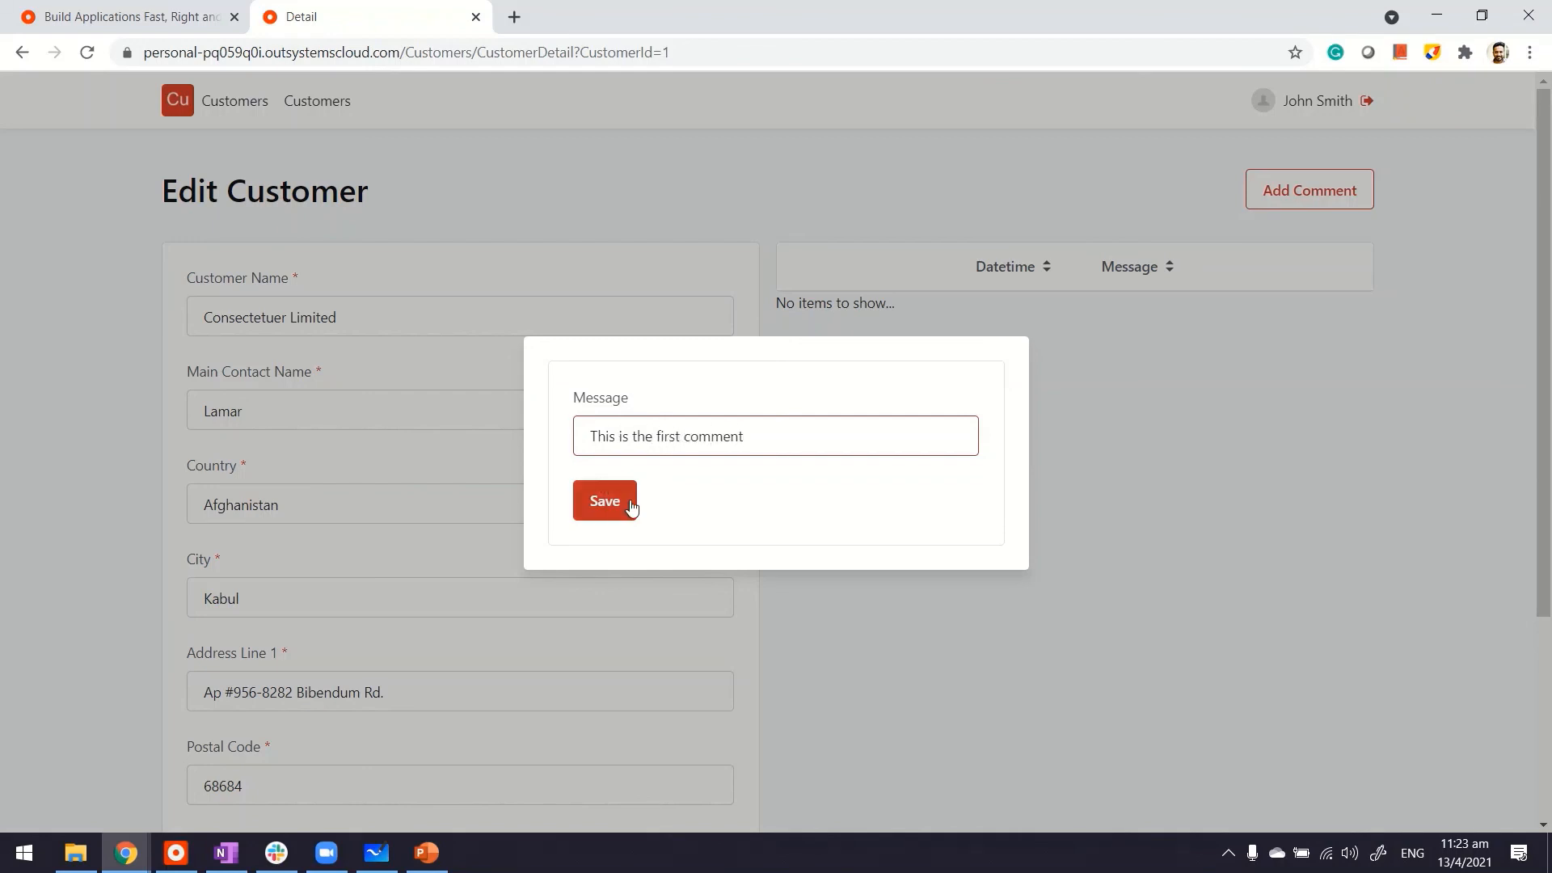
left_click(604, 502)
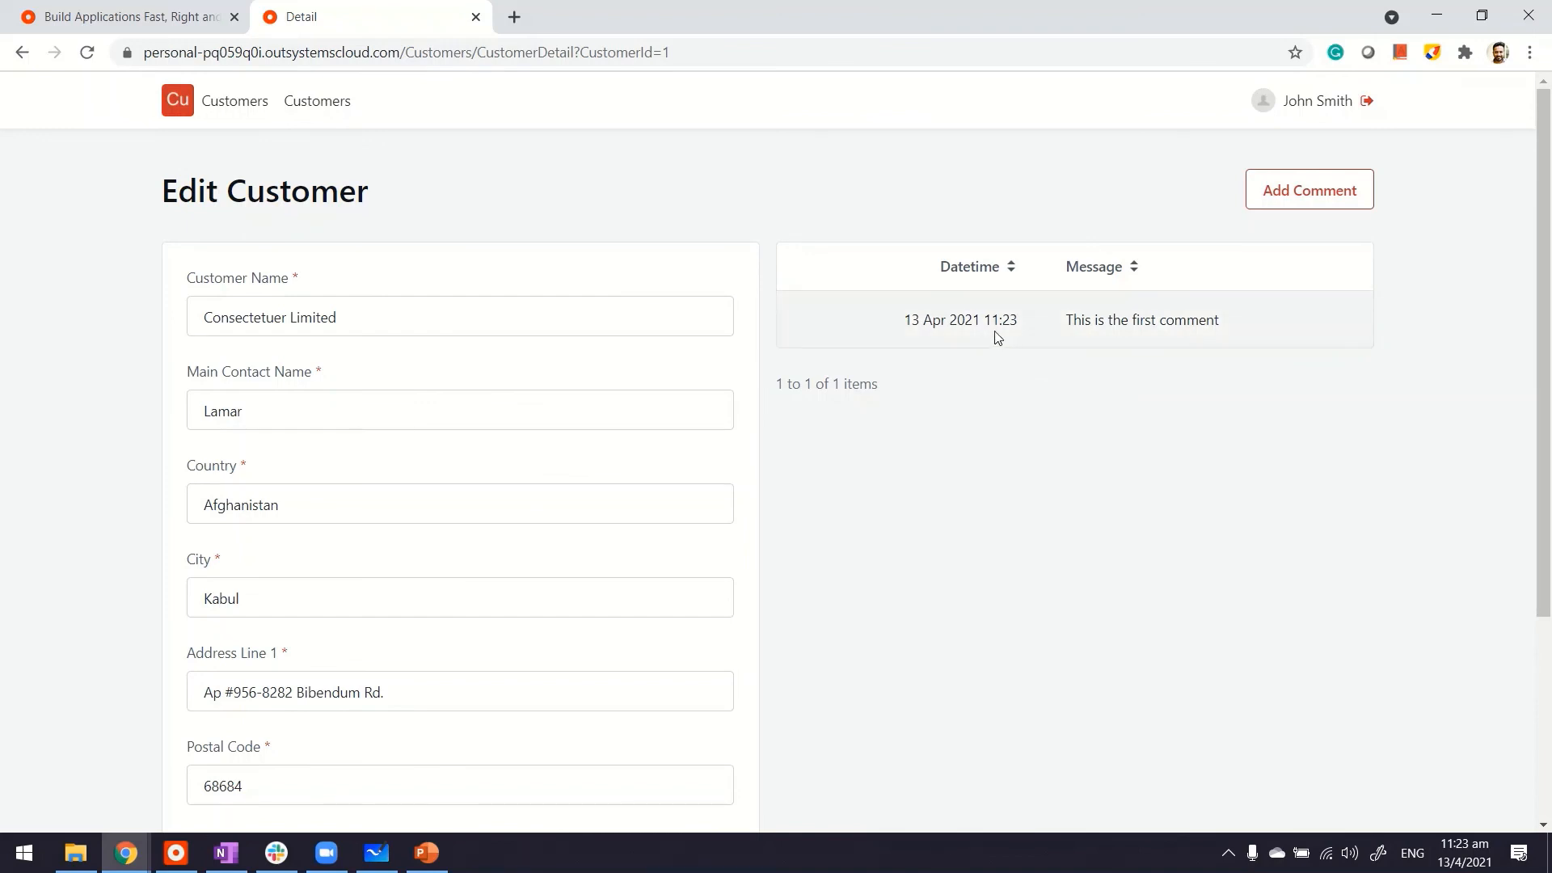
mouse_move(842, 528)
type("This is the 2comment")
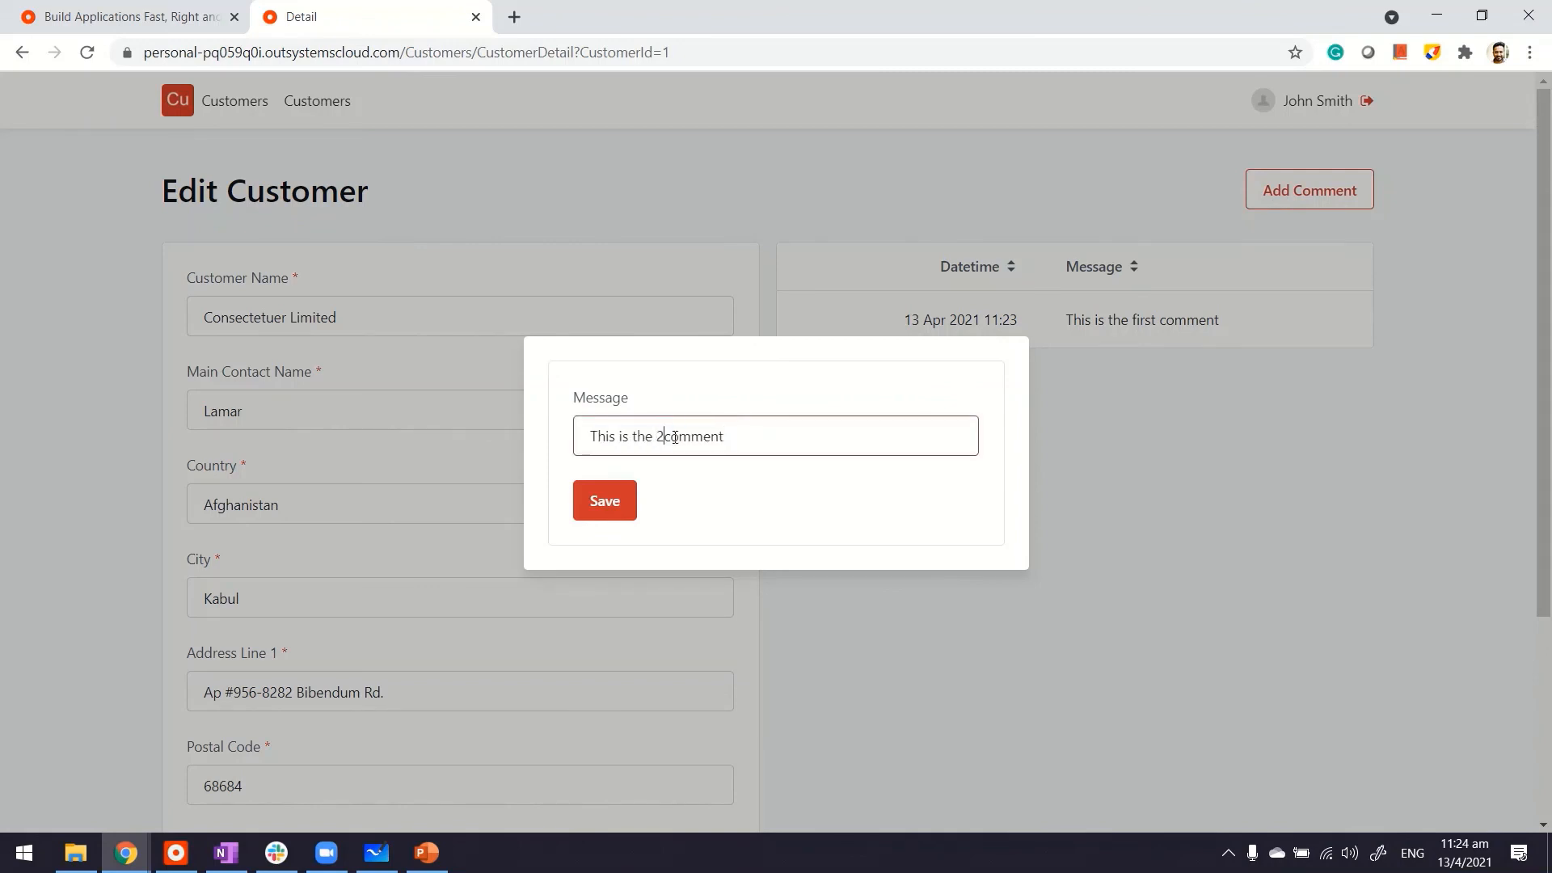
type("nd")
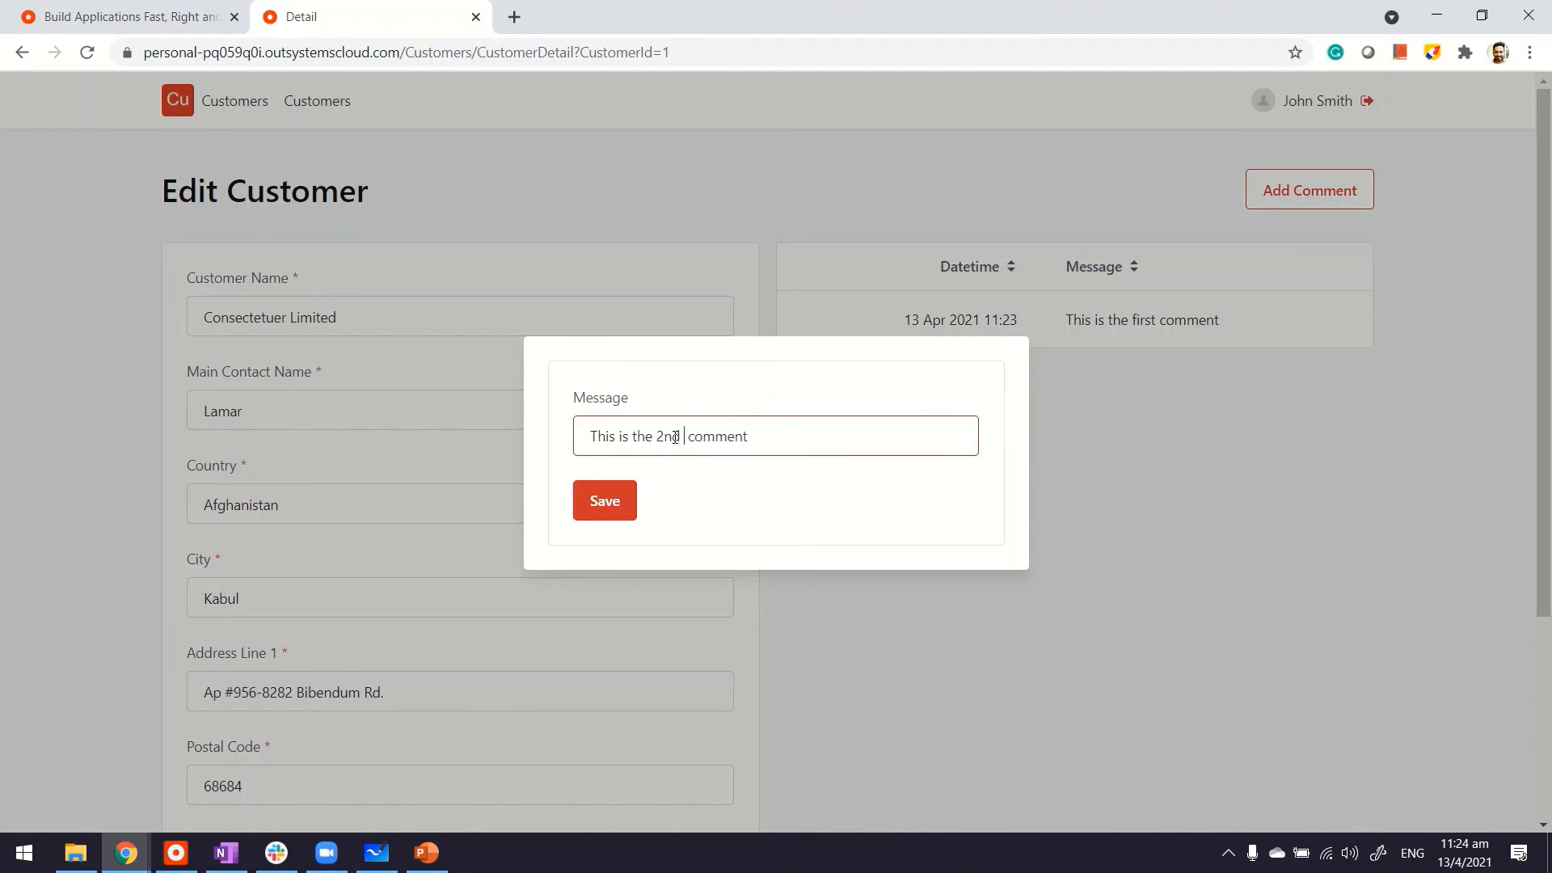
left_click(604, 500)
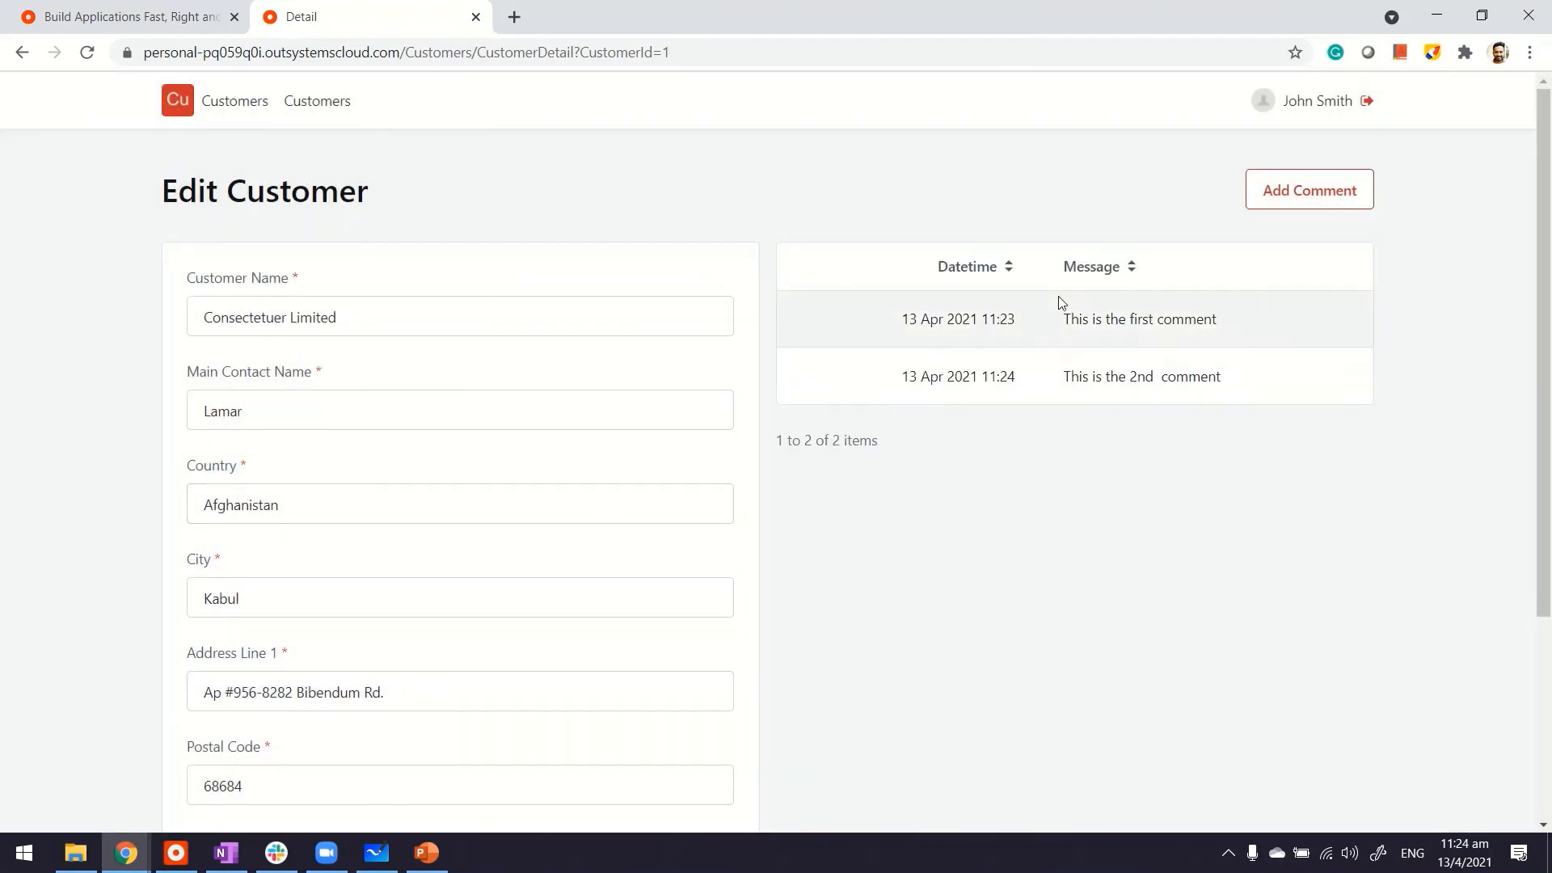